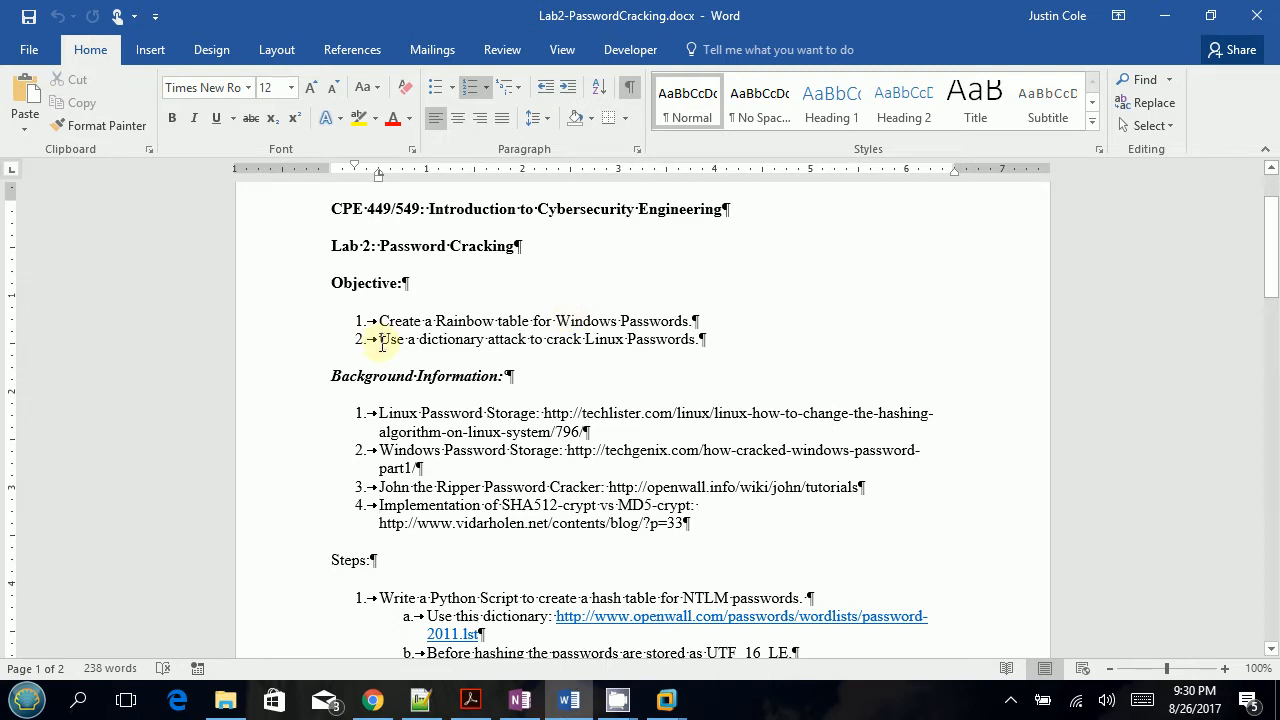
Step: Scroll through the Openwall password-2011.lst wordlist page in Chrome
scroll(down, 3)
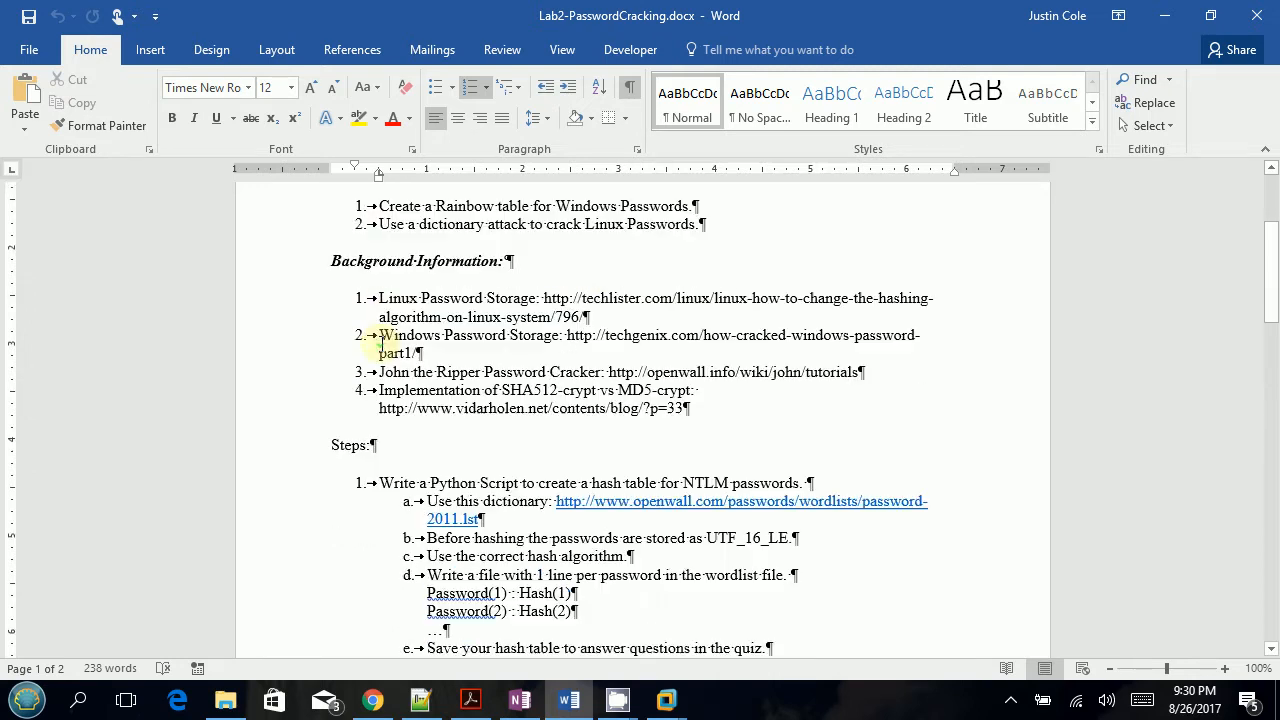
scroll(down, 3)
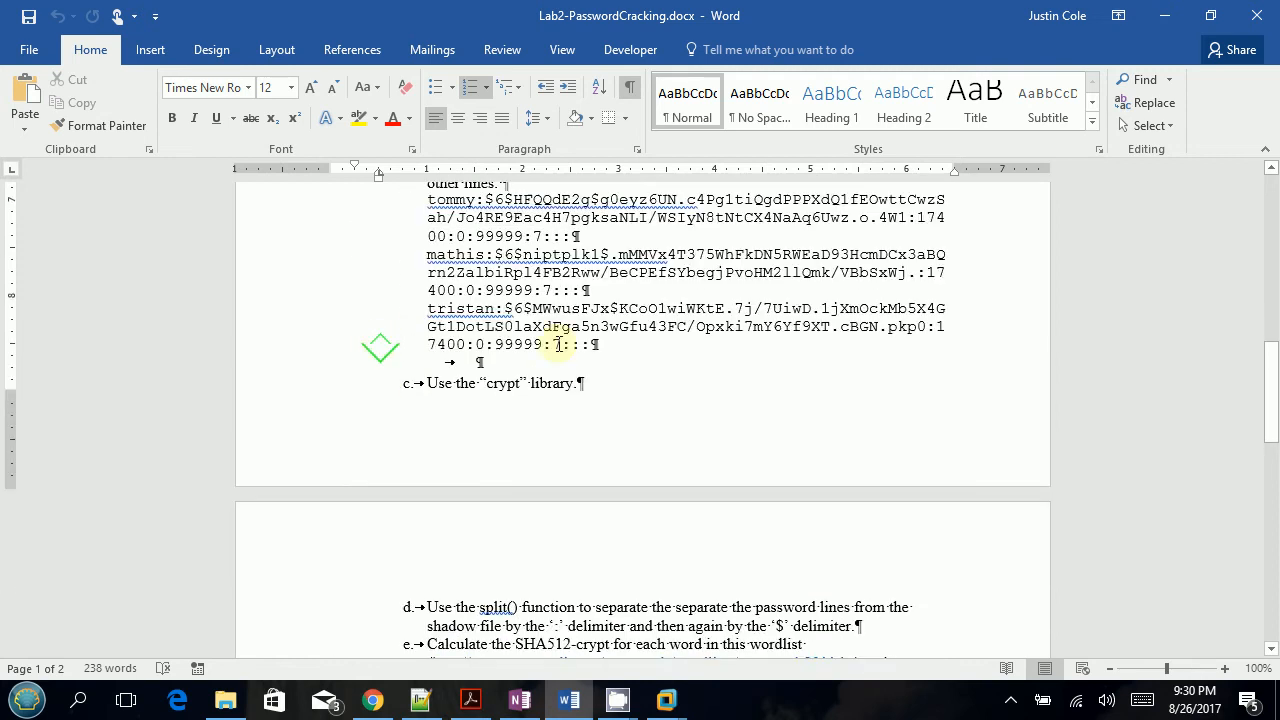
scroll(up, 3)
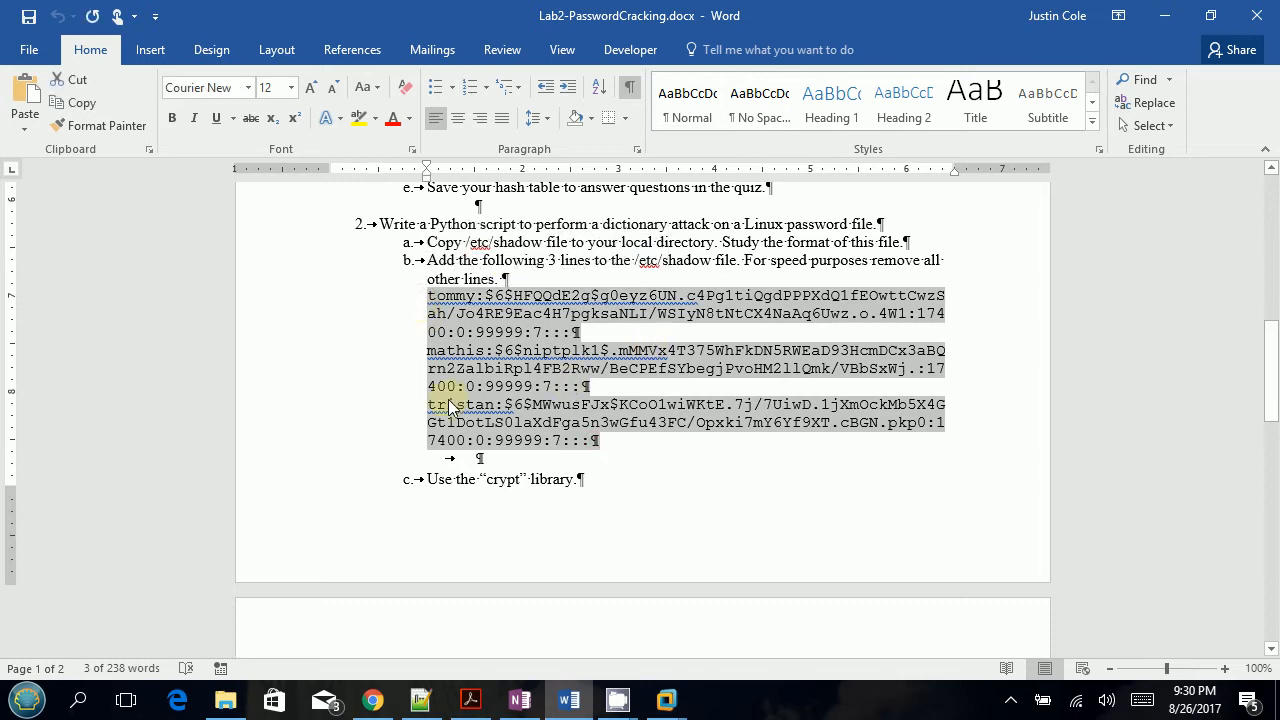
scroll(up, 3)
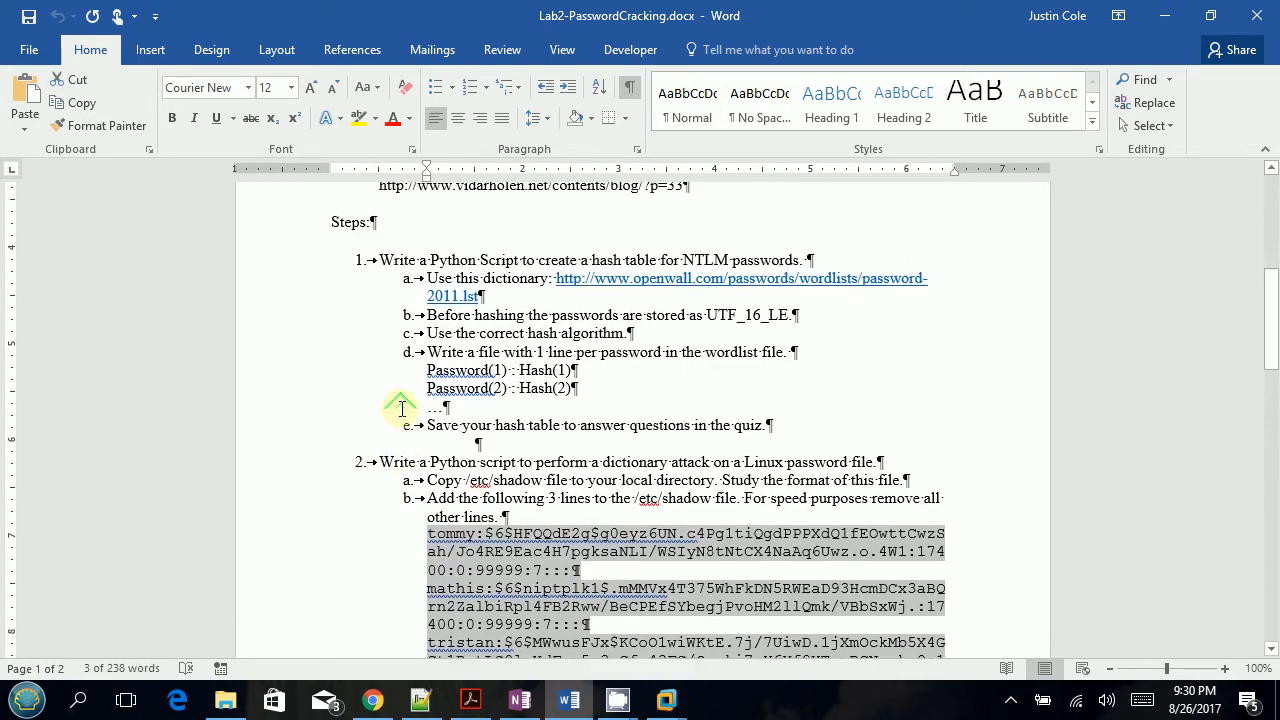
scroll(up, 3)
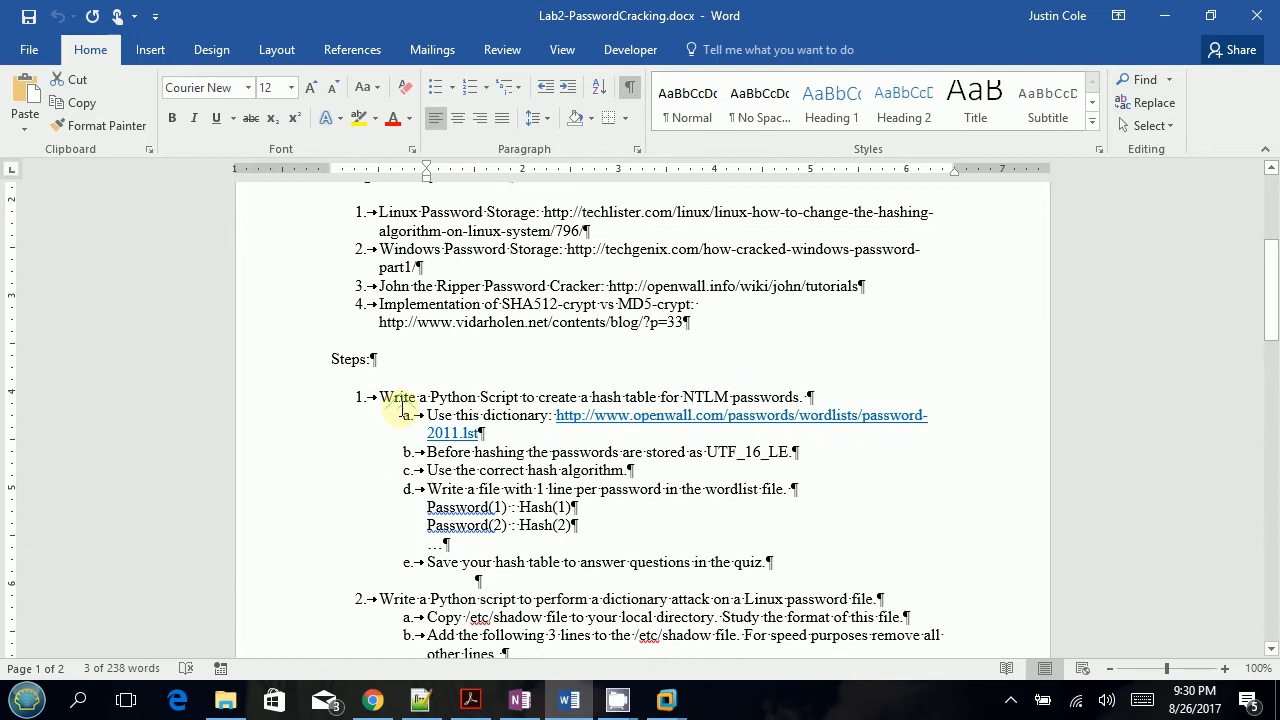
scroll(up, 3)
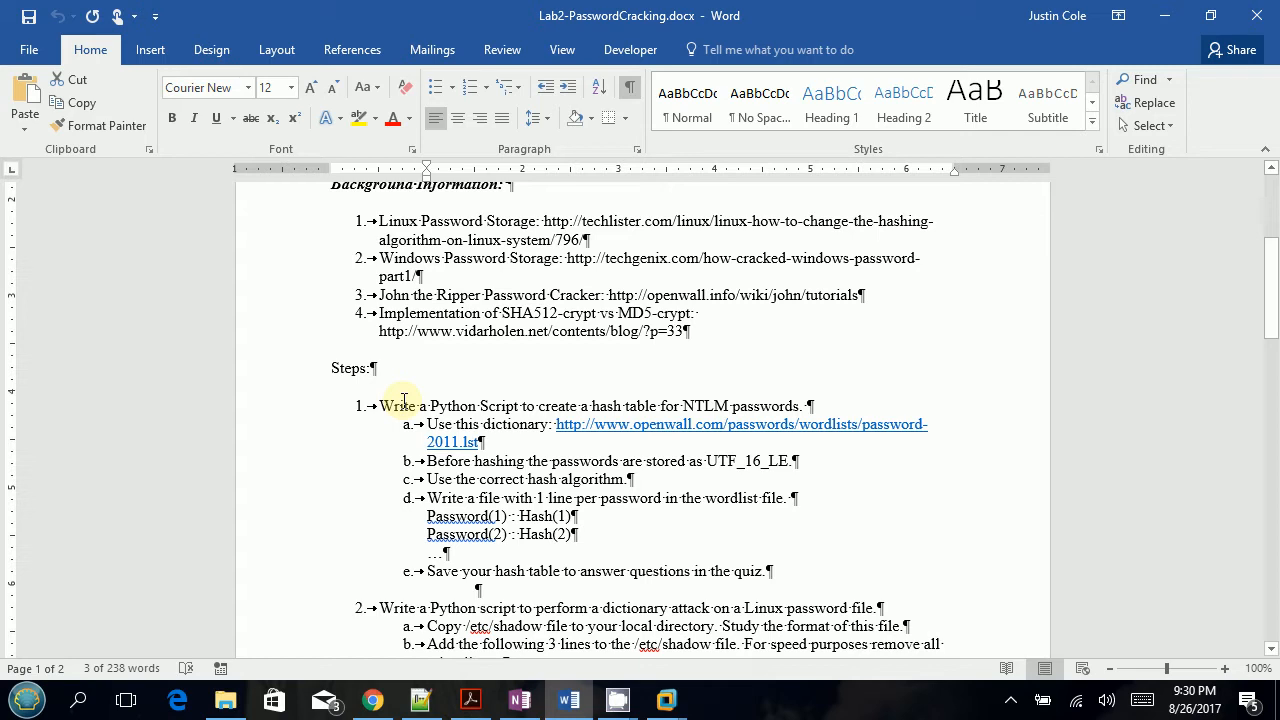
scroll(down, 3)
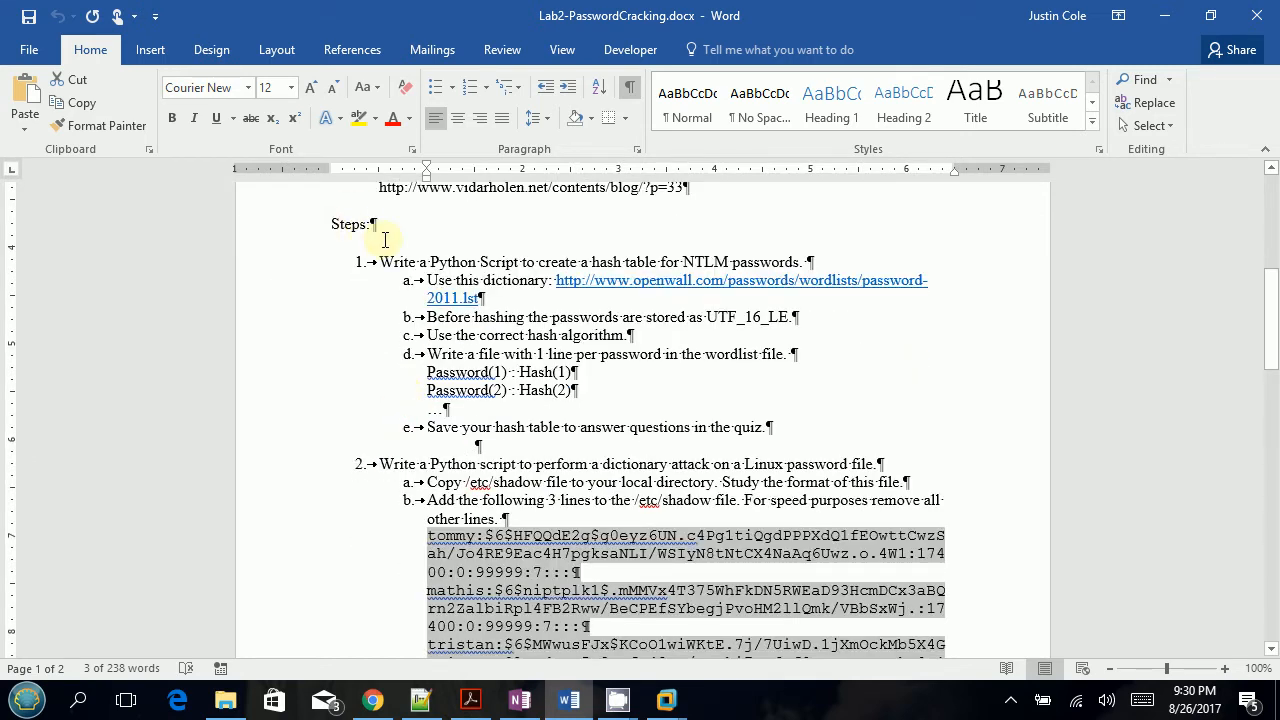
mouse_move(558, 261)
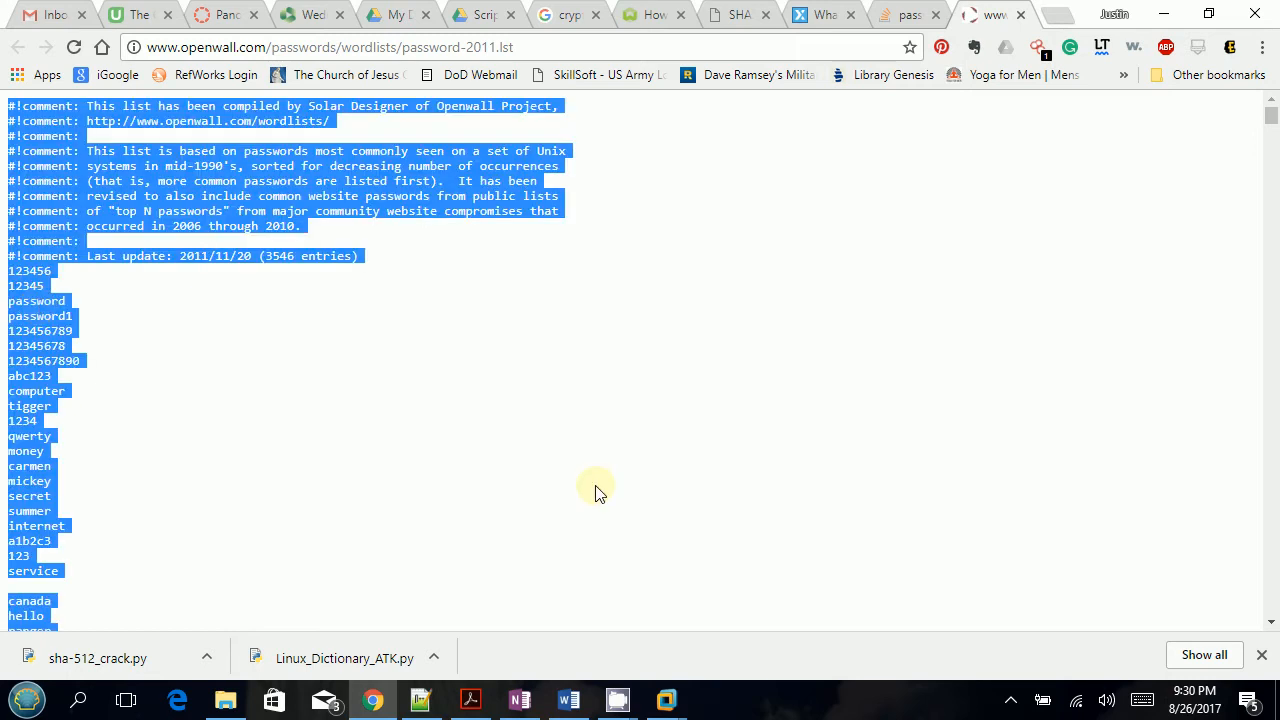
mouse_move(615, 610)
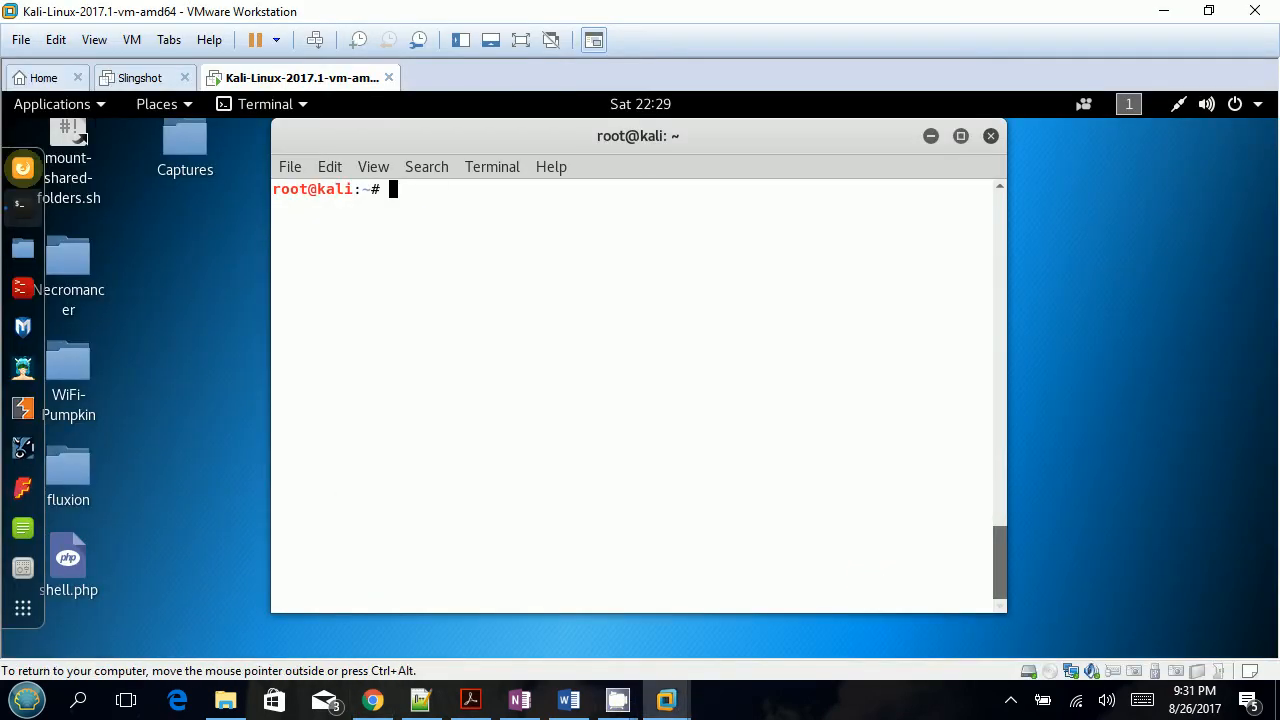
mouse_move(440, 190)
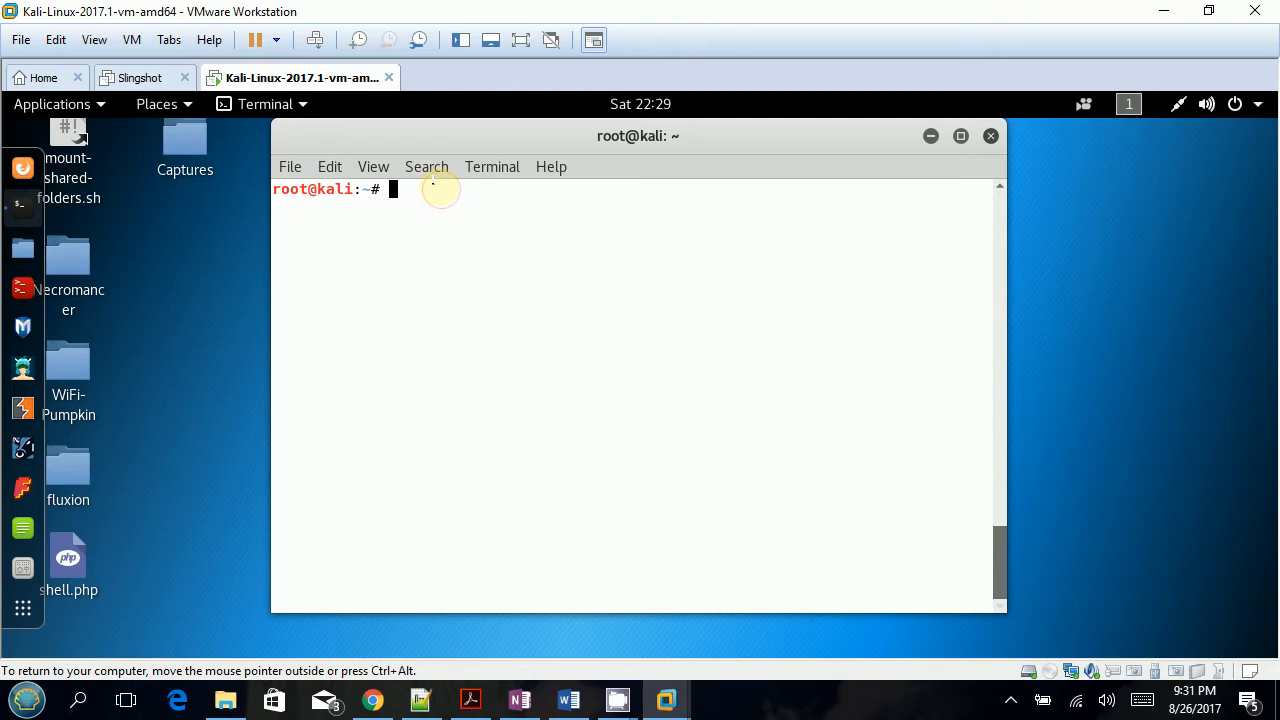
mouse_move(516, 147)
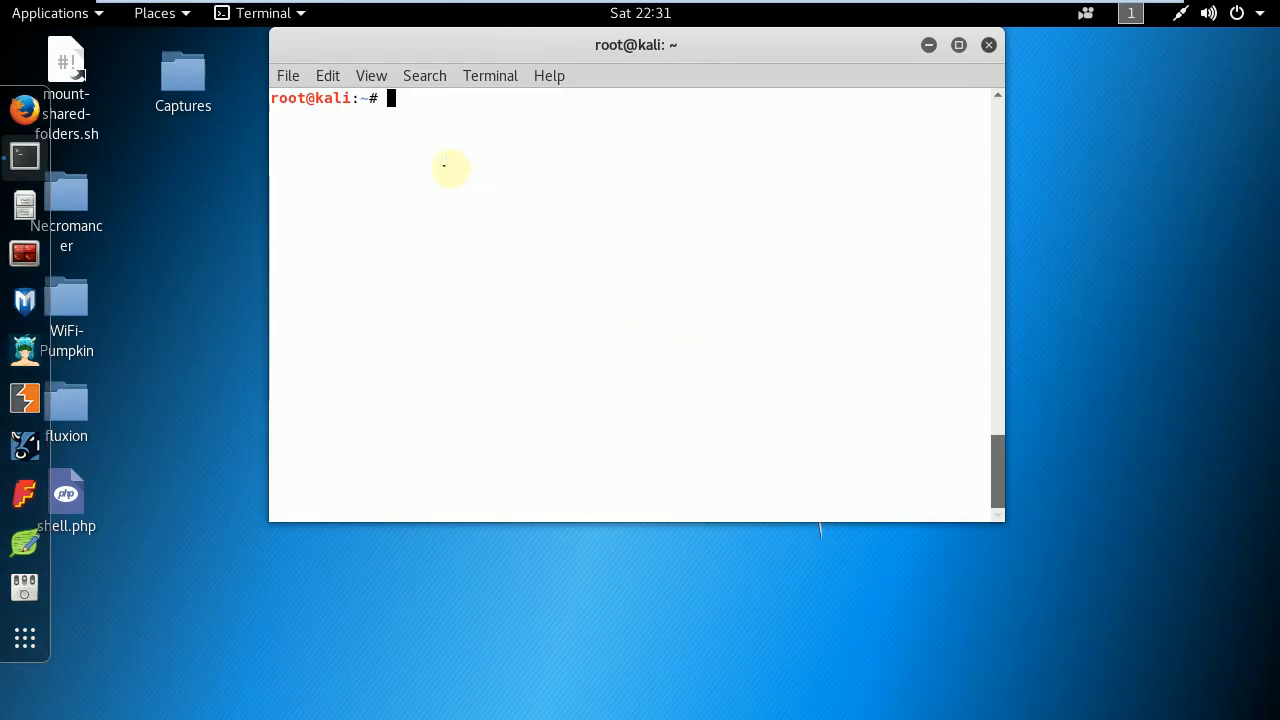
Step: Change into the Lab2 folder and list its files
text(cd)
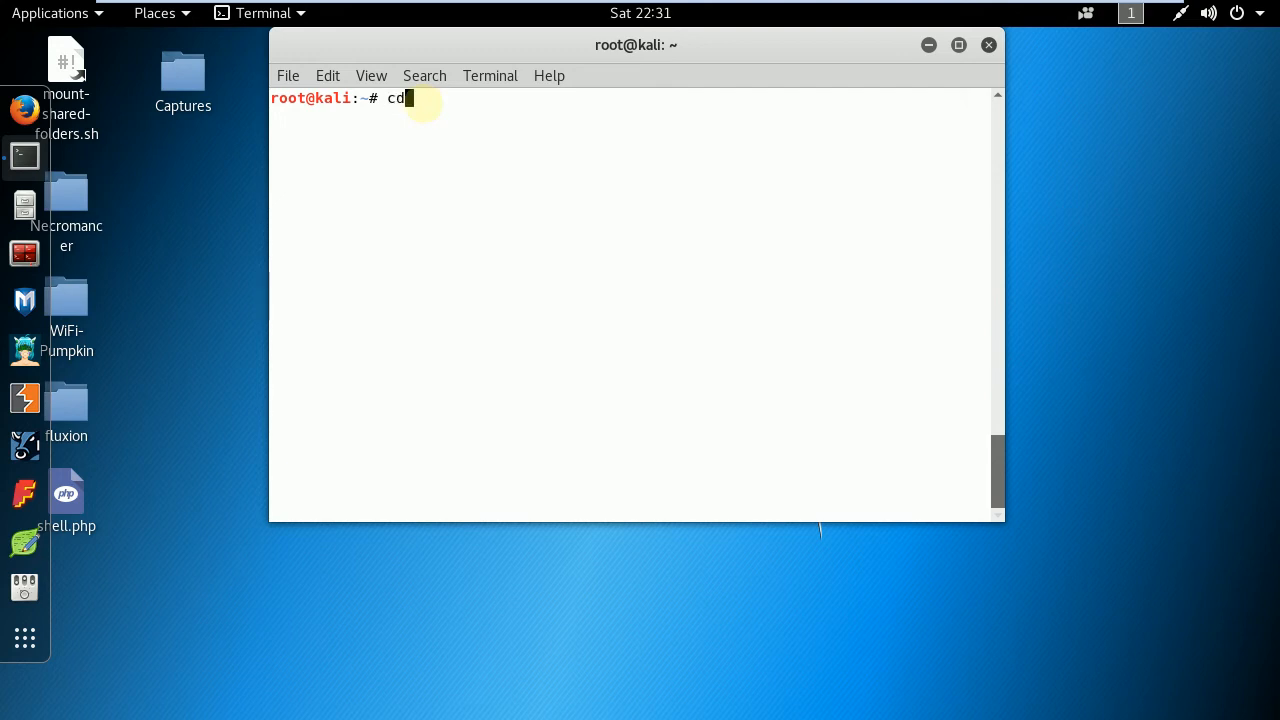
text(Lab2/)
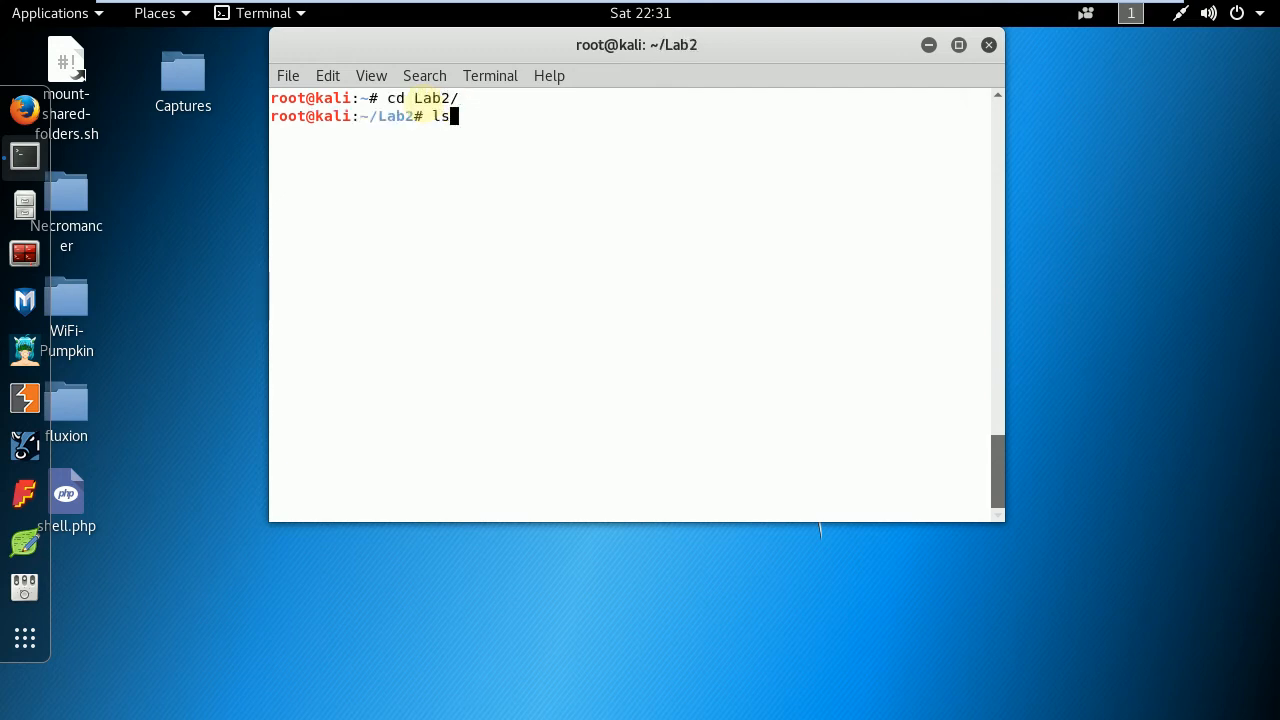
key(Return)
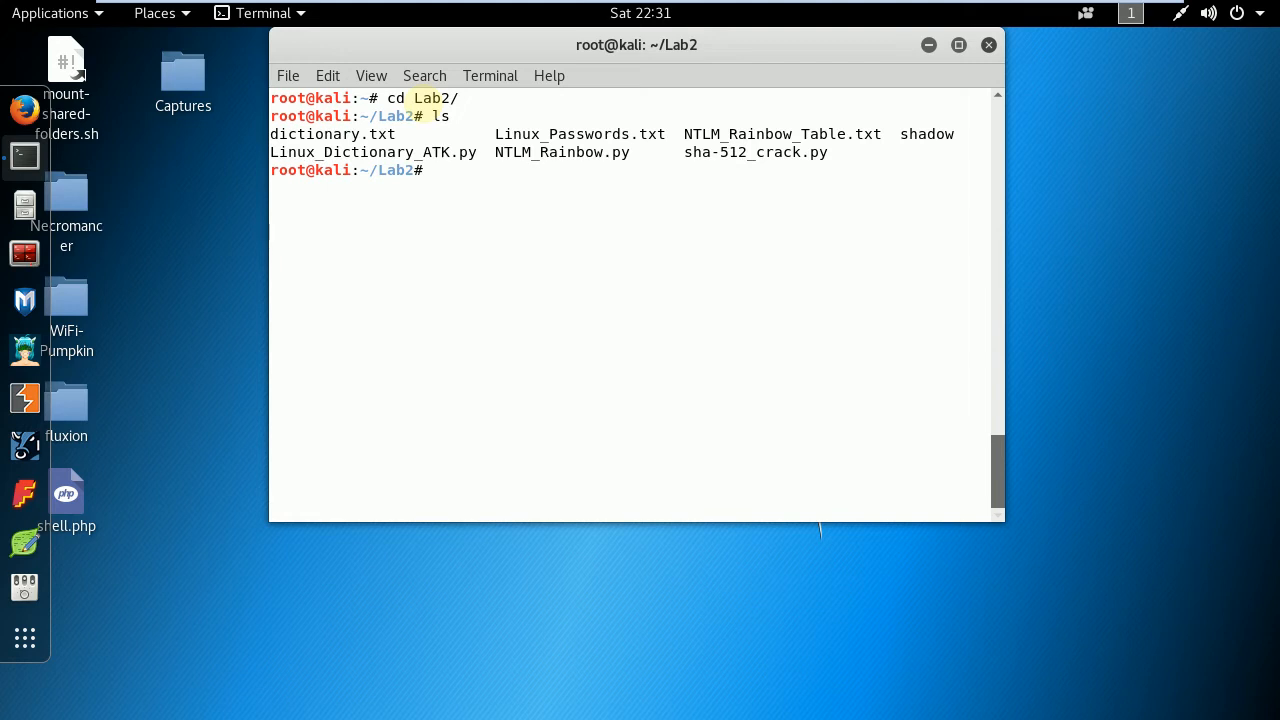
Step: Open dictionary.txt in gedit
text(gedit)
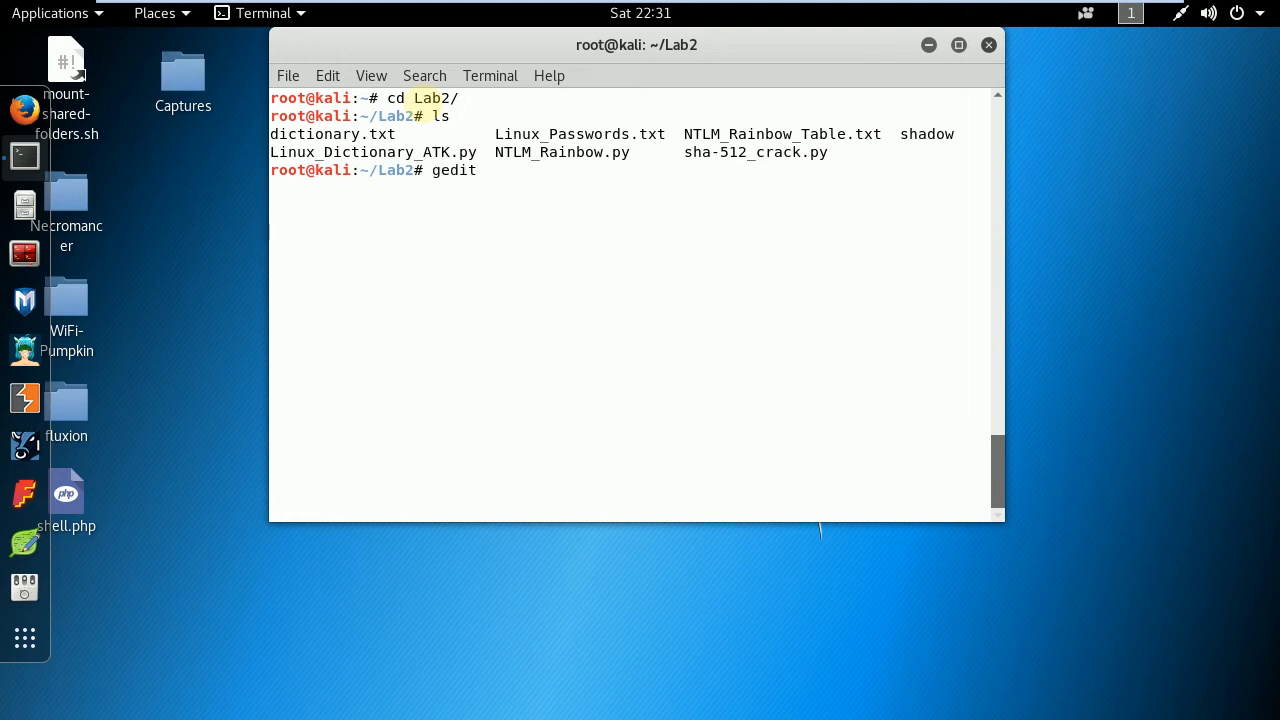
text(dictionary.txt)
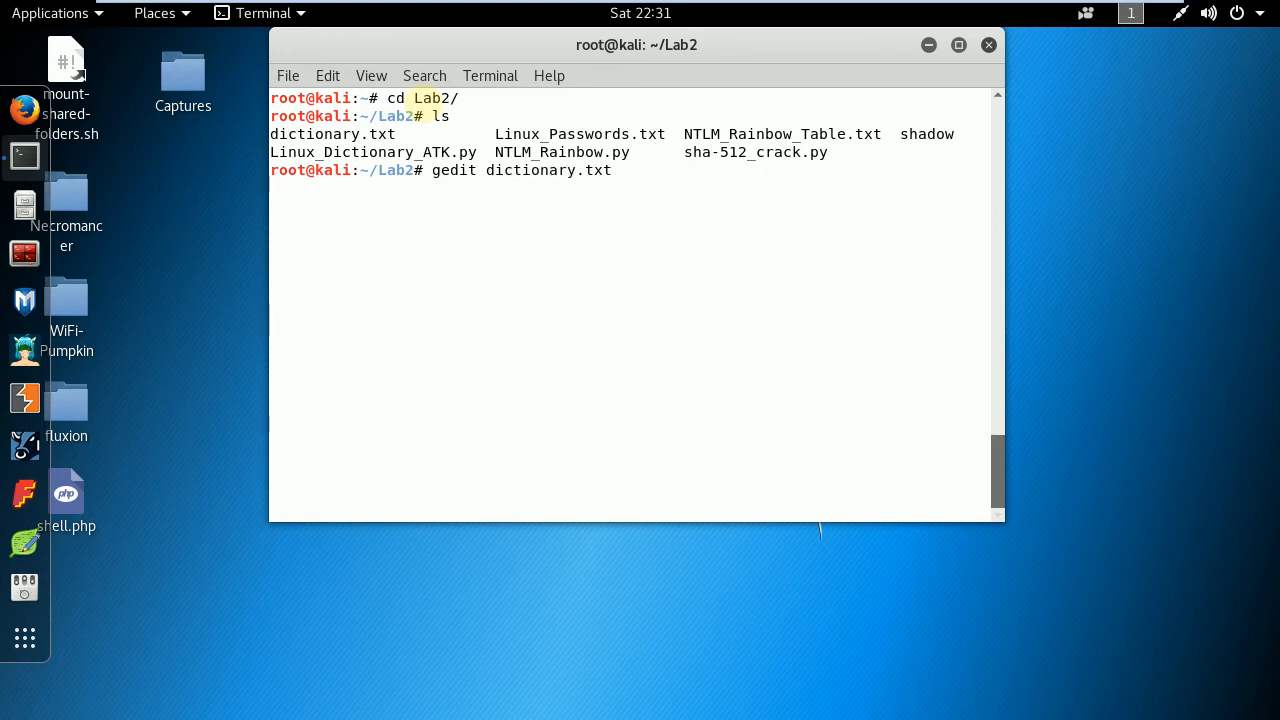
key(Return)
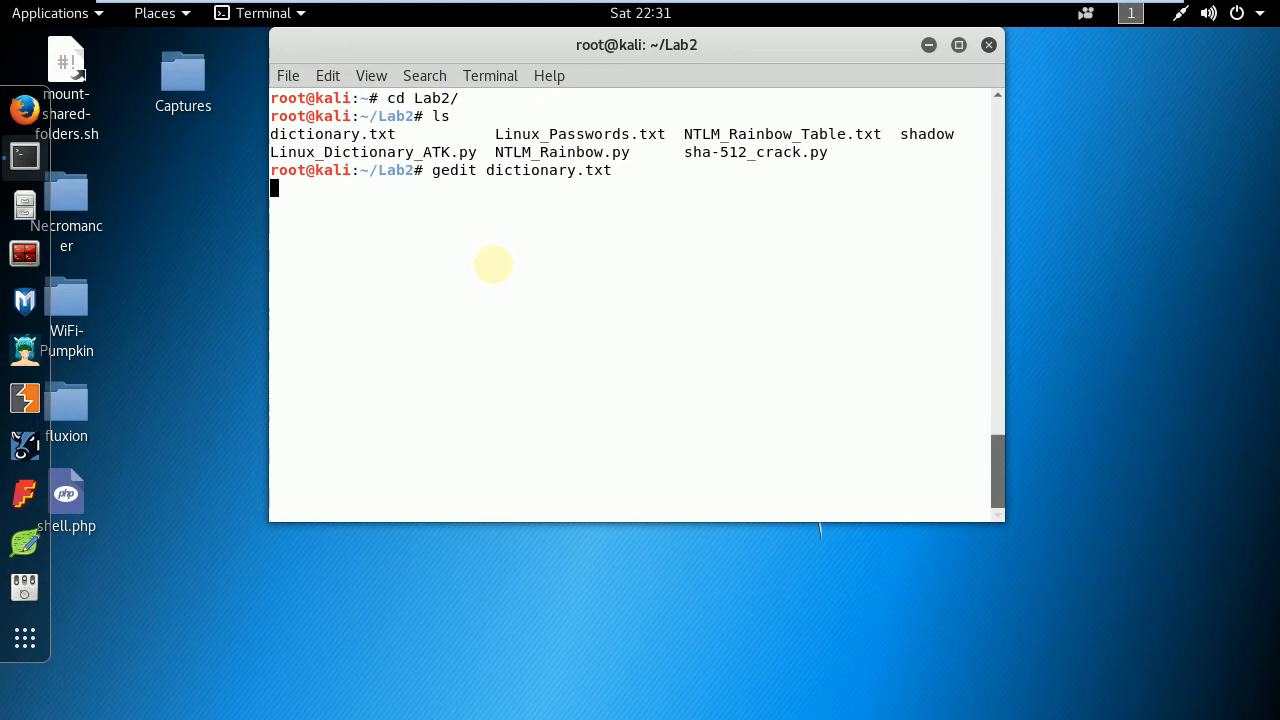
Step: Close the dictionary.txt common-password wordlist in gedit
key(Return)
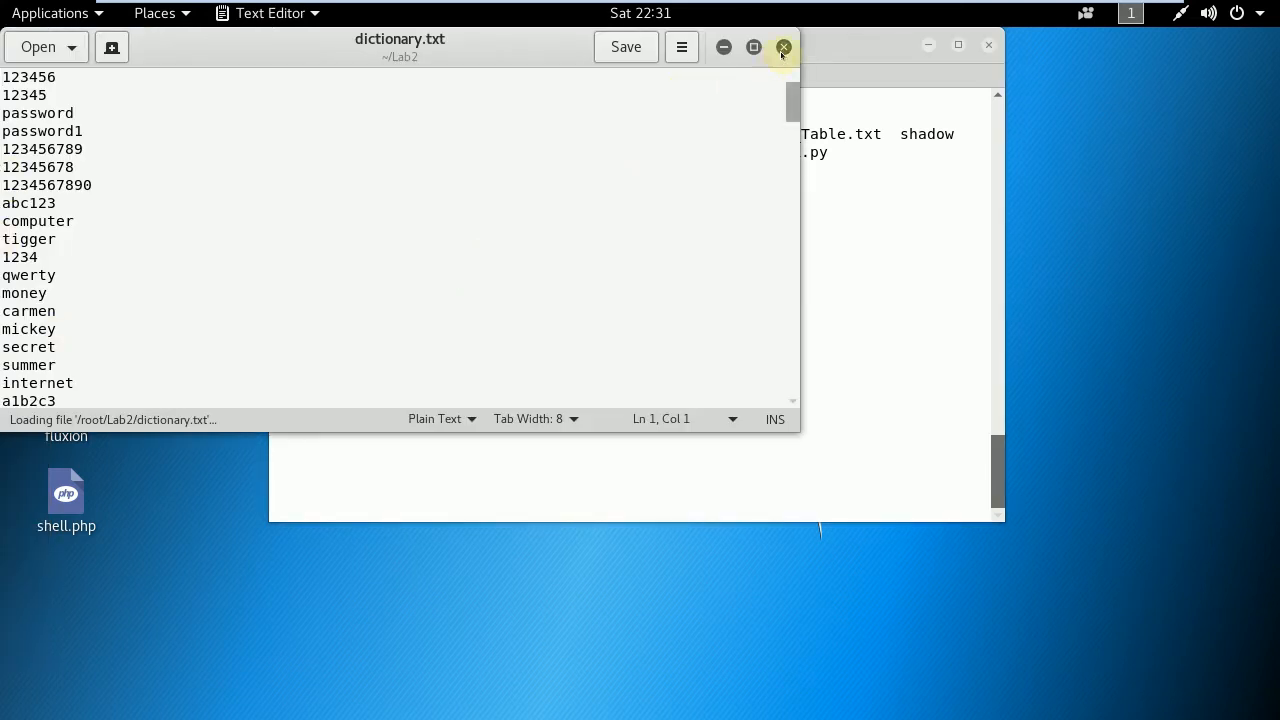
click(783, 47)
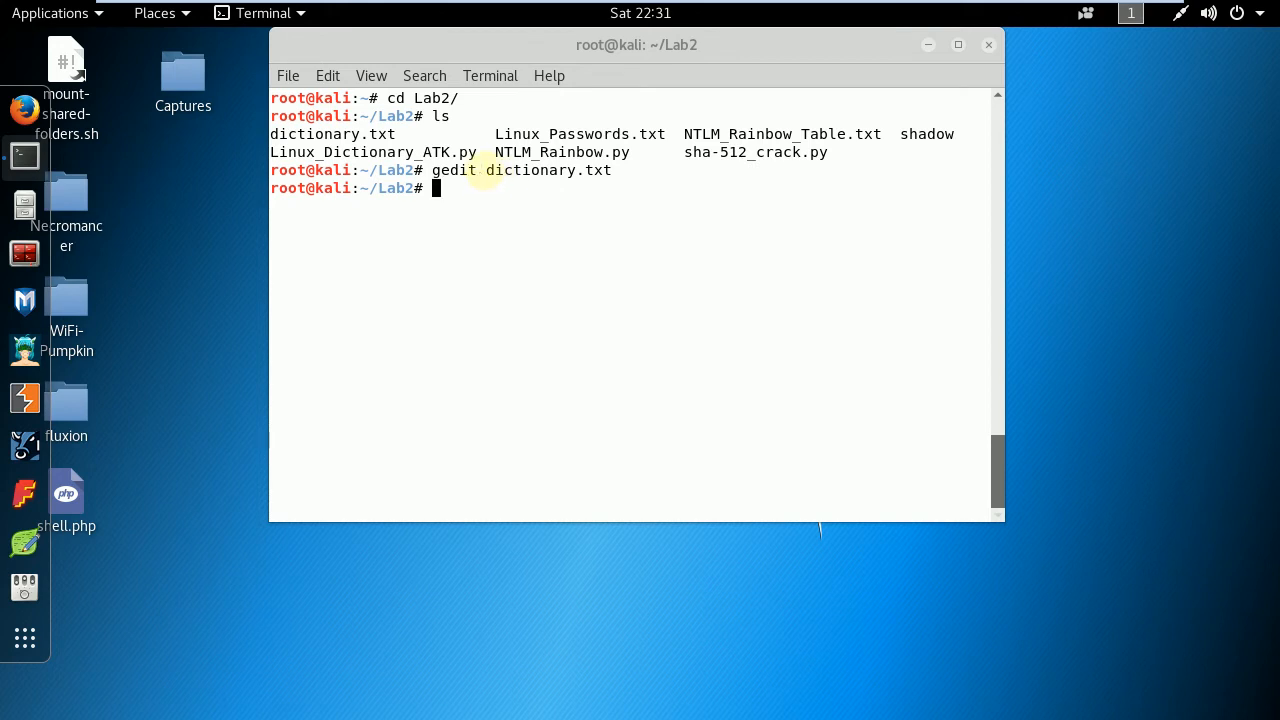
Step: Launch gedit on NTLM_Rainbow.py from the Lab2 prompt
double_click(547, 170)
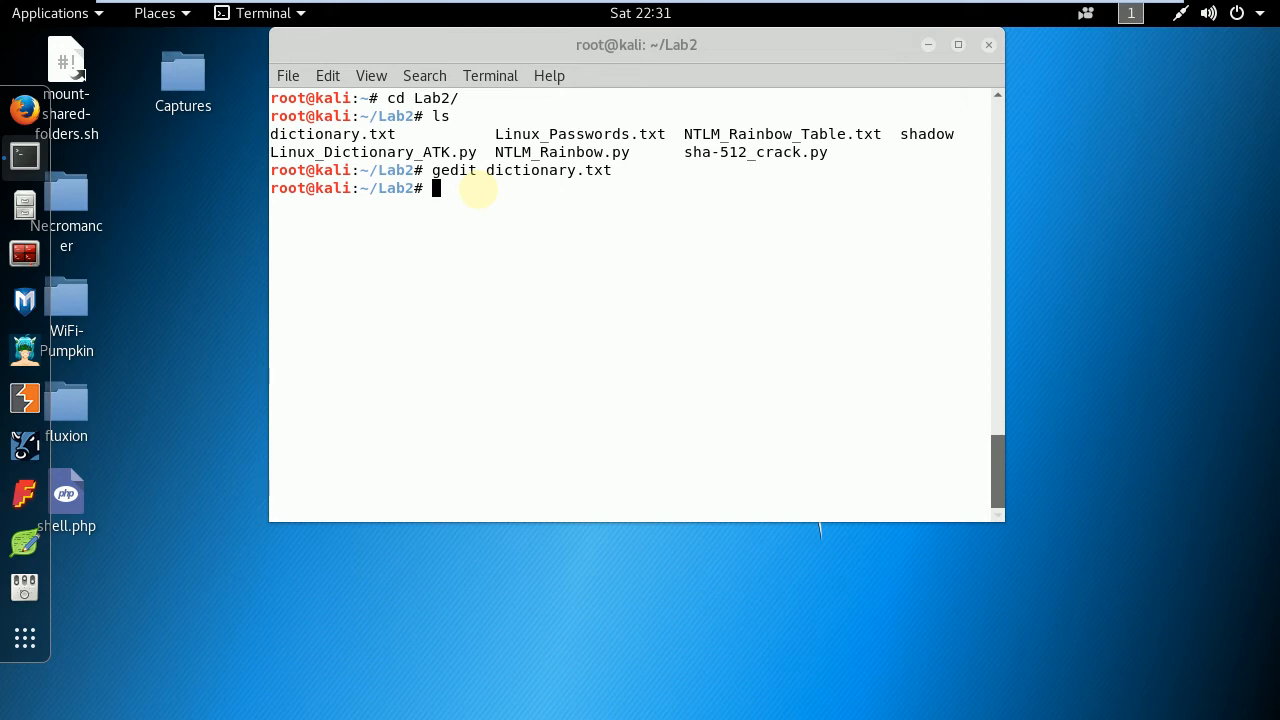
mouse_move(445, 195)
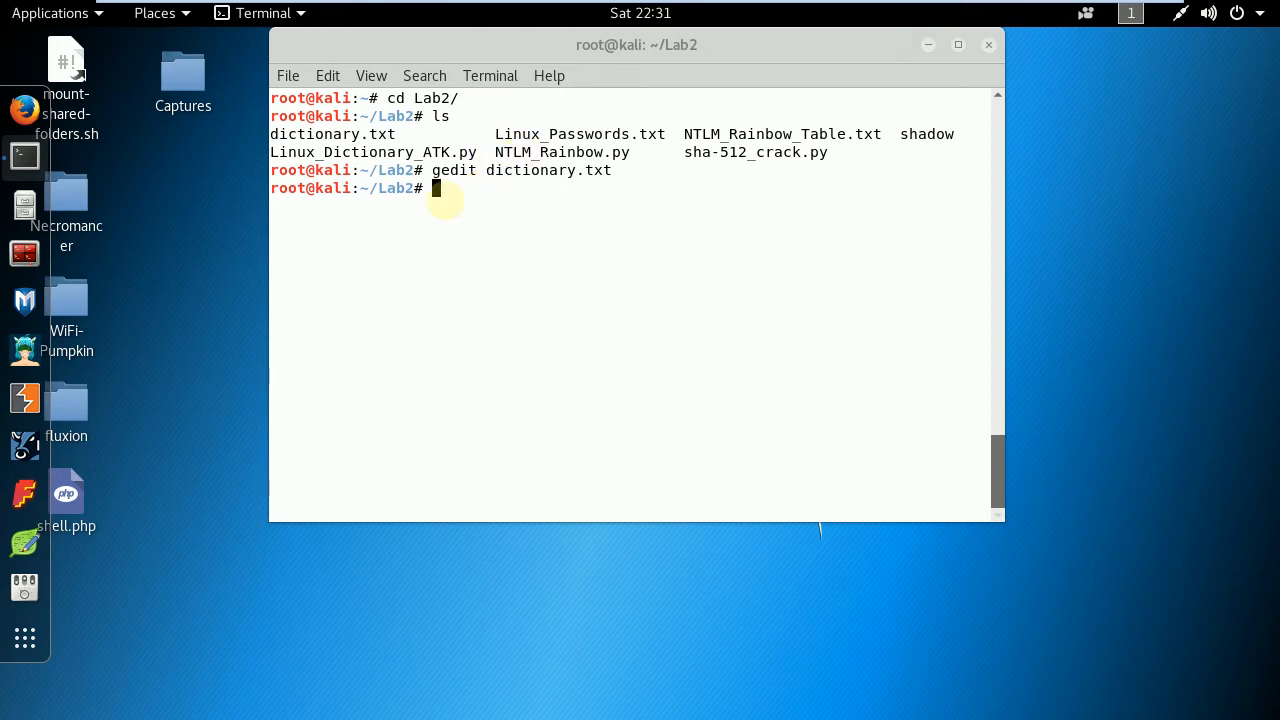
text(ge)
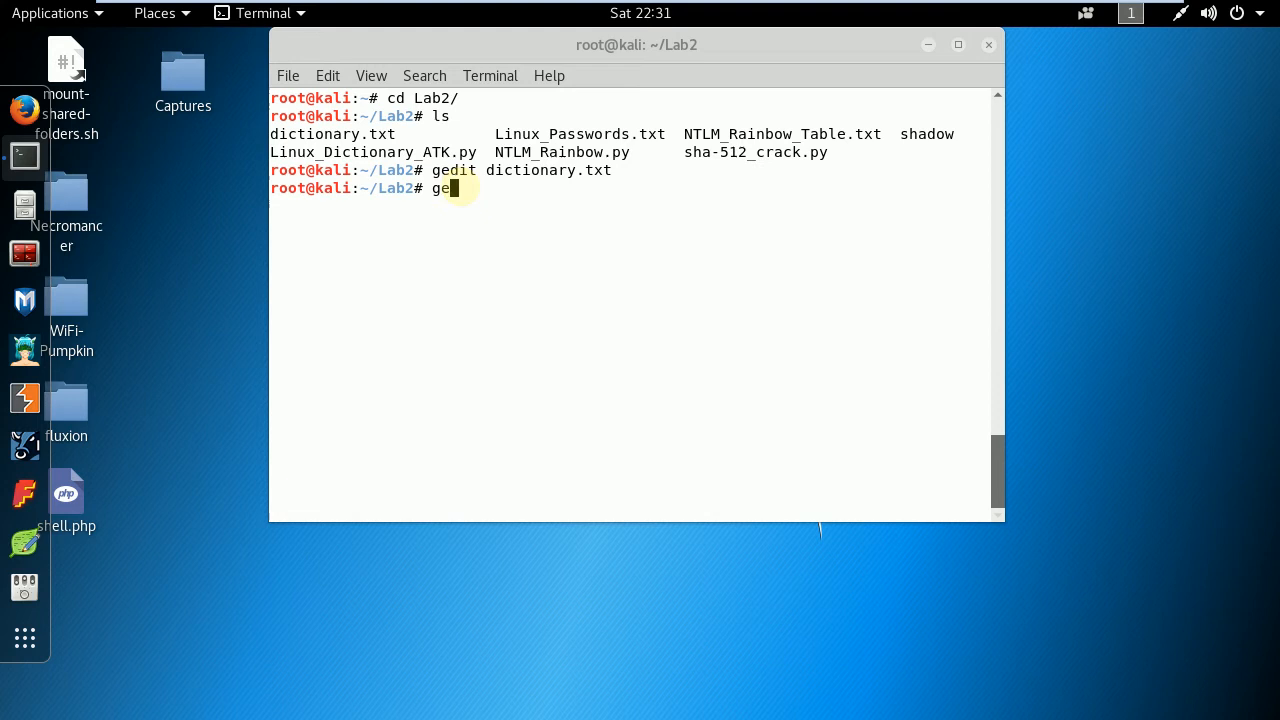
text(dit)
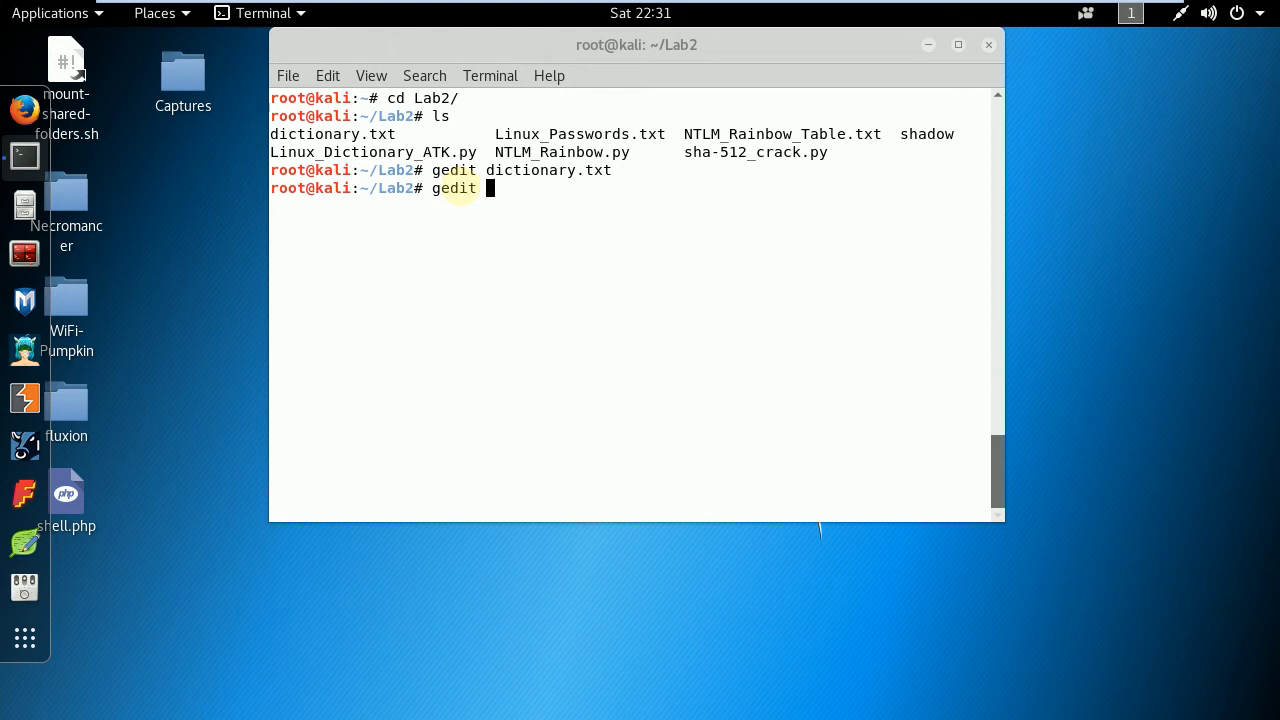
text(NTLM)
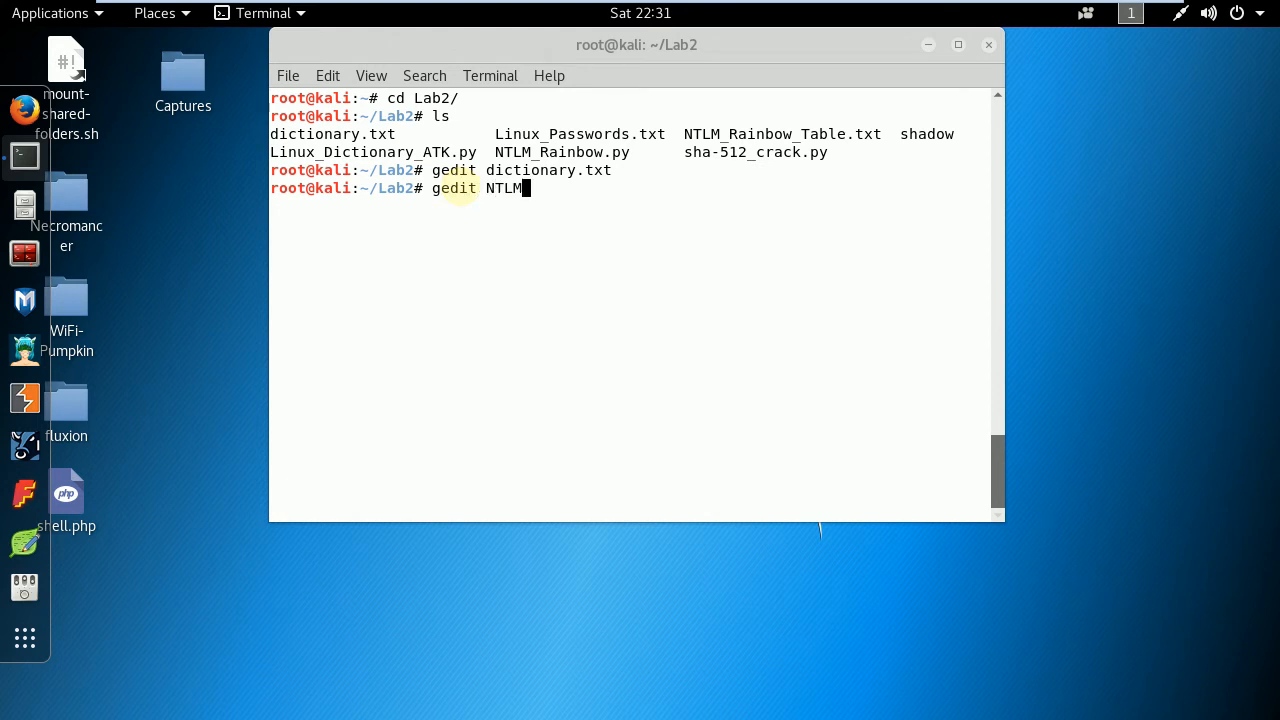
text(_Rai)
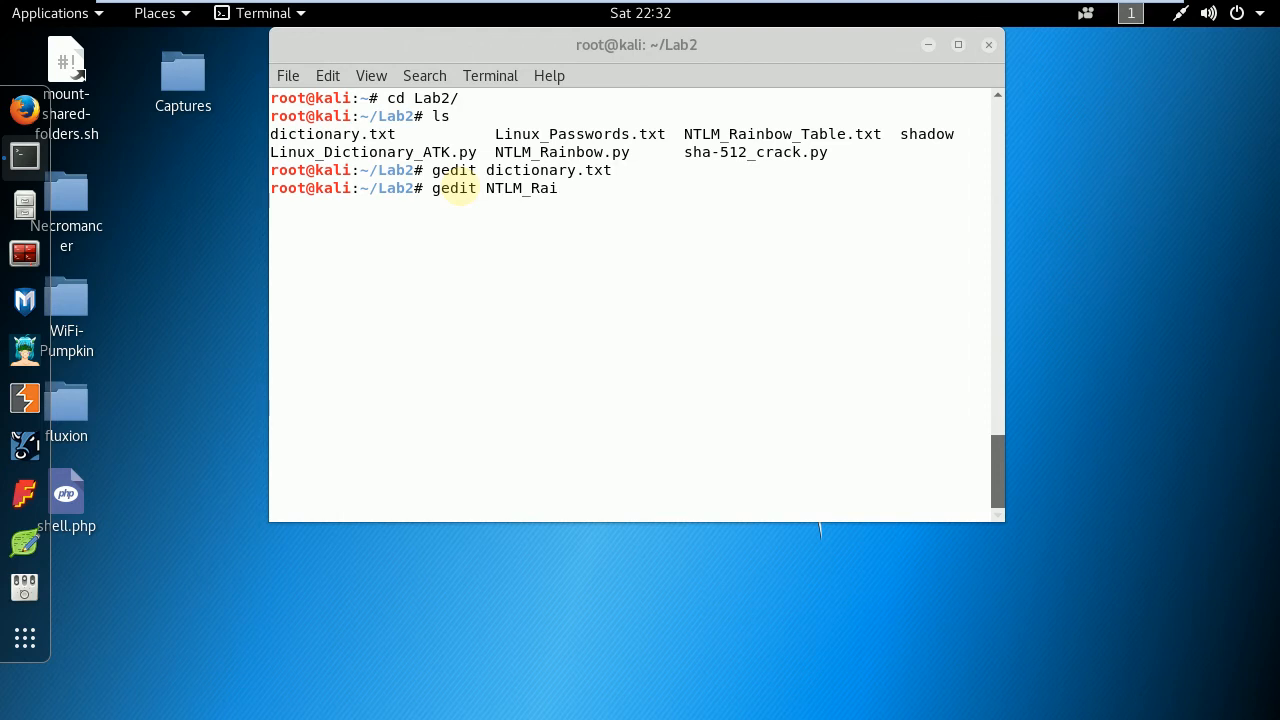
text(nbow.p)
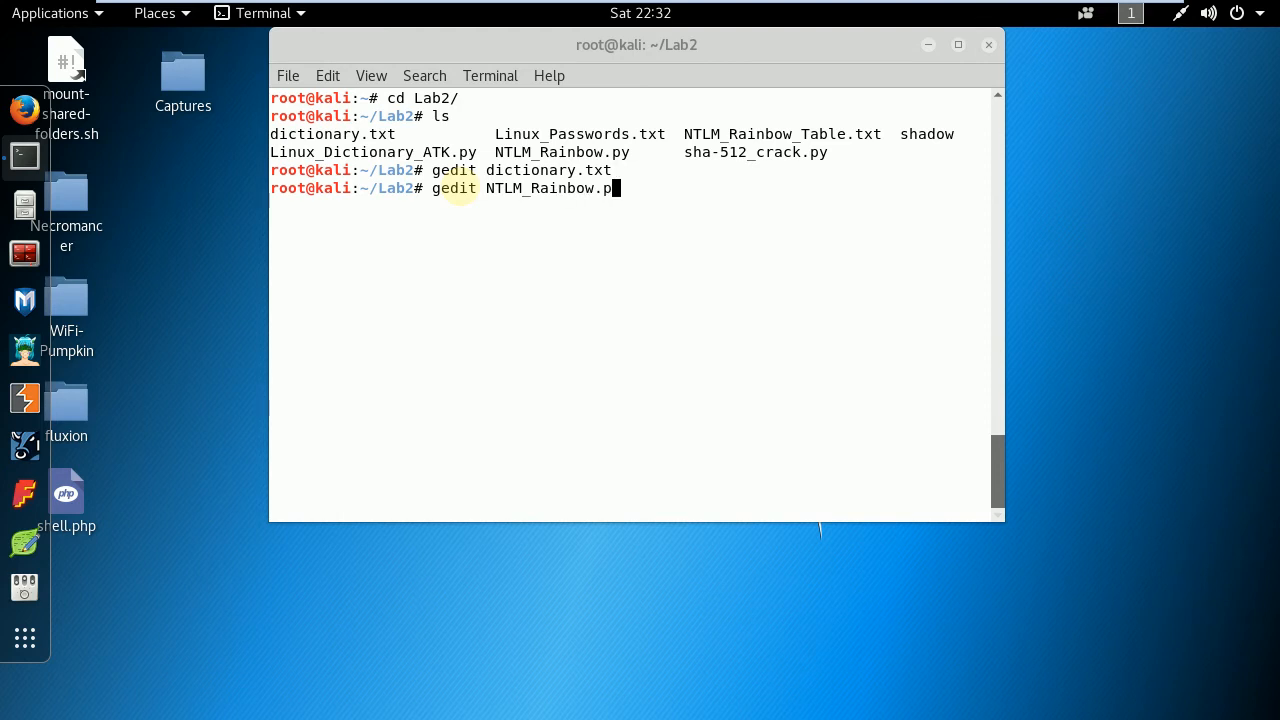
key(Return)
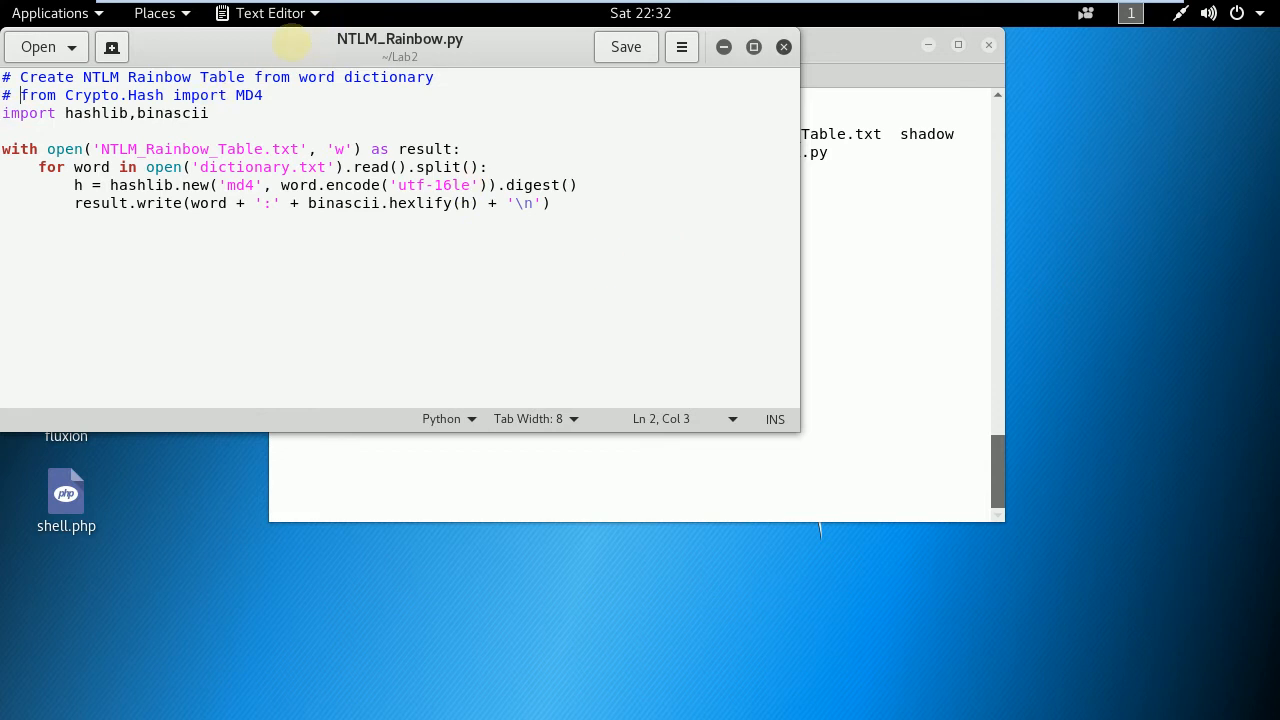
mouse_move(20, 125)
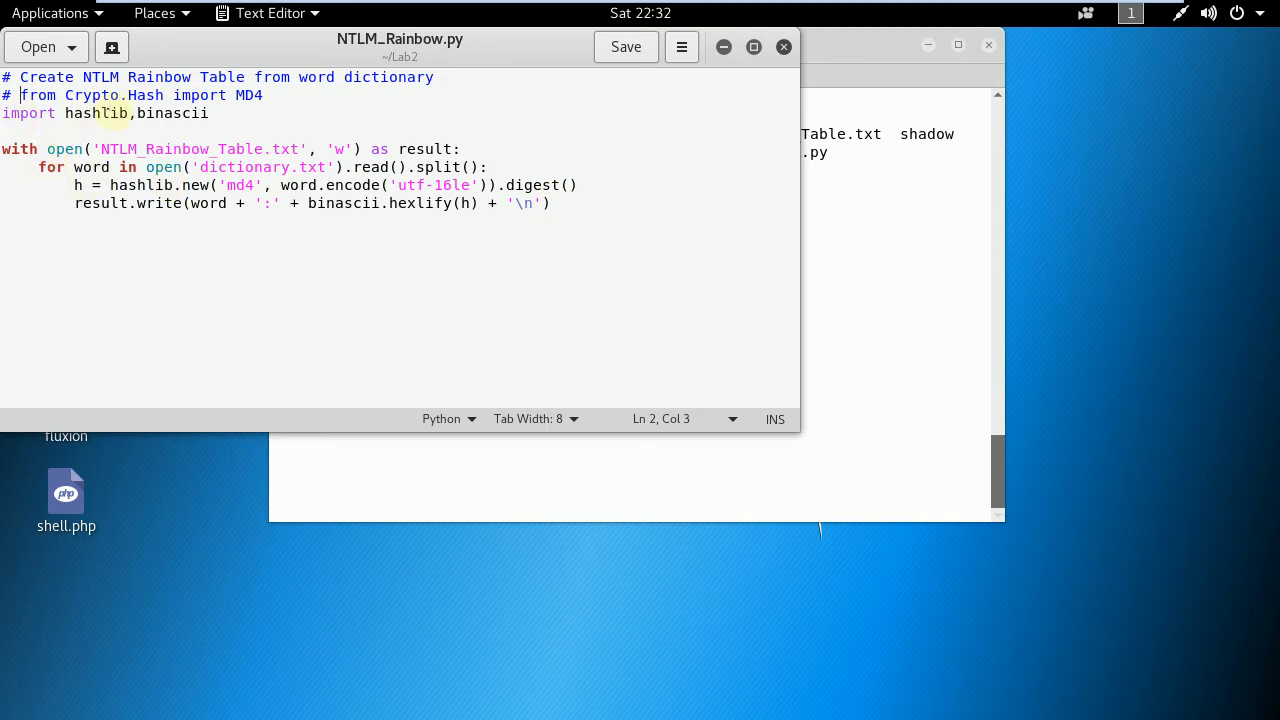
mouse_move(428, 203)
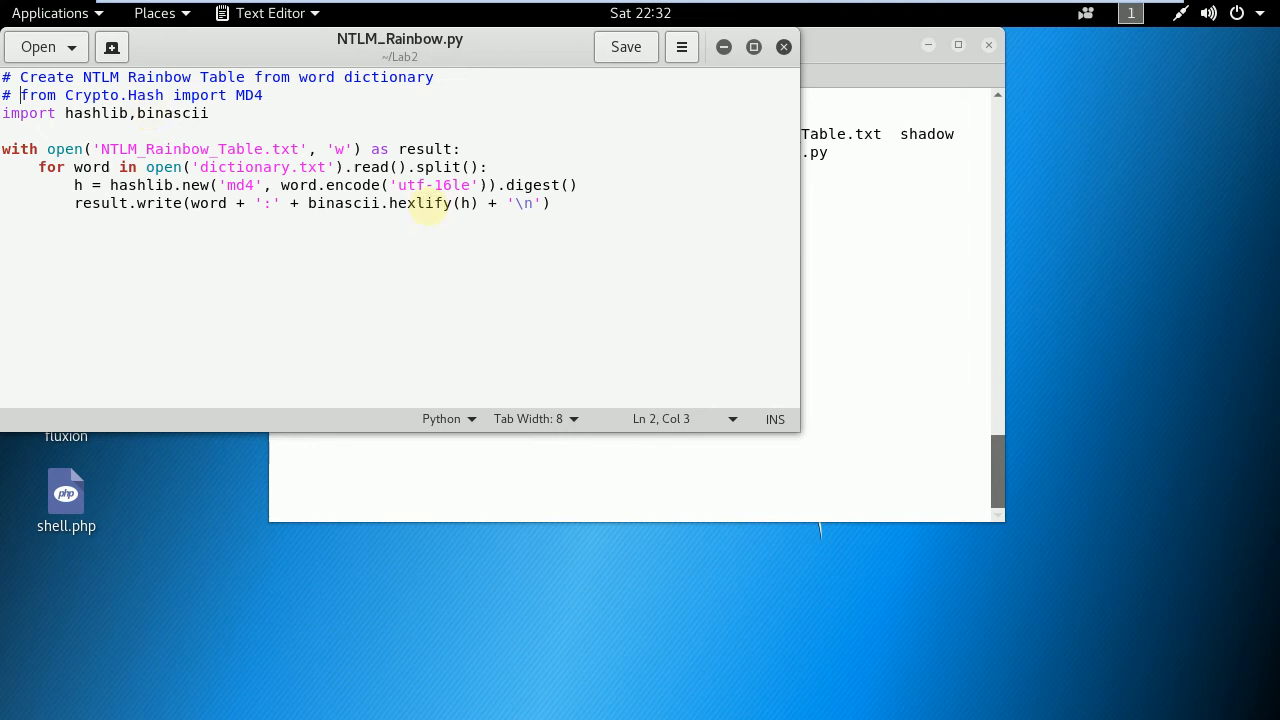
Step: Highlight the hexlify call on NTLM_Rainbow.py's write line, then clear the highlight
drag(308, 203, 512, 203)
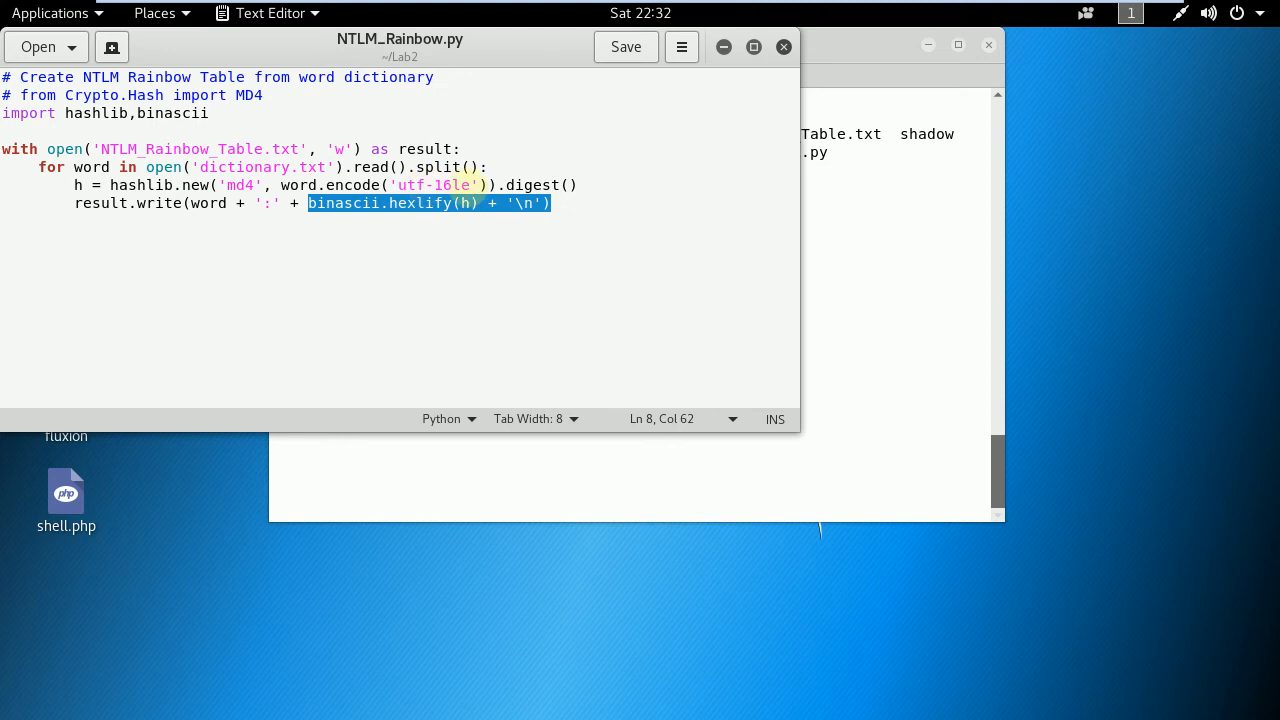
click(590, 197)
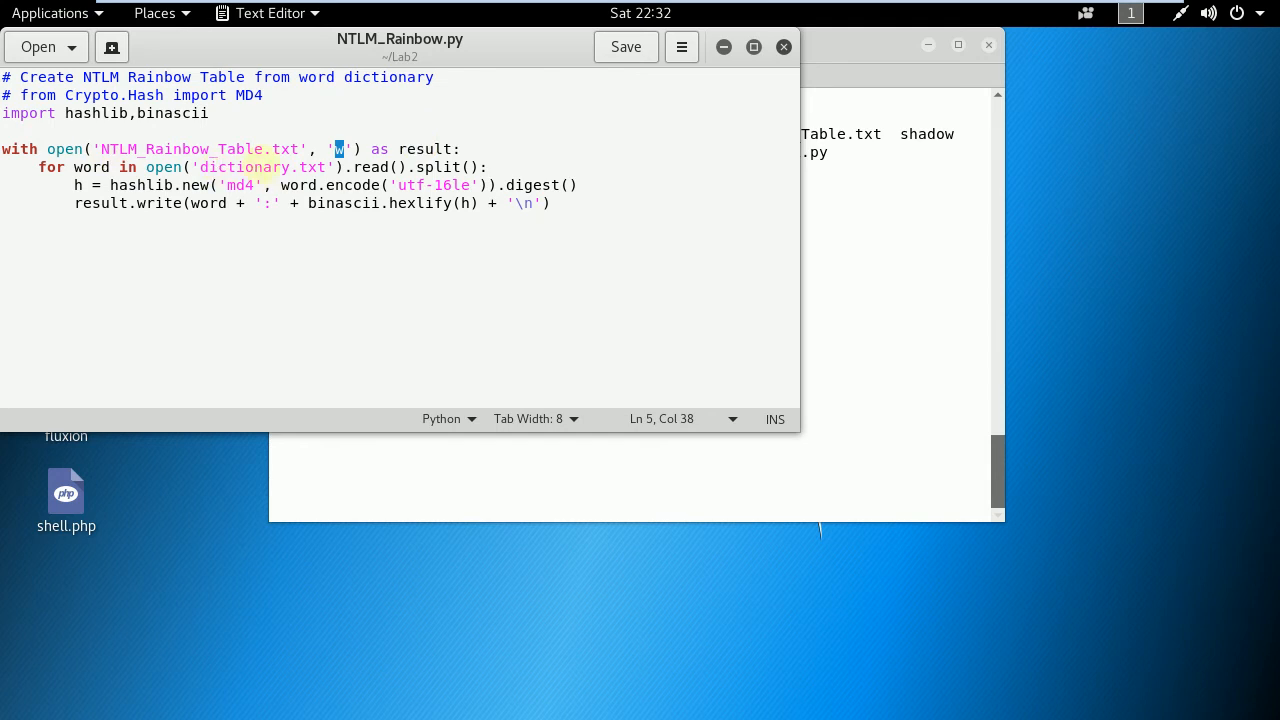
mouse_move(478, 167)
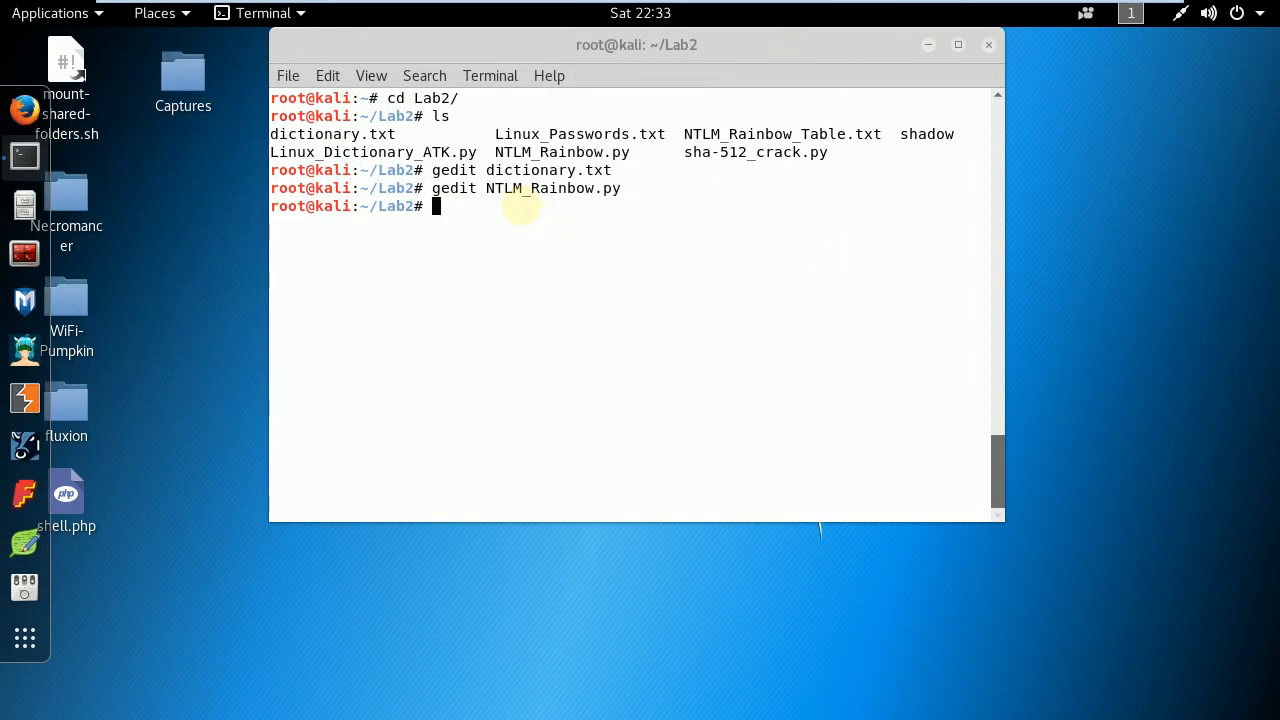
Step: Run NTLM_Rainbow.py with python to build the rainbow table
text(pytho)
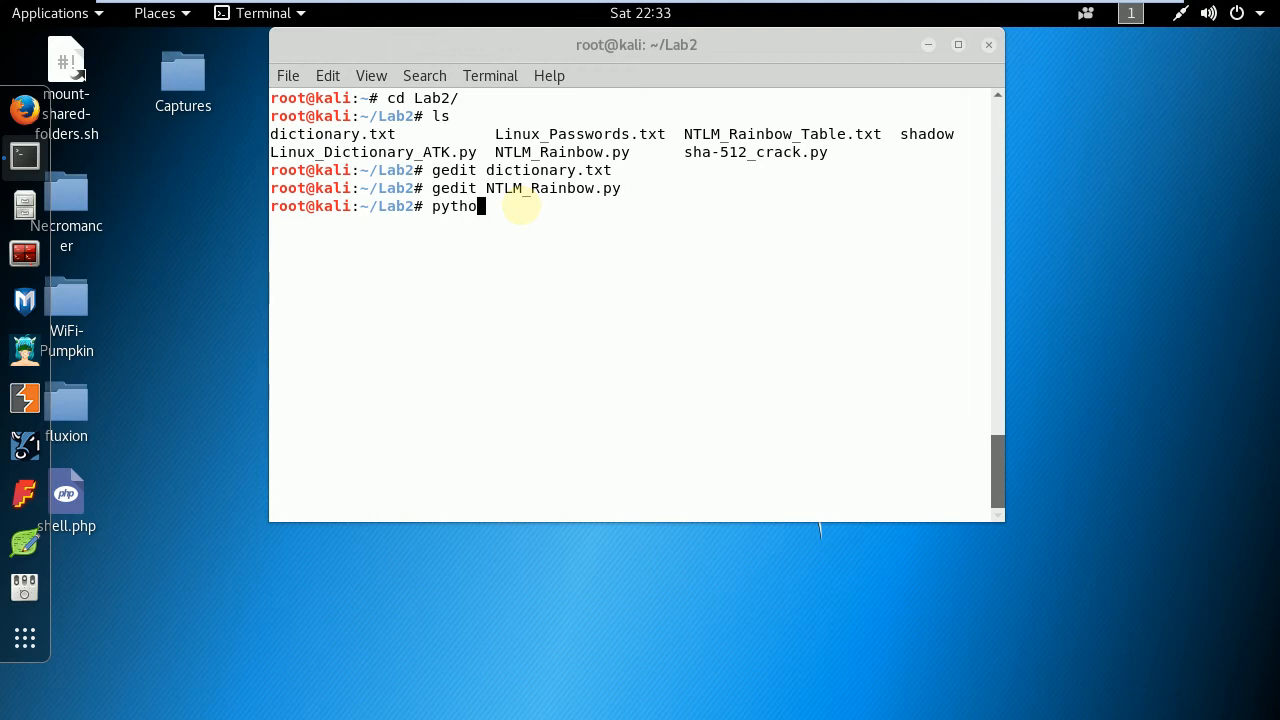
text(n)
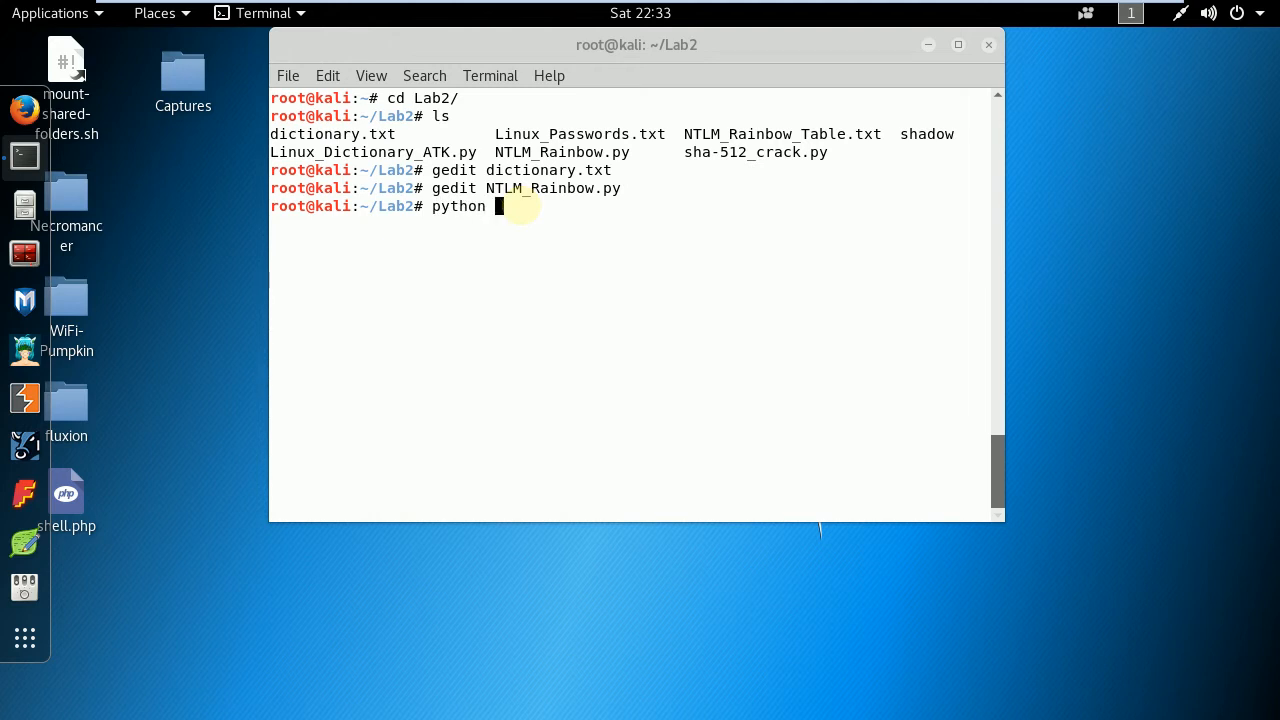
text(Ntl)
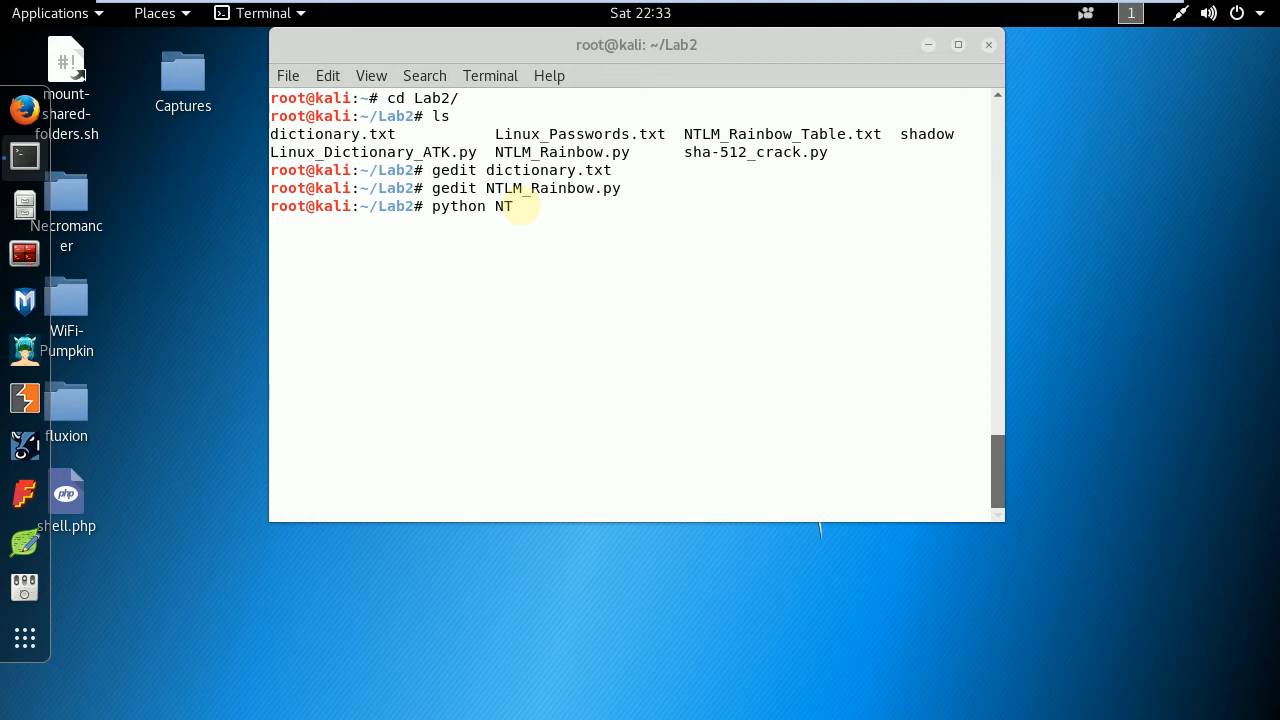
text(LM)
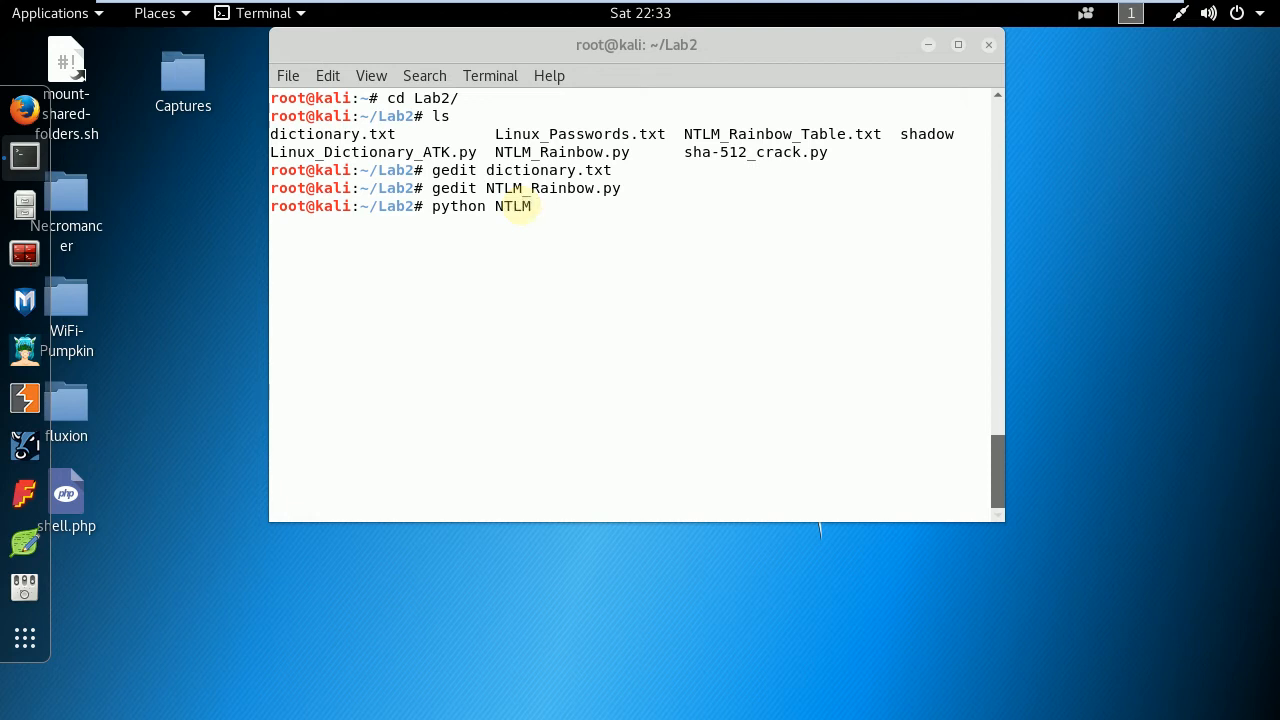
text(_R)
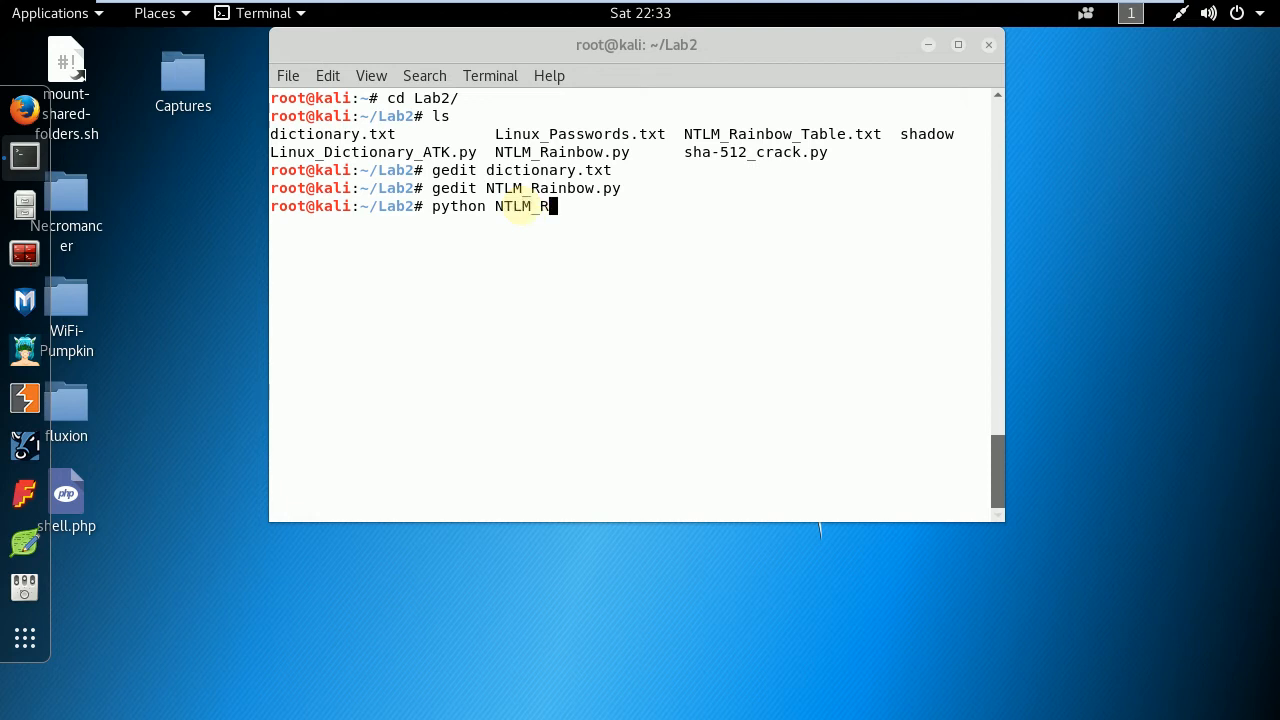
text(ainbow.py)
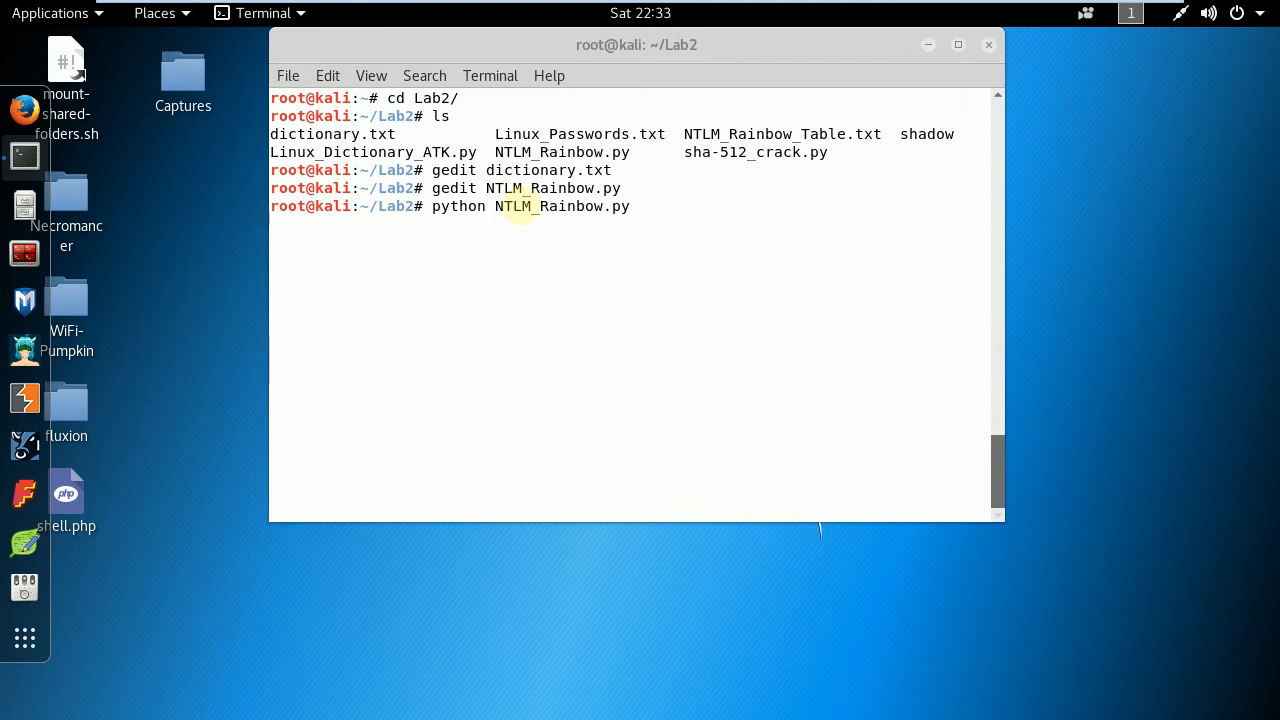
key(Return)
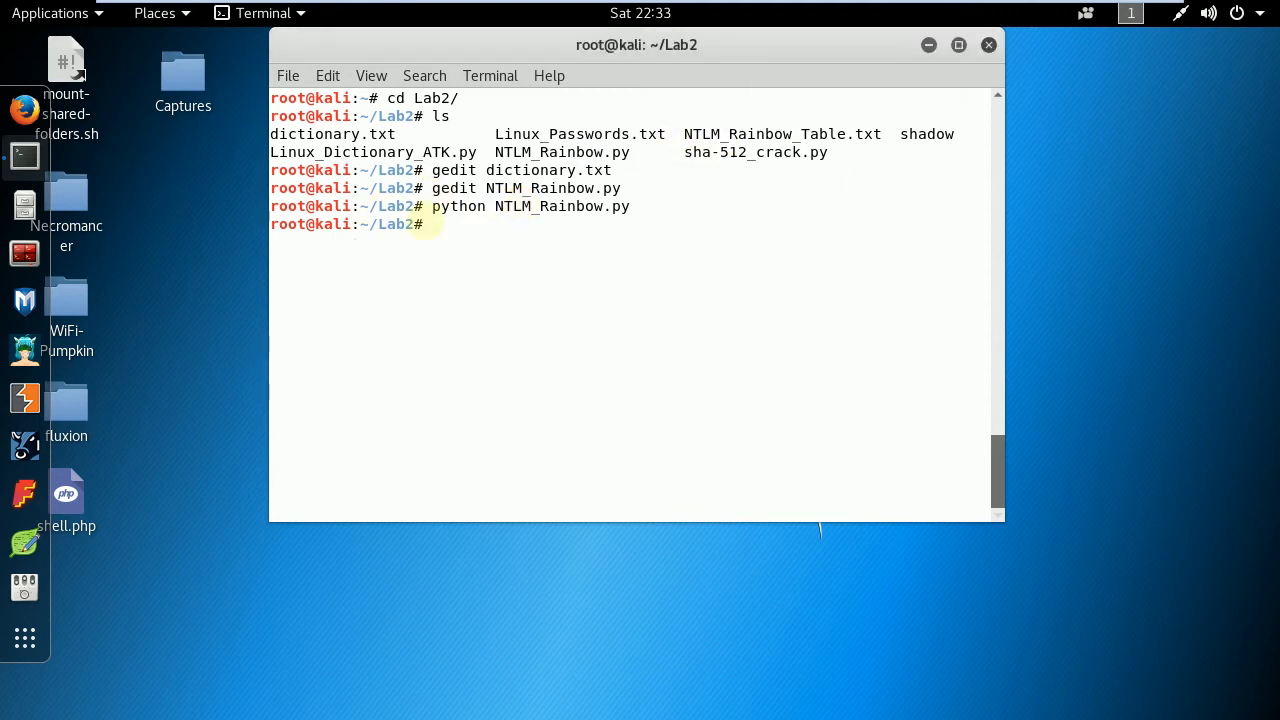
mouse_move(705, 133)
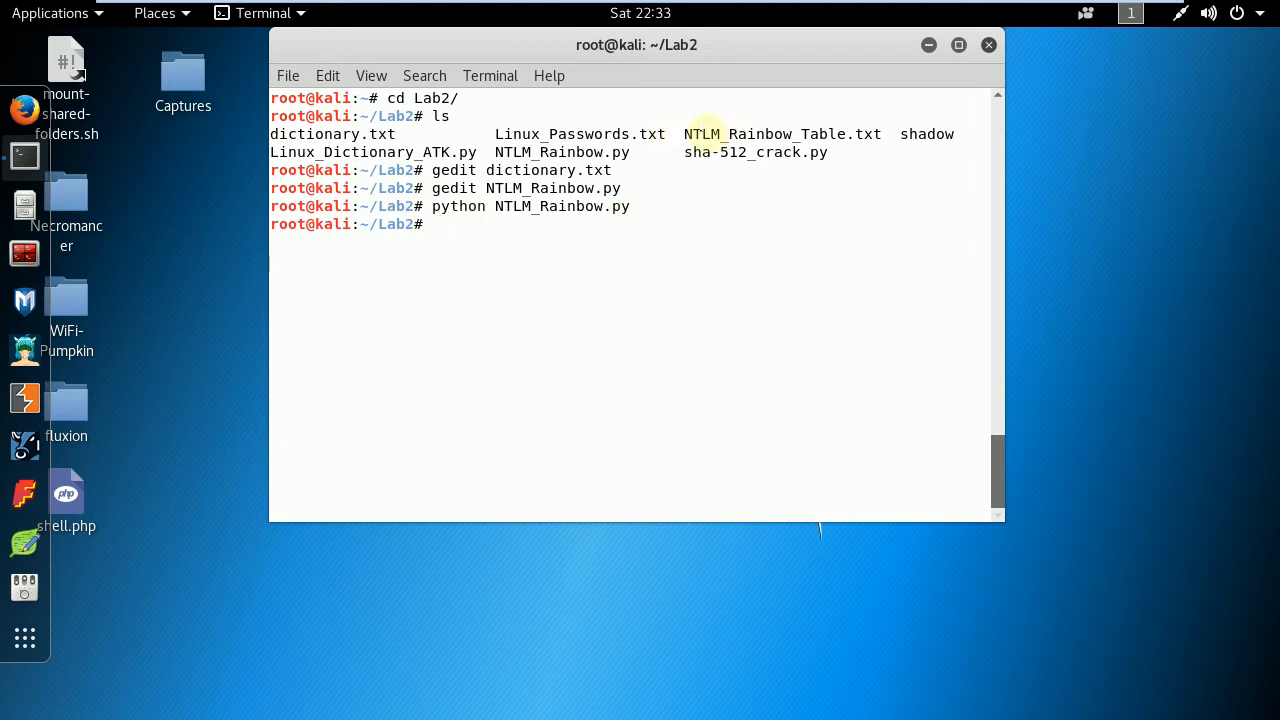
Step: List Lab2 to confirm NTLM_Rainbow_Table.txt exists and open it in gedit
text(ls)
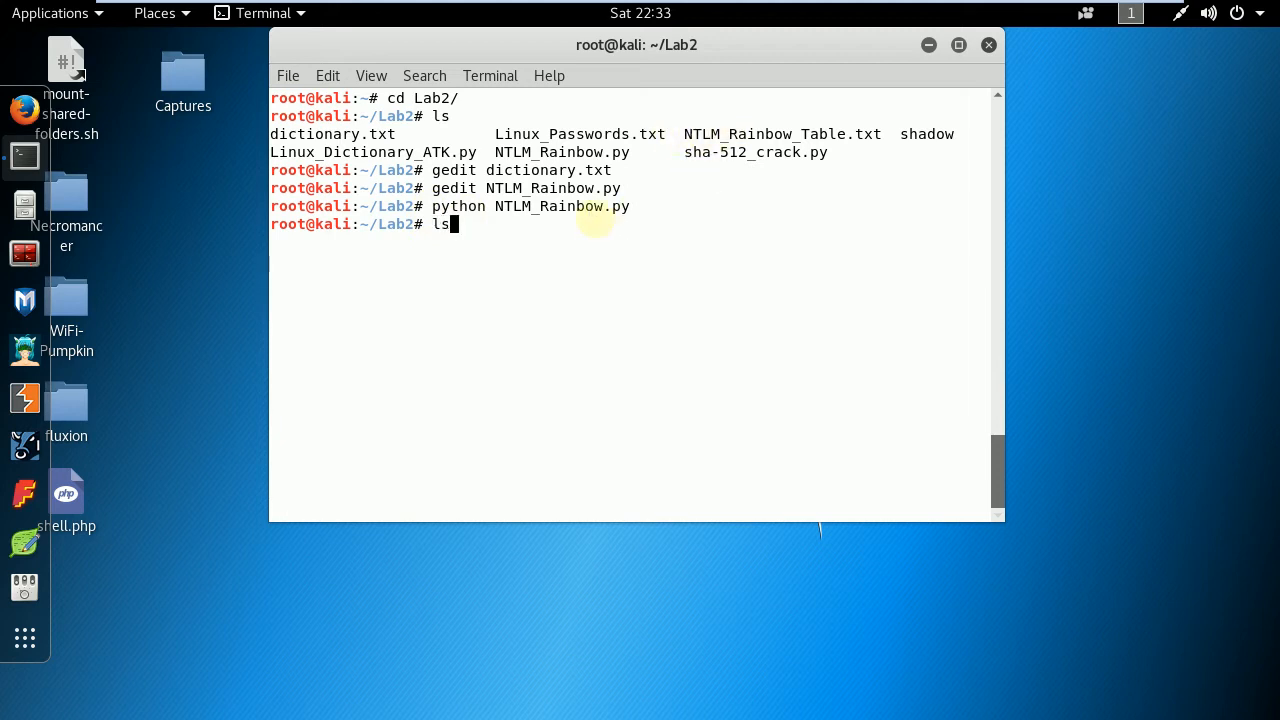
key(Return)
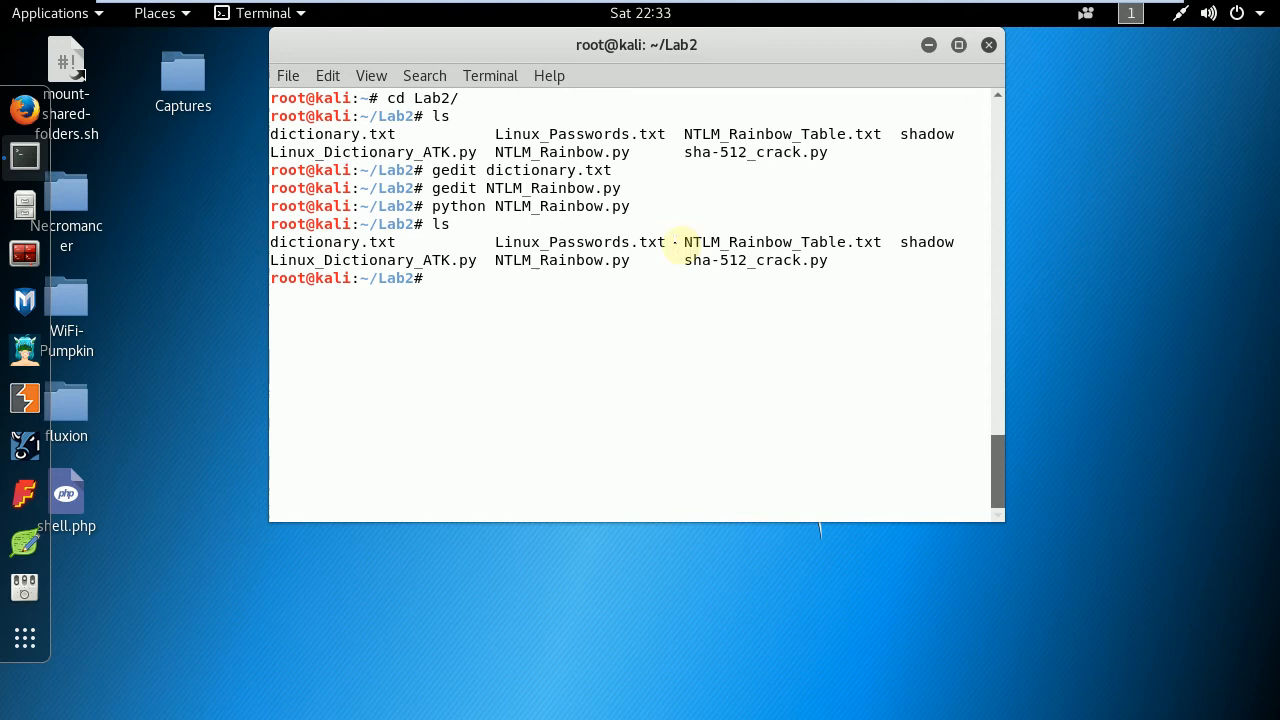
double_click(767, 242)
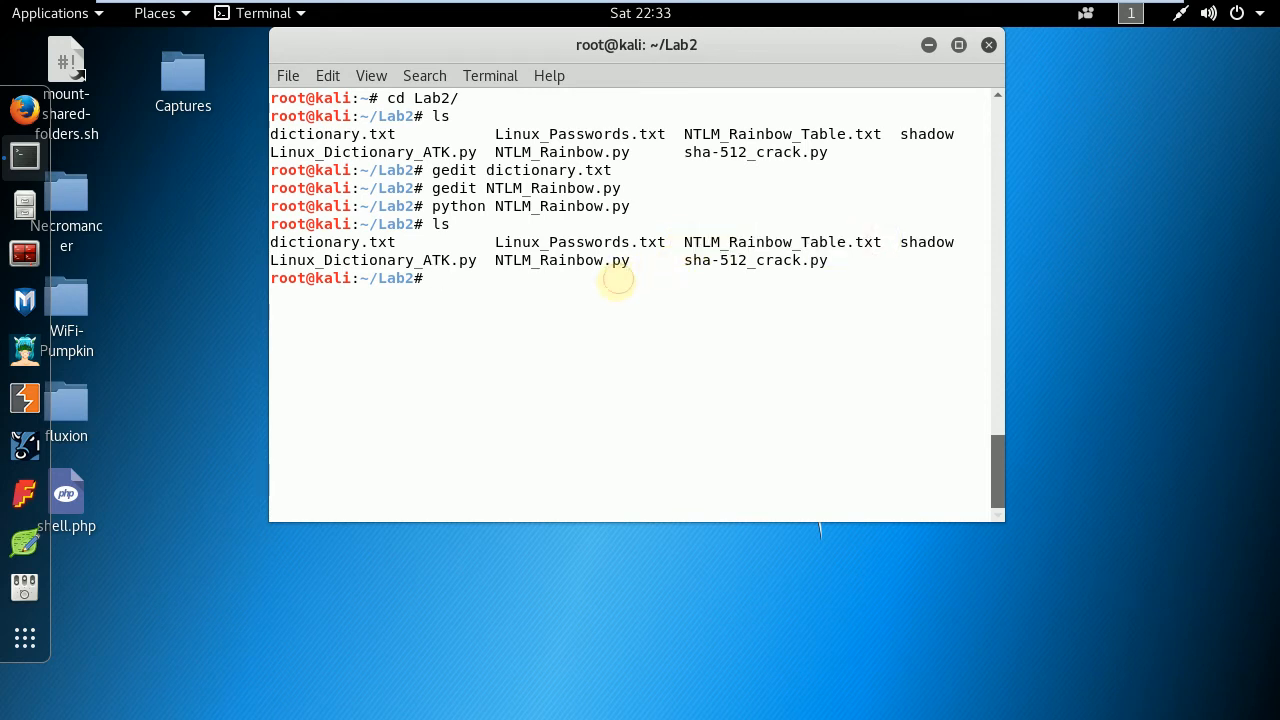
text(gedit)
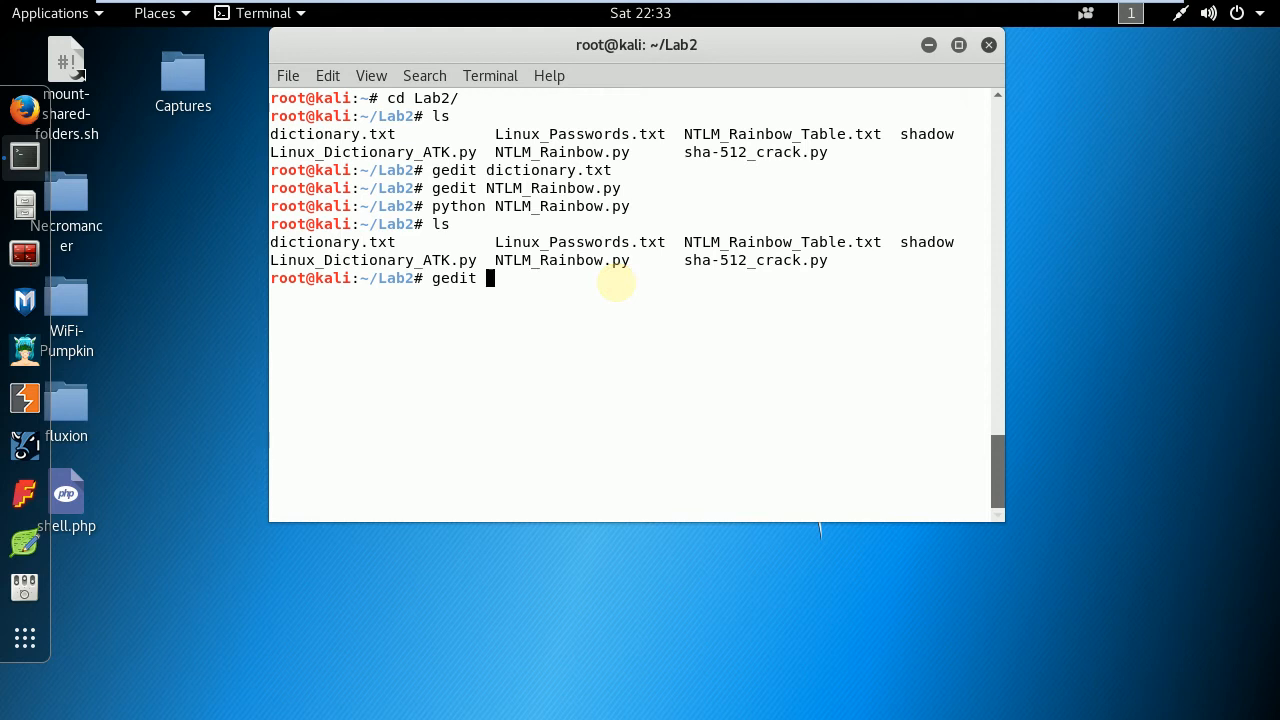
text(NTLM)
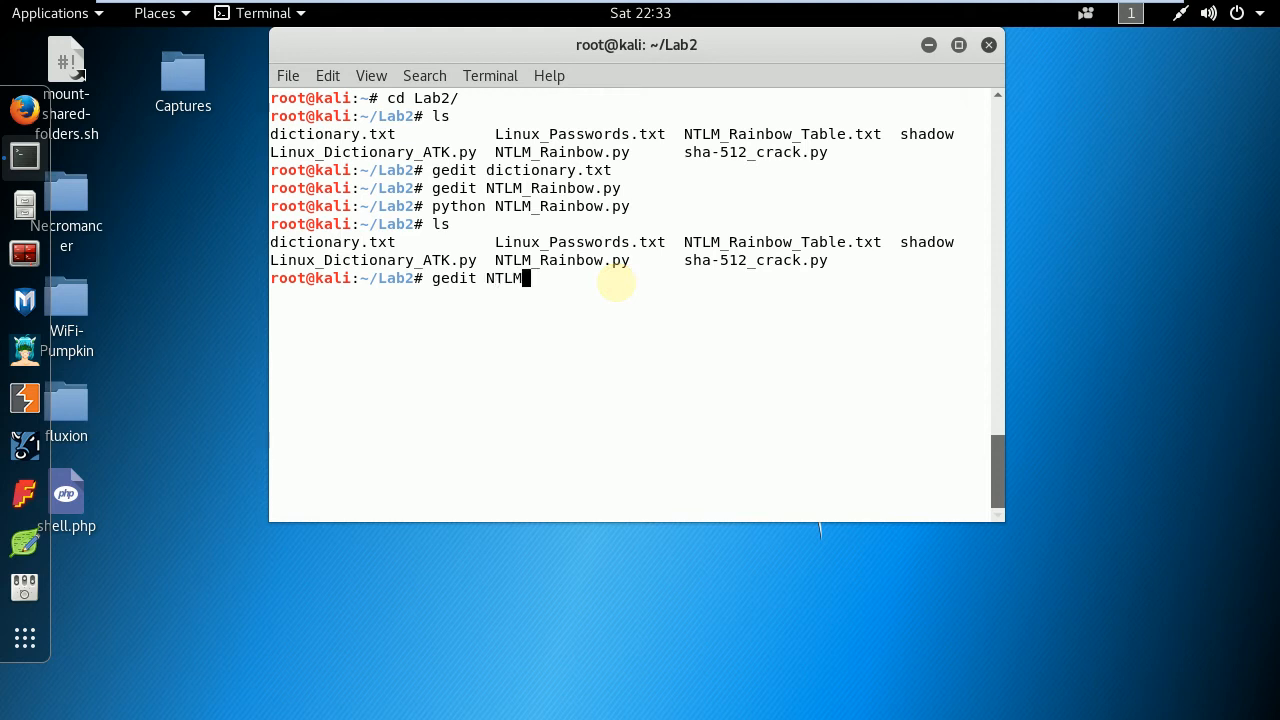
text(_R)
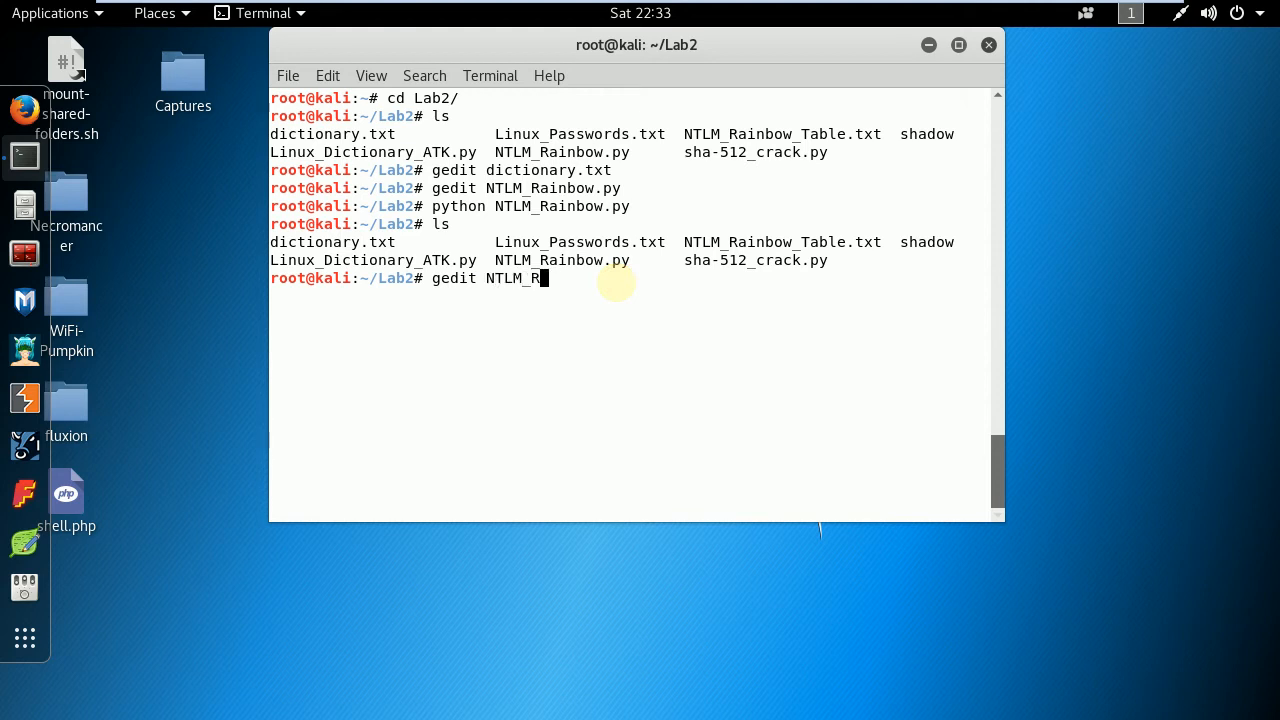
text(ainbow)
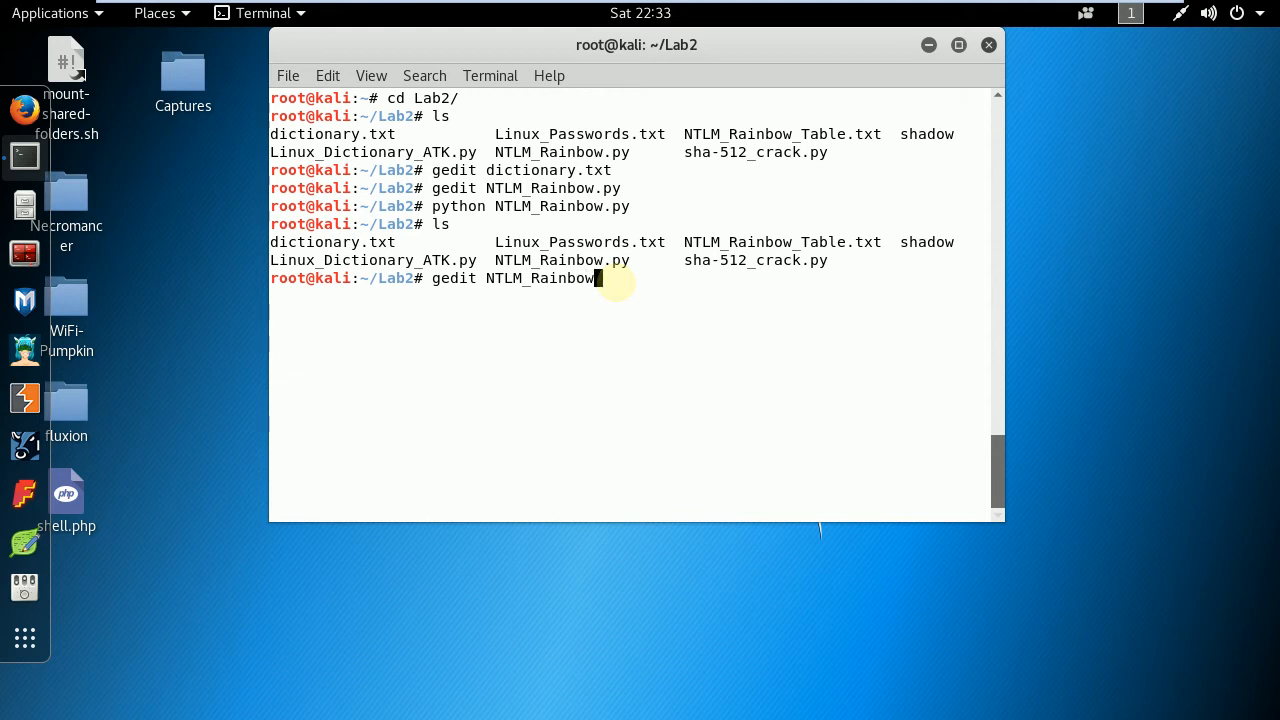
text(_Table.txt)
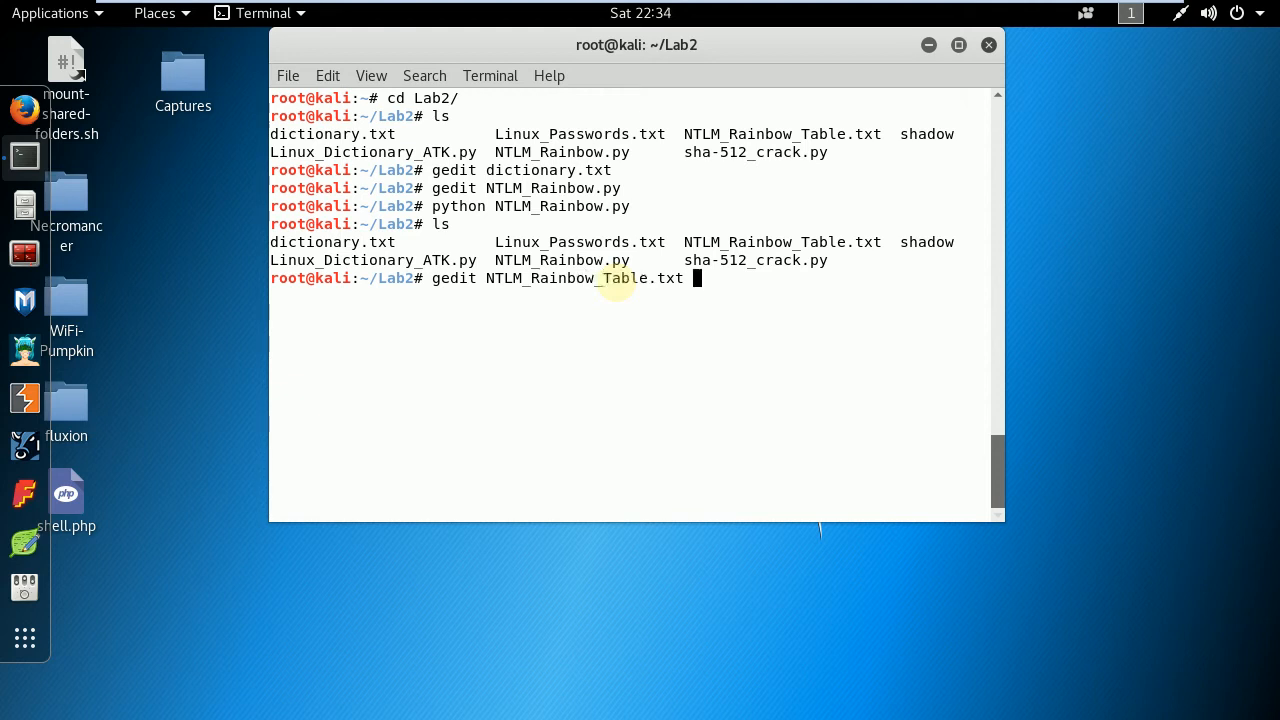
key(Return)
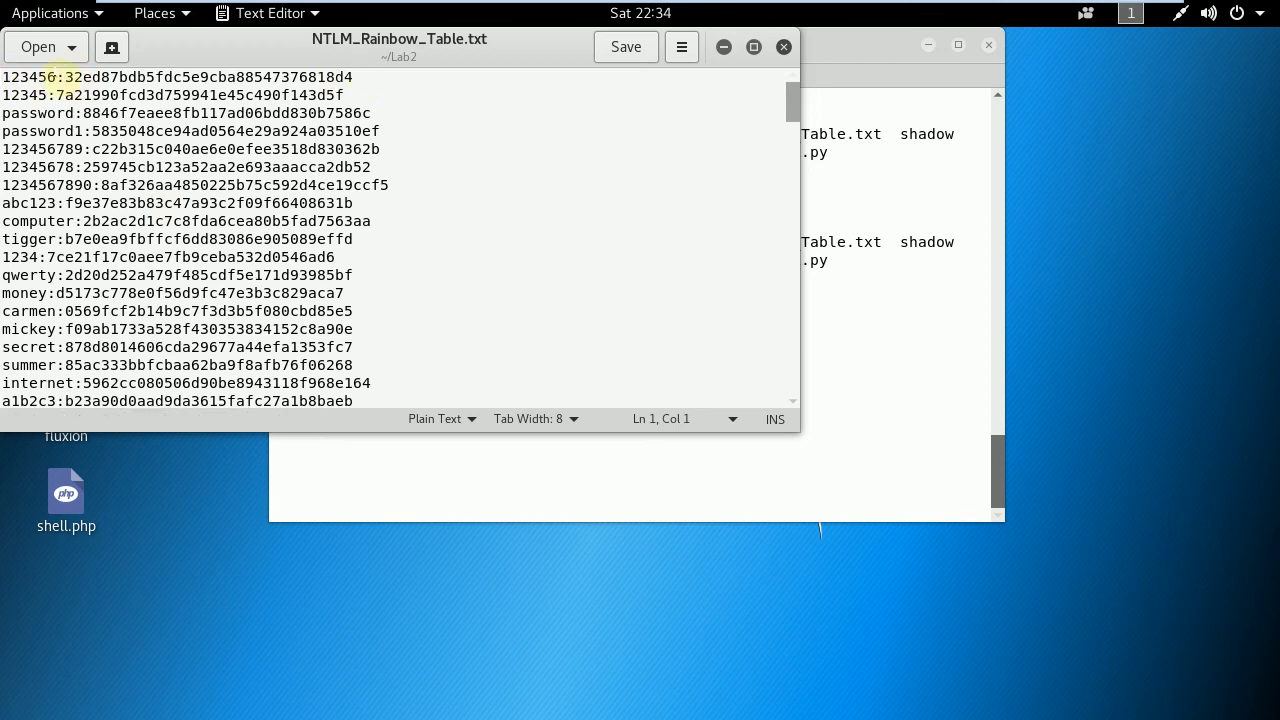
Step: Scroll through the password-to-hash pairs in NTLM_Rainbow_Table.txt
scroll(down, 3)
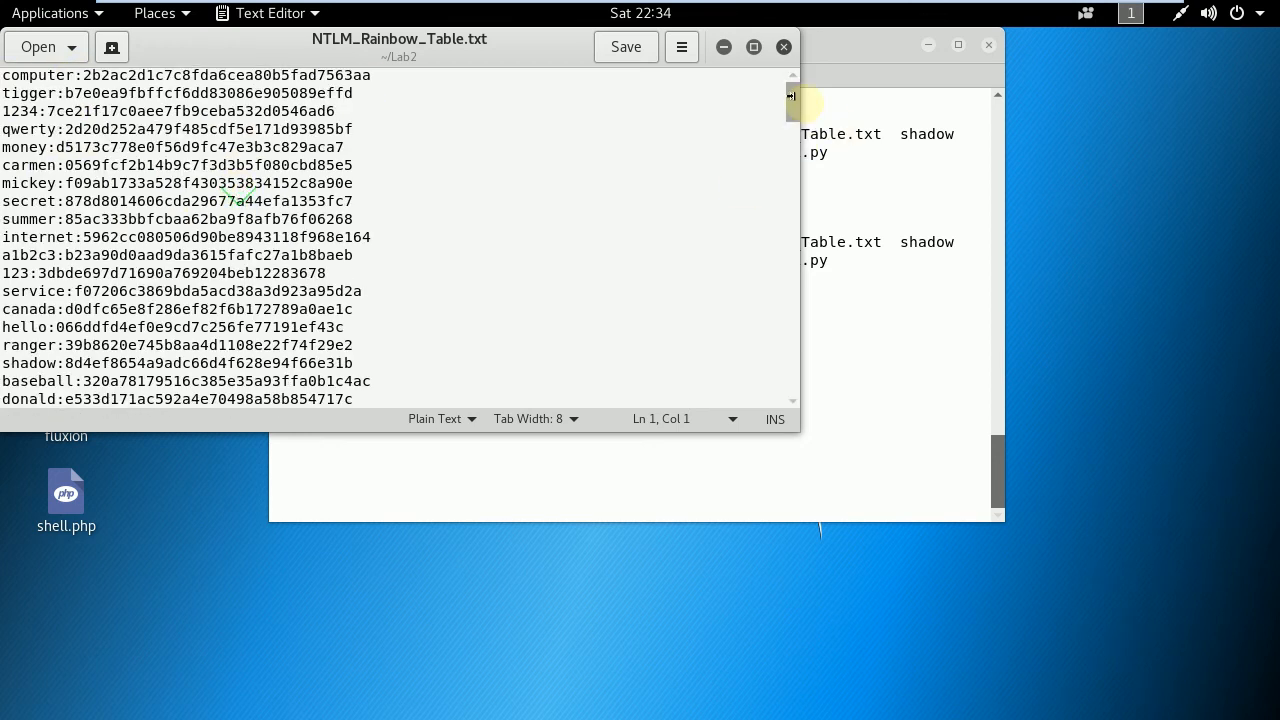
scroll(down, 3)
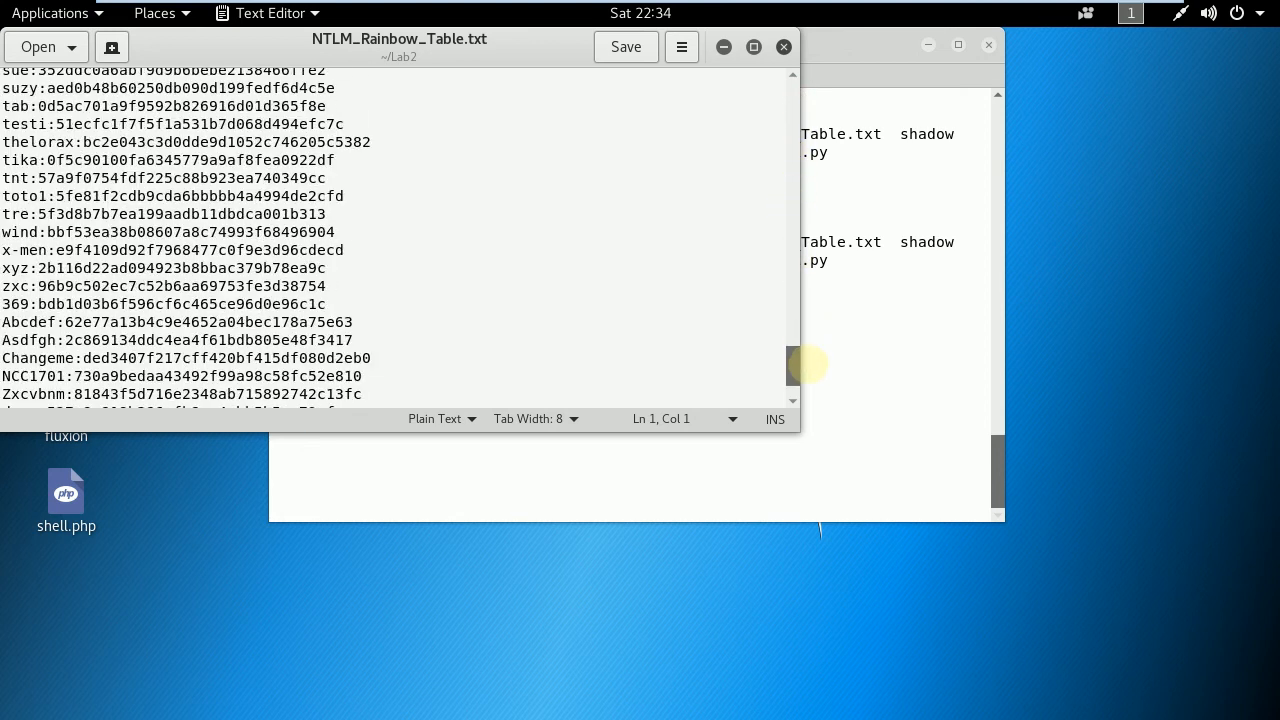
scroll(down, 3)
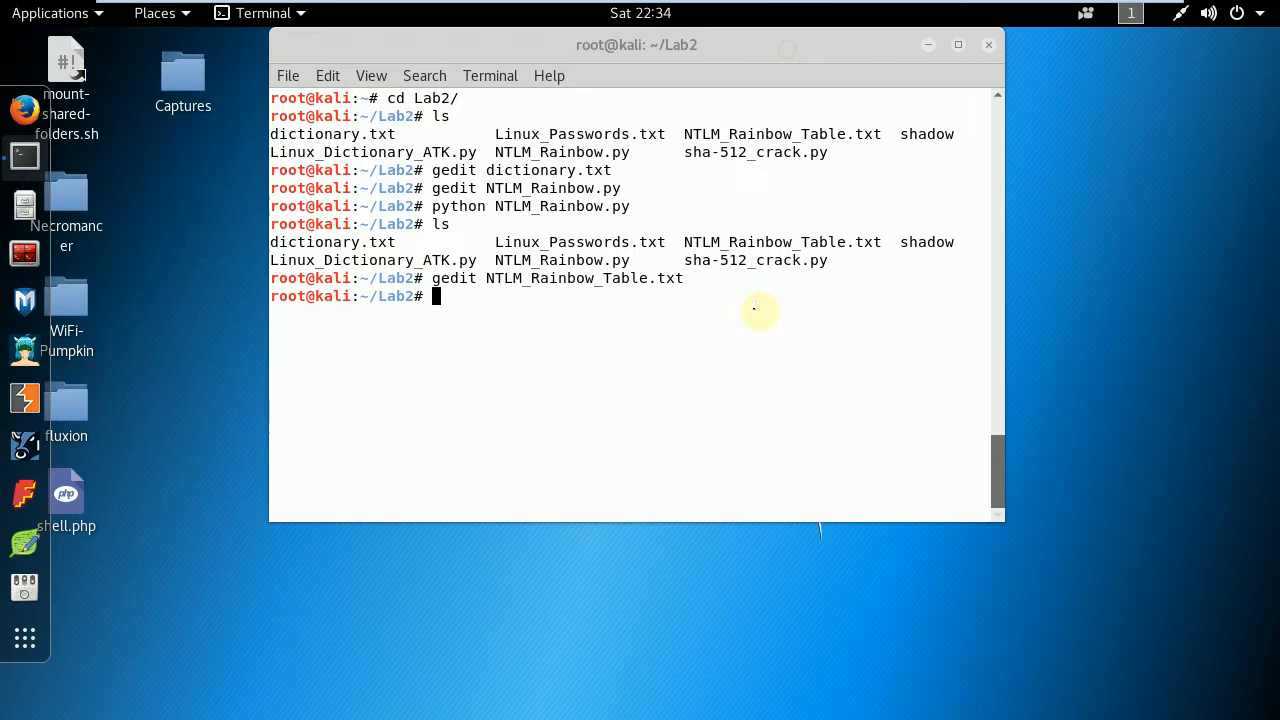
mouse_move(495, 298)
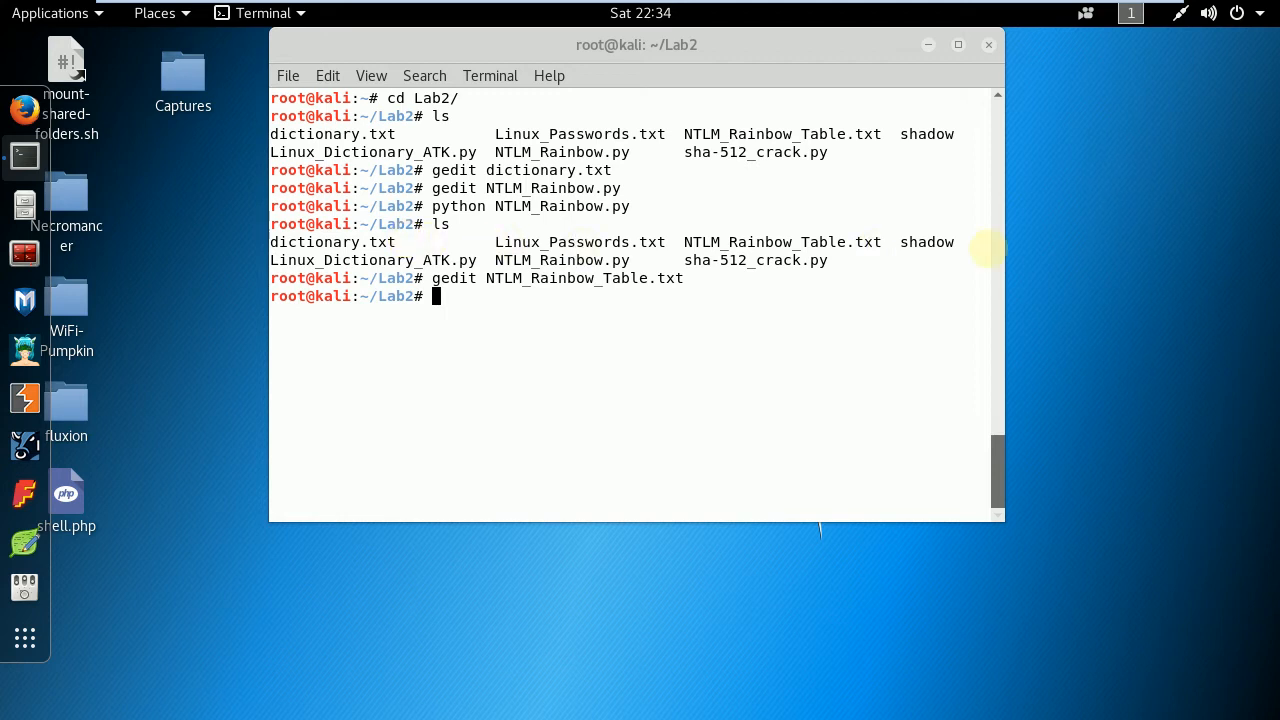
mouse_move(465, 298)
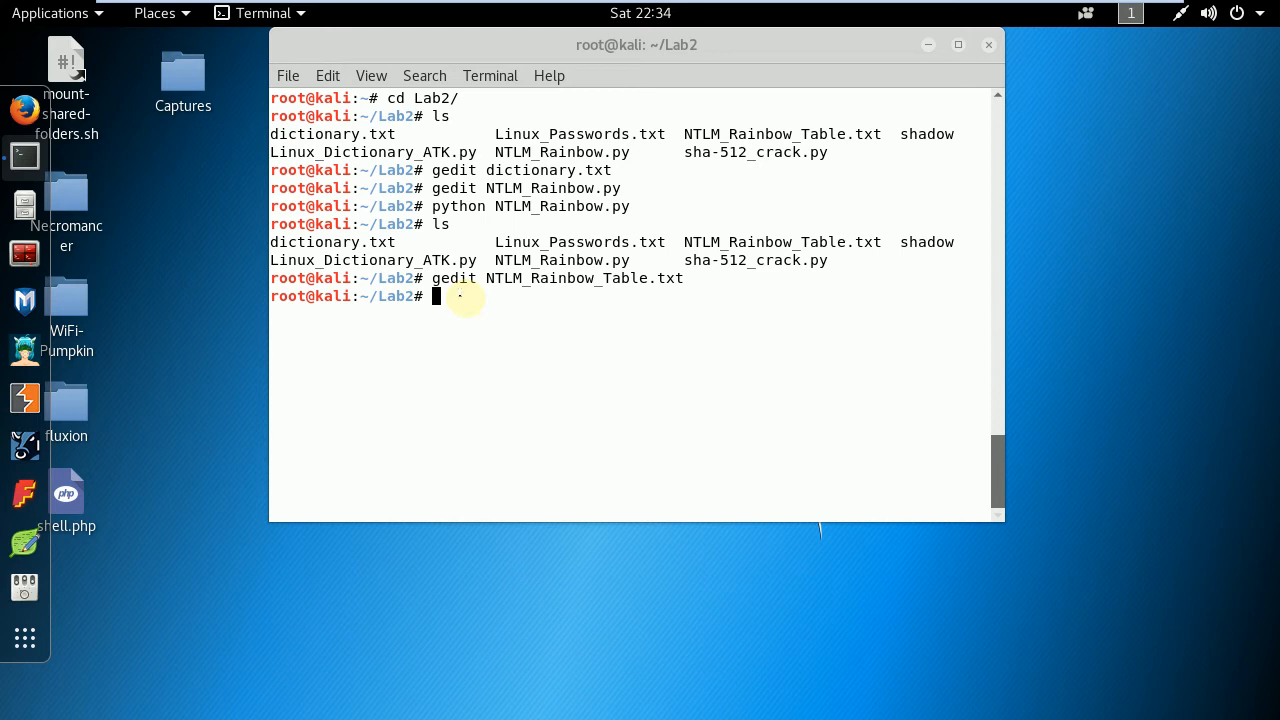
Step: Start a copy of /etc/shadow to /root/Lab2, then abandon it with Ctrl+C
text(cp)
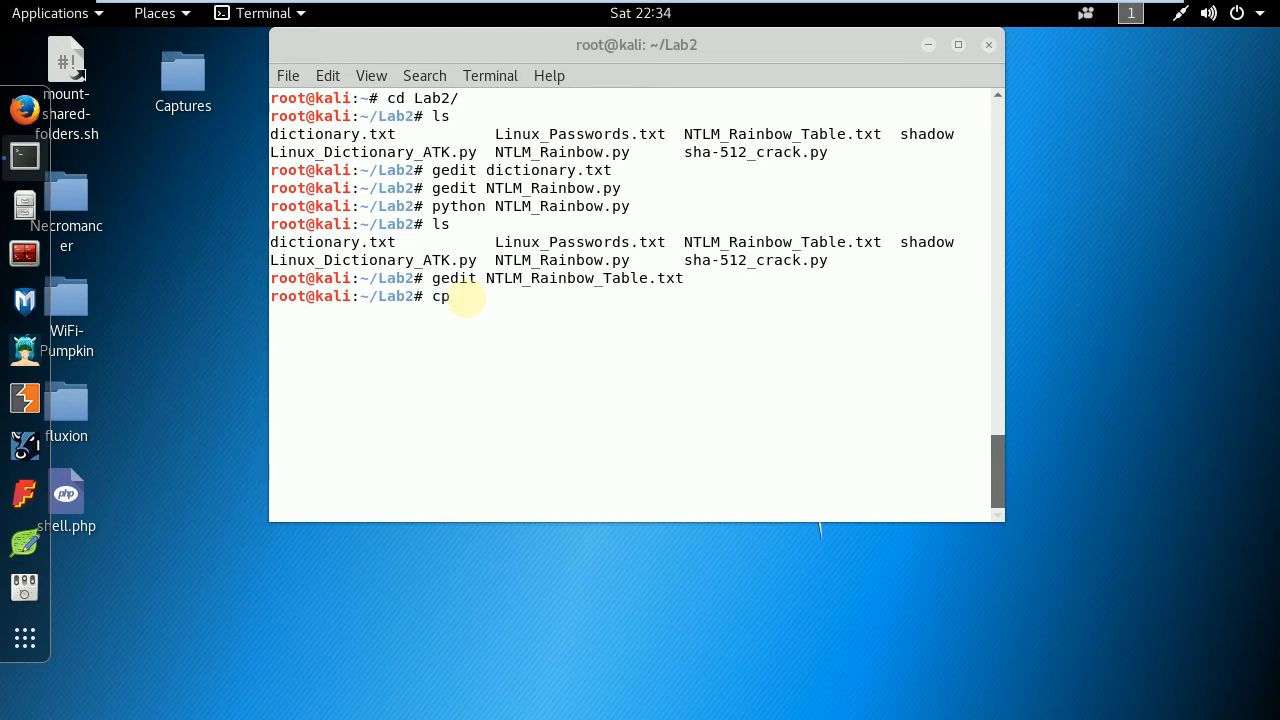
text(/etc/)
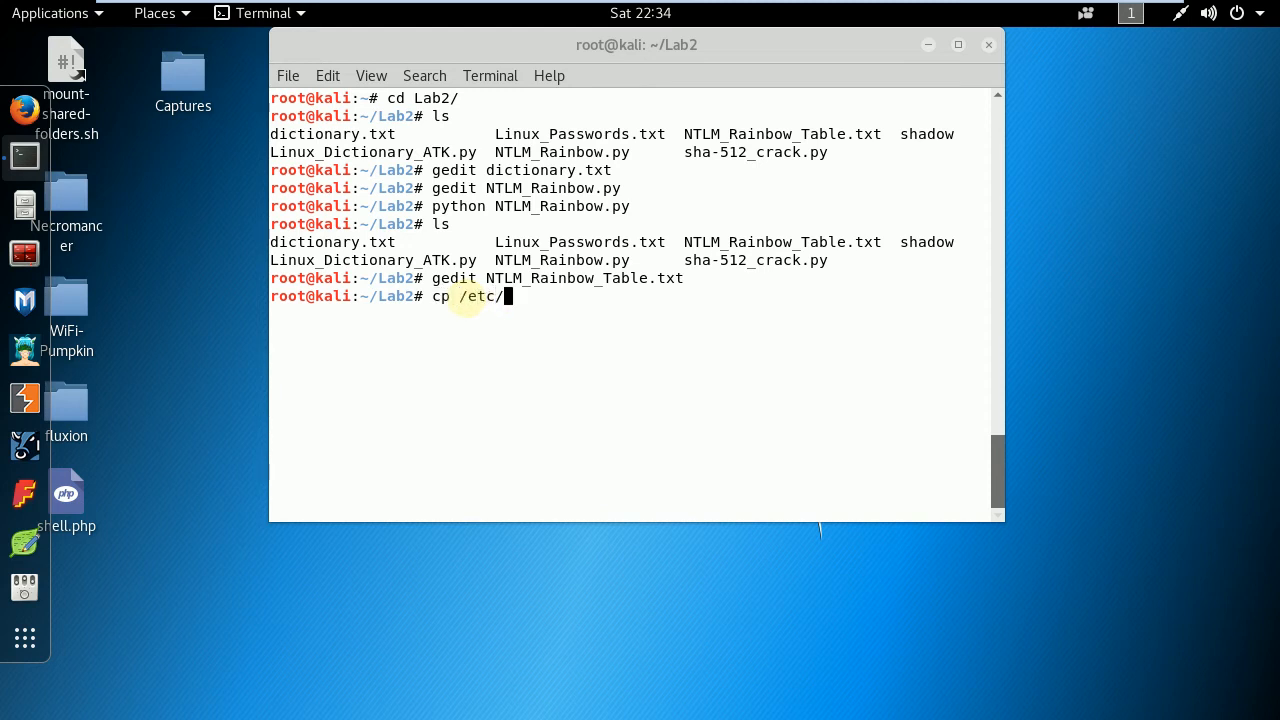
text(shadow)
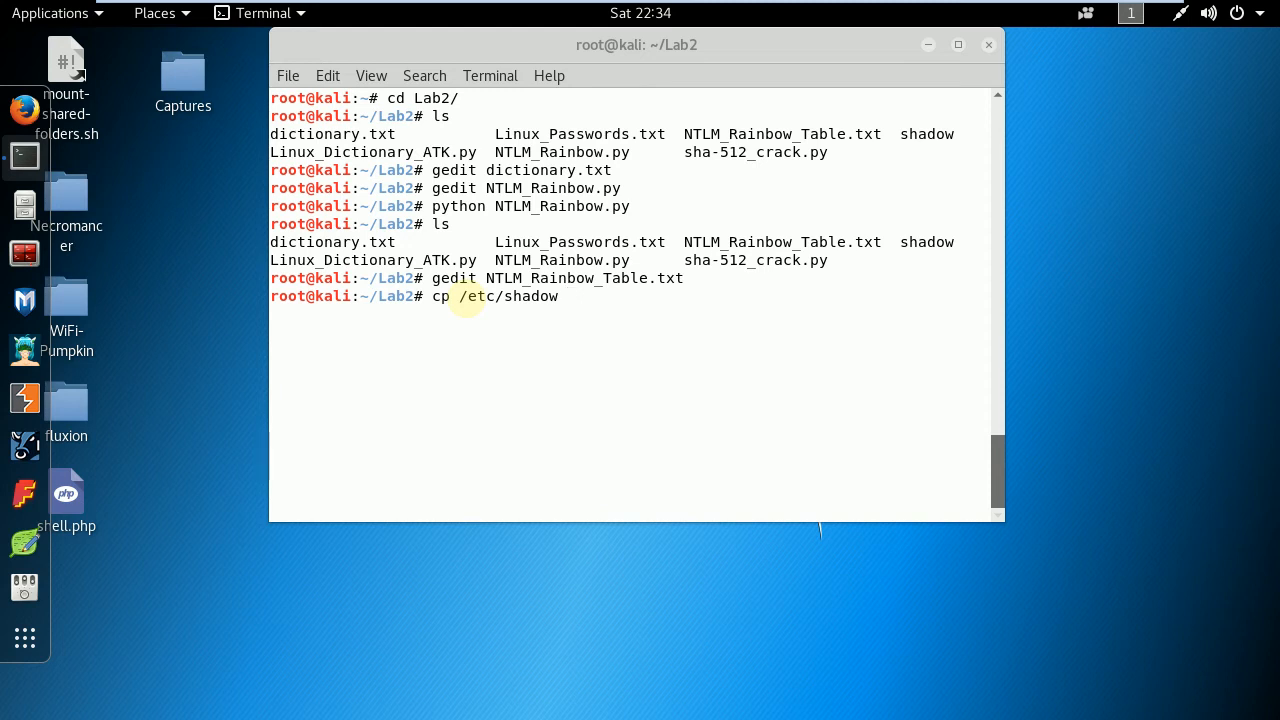
text(/)
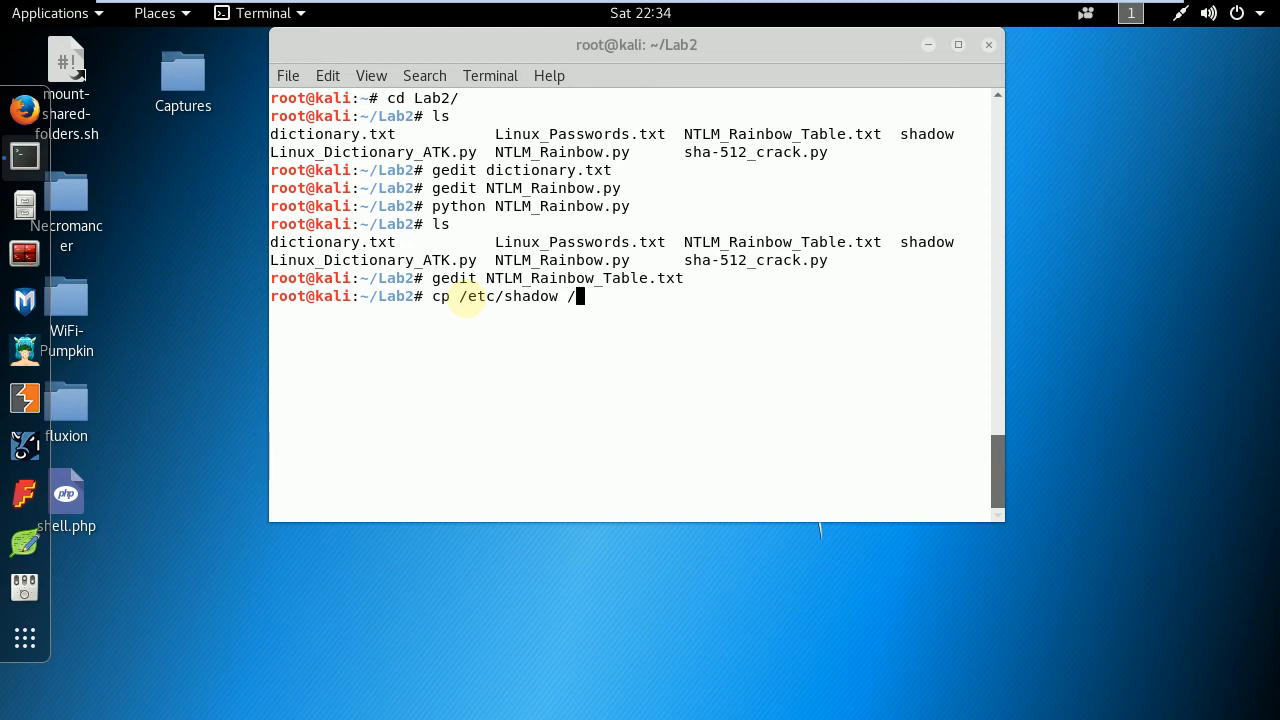
text(root)
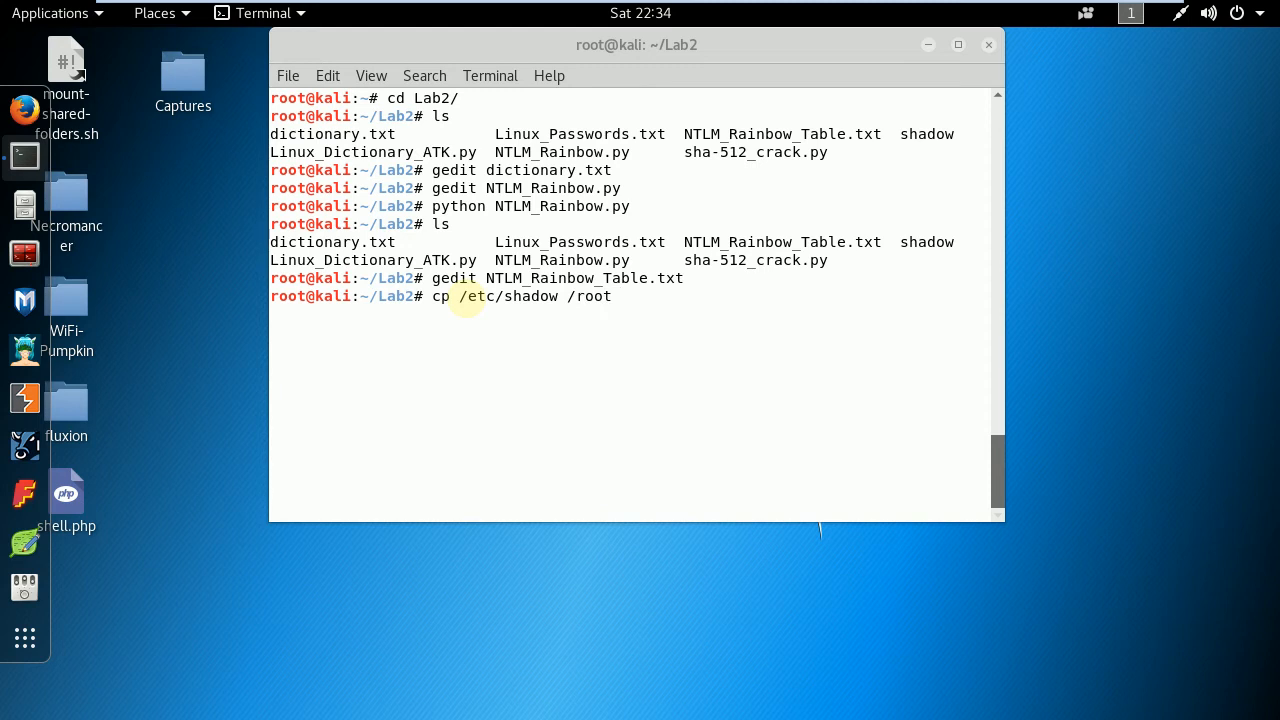
text(/)
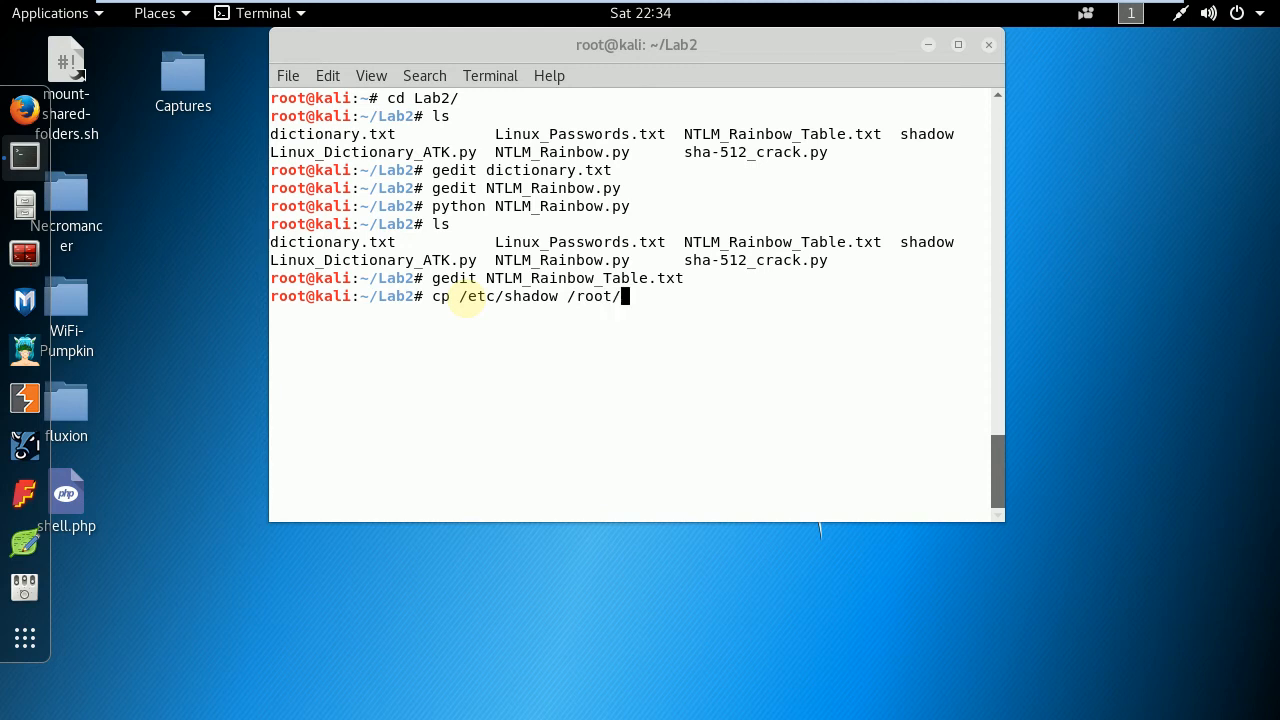
text(Lab)
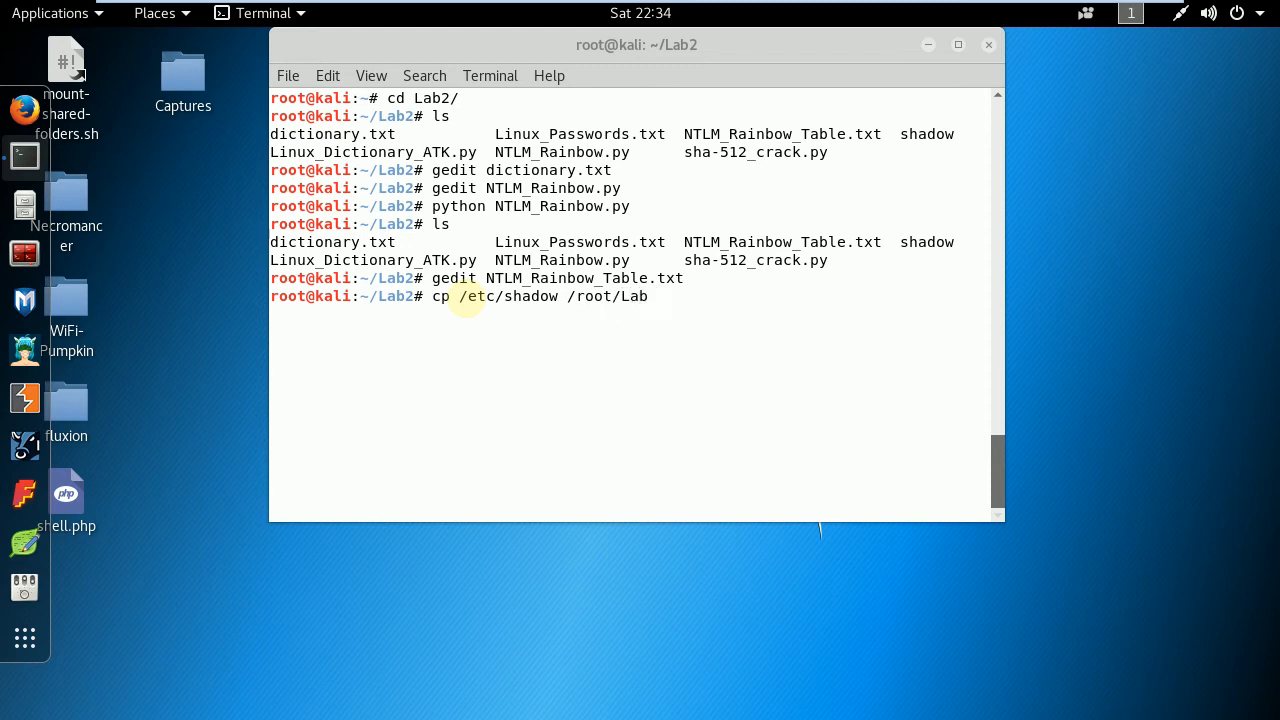
text(2)
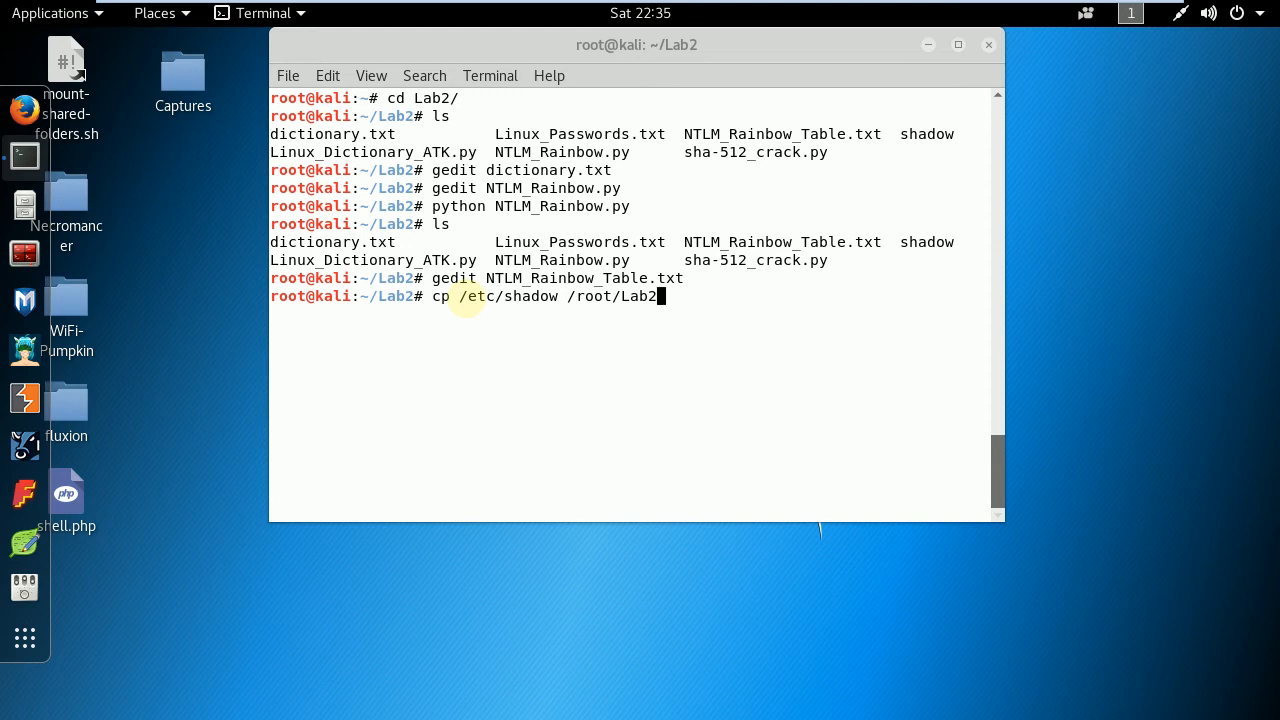
mouse_move(659, 296)
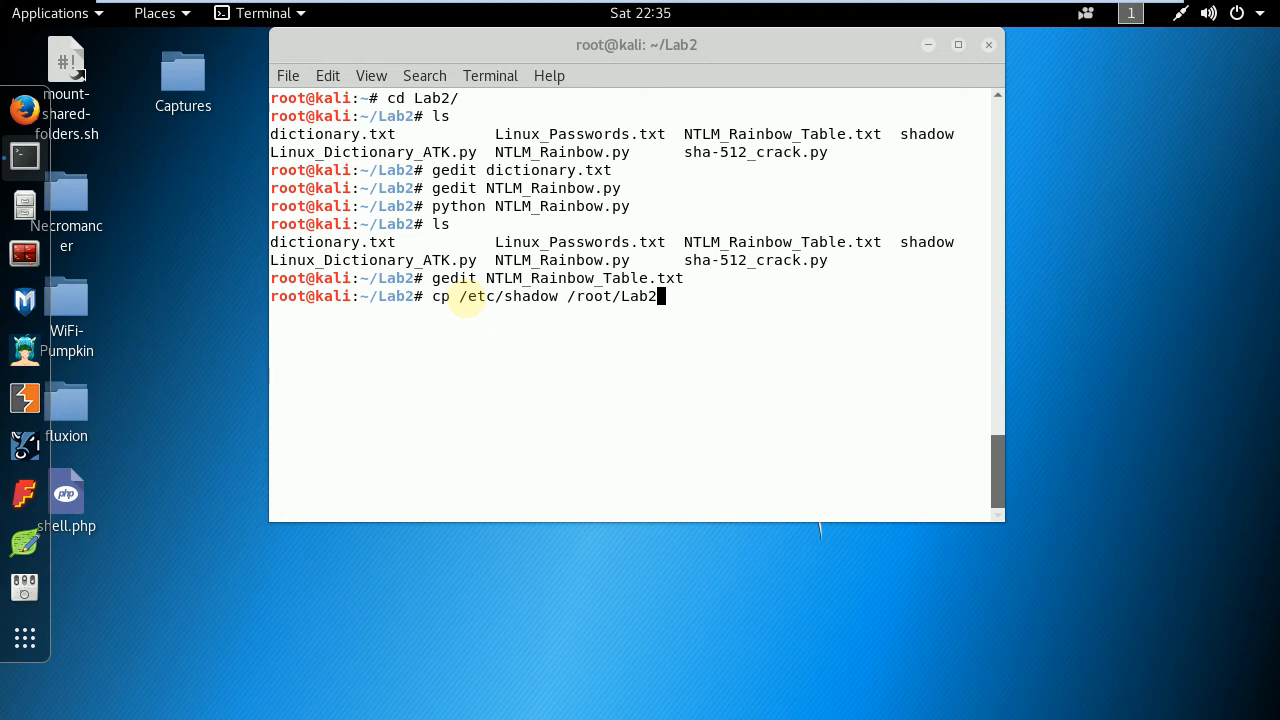
key(BackSpace)
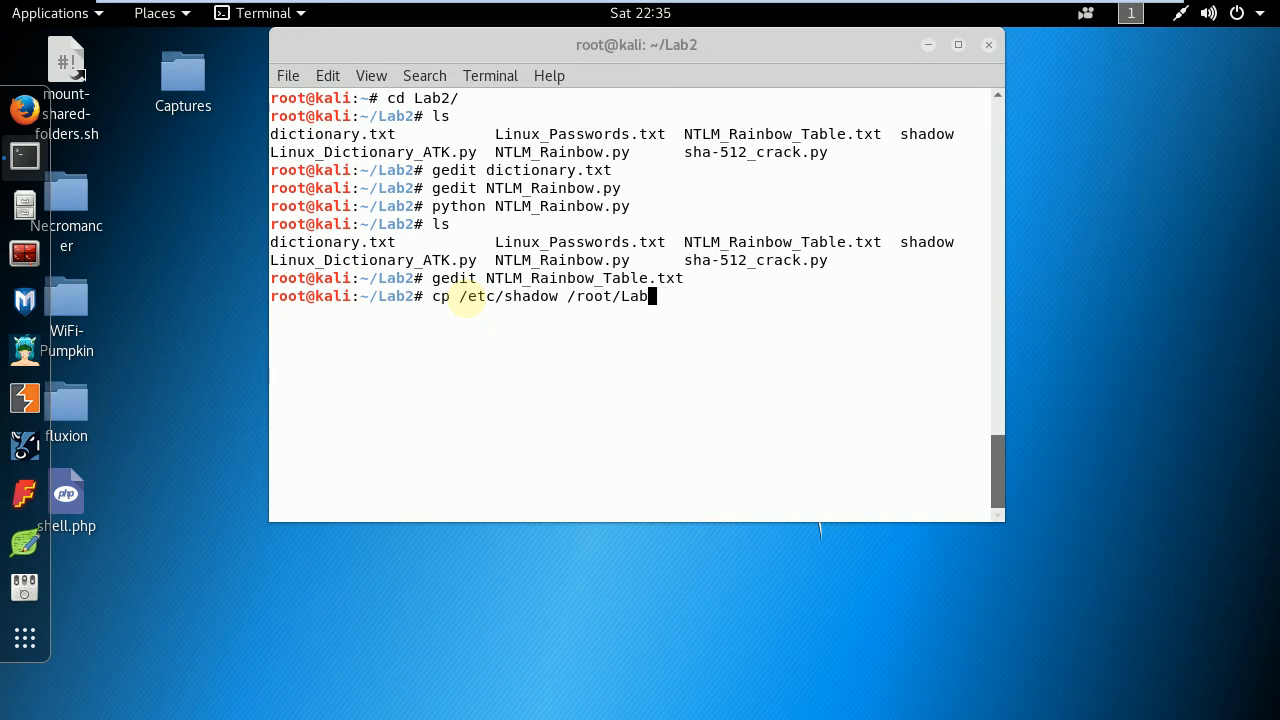
key(ctrl+c)
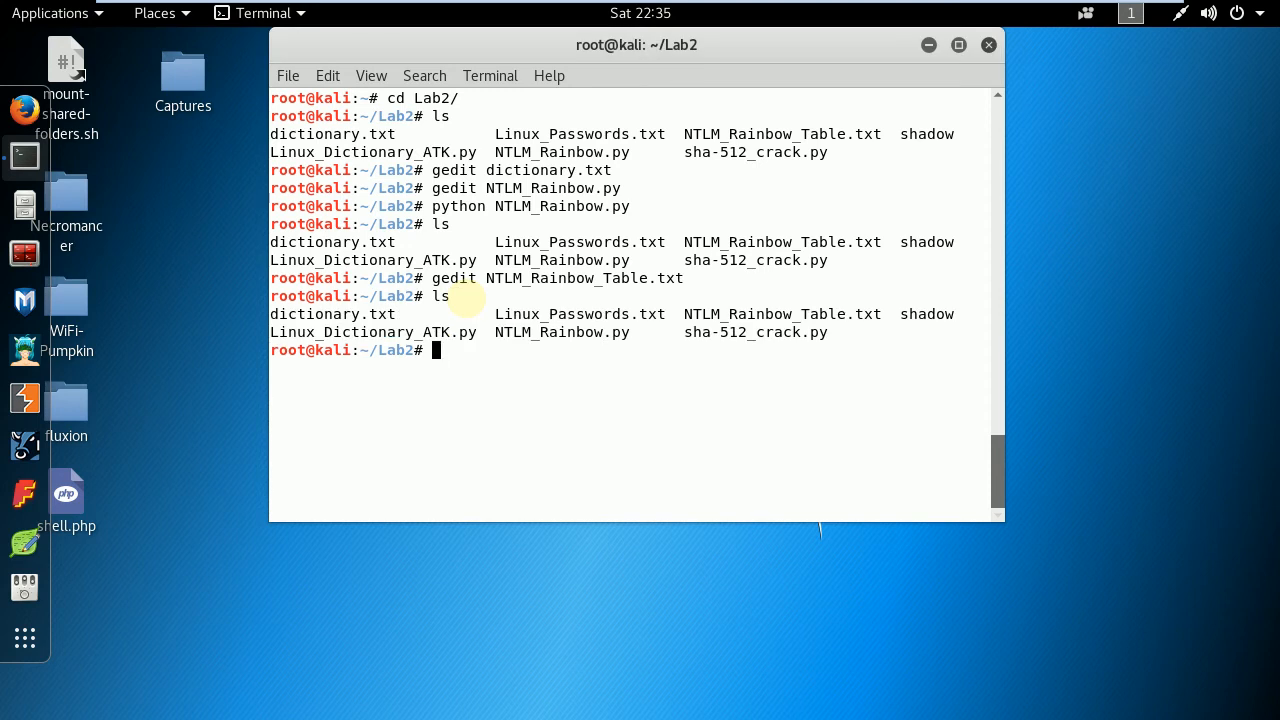
Step: Print the shadow file's account entries with cat and scroll through them
text(cat s)
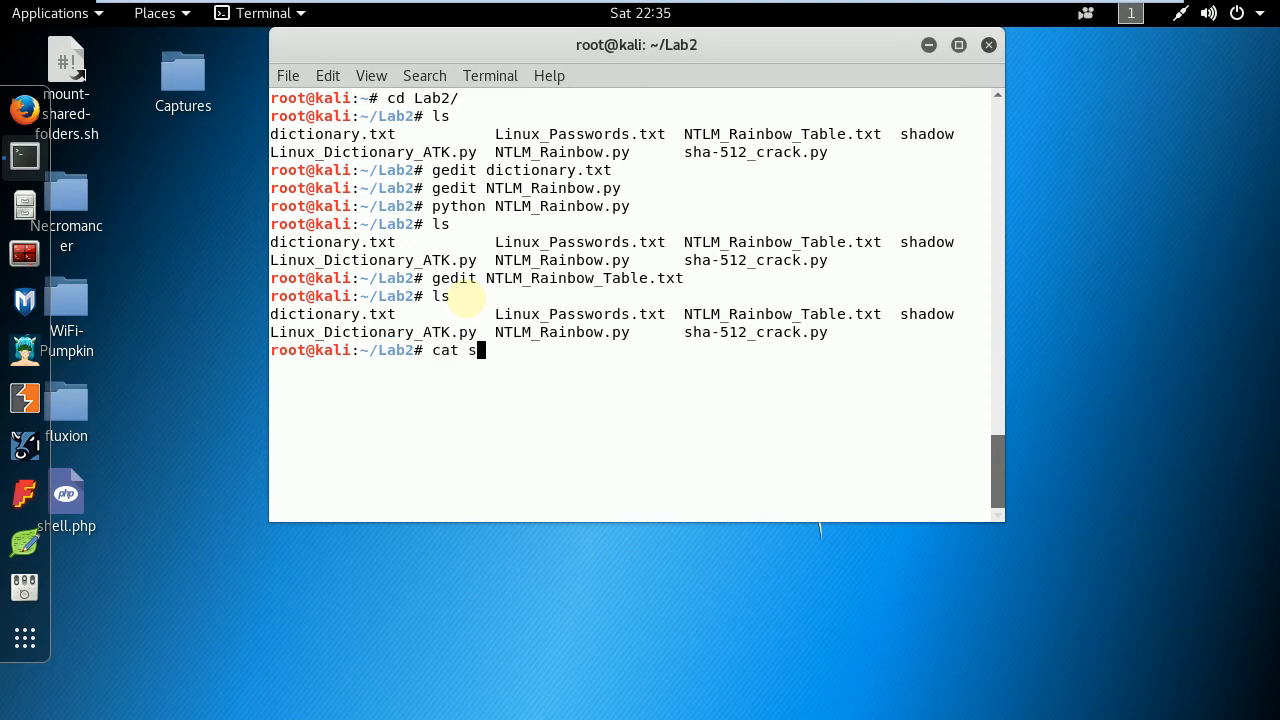
key(Return)
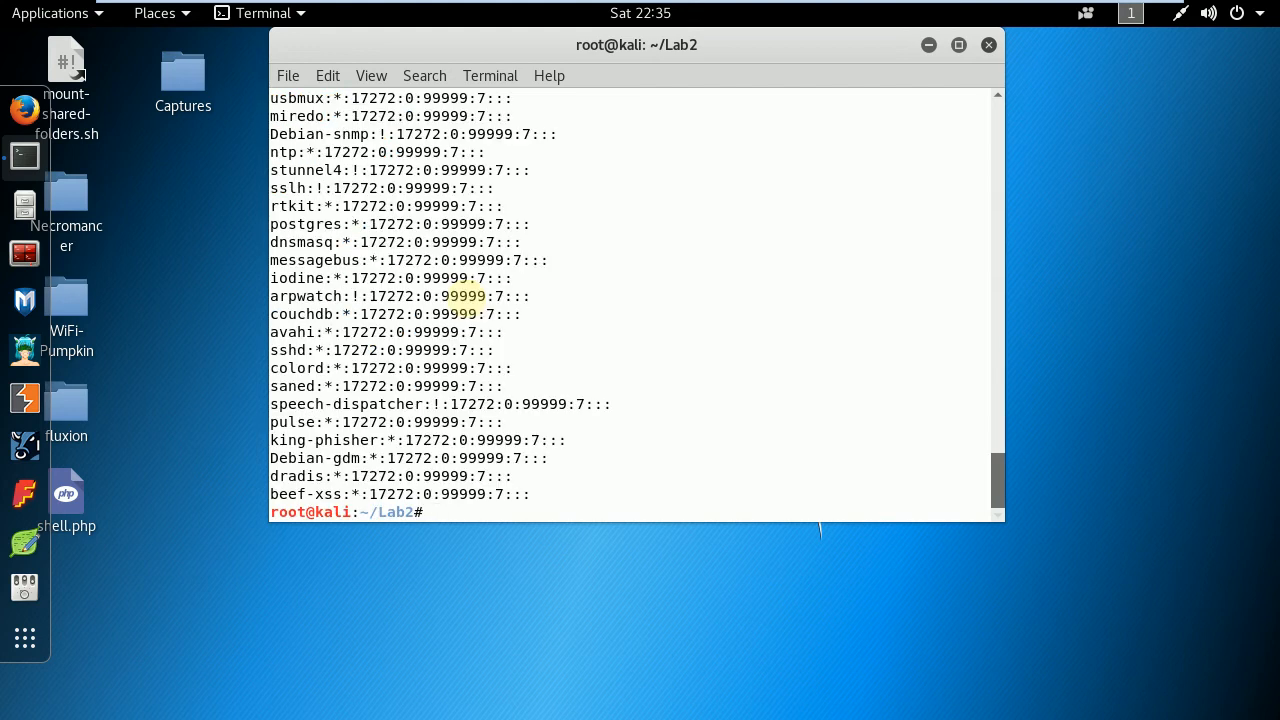
scroll(up, 3)
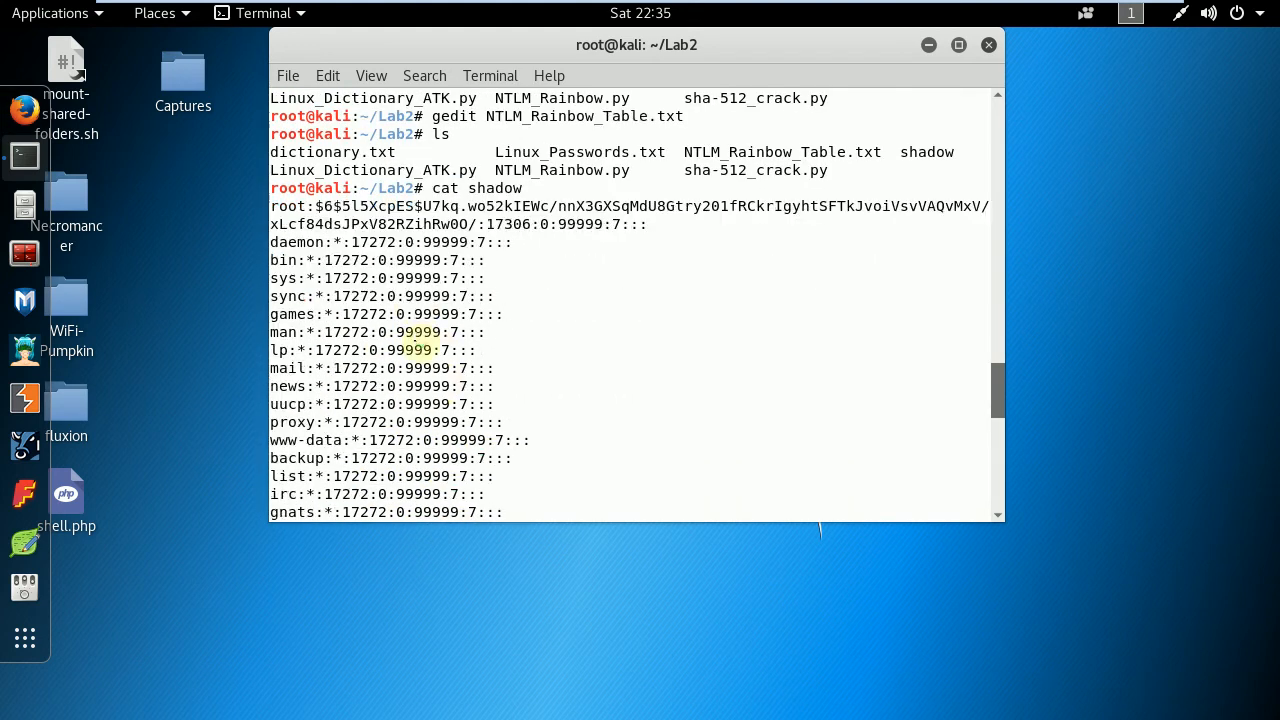
scroll(down, 3)
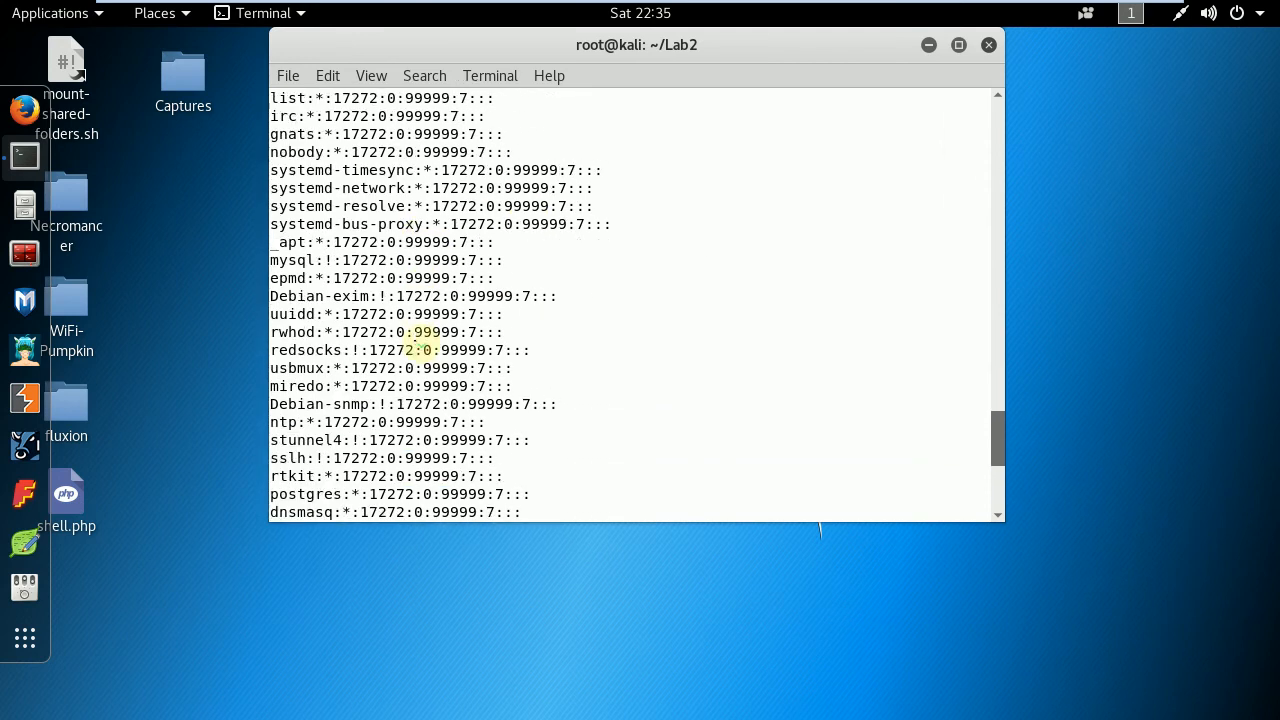
scroll(down, 3)
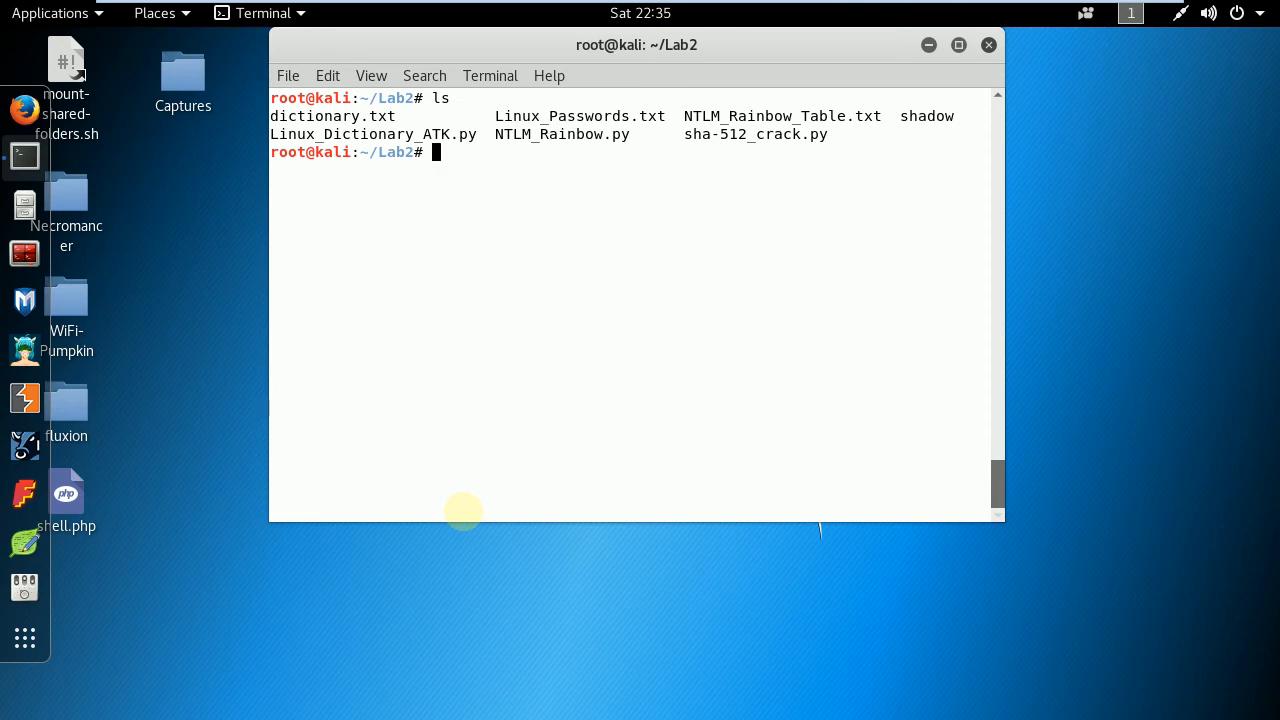
Step: Open Linux_Dictionary_ATK.py in gedit and select a word in its hashing line
text(gedit Linux_)
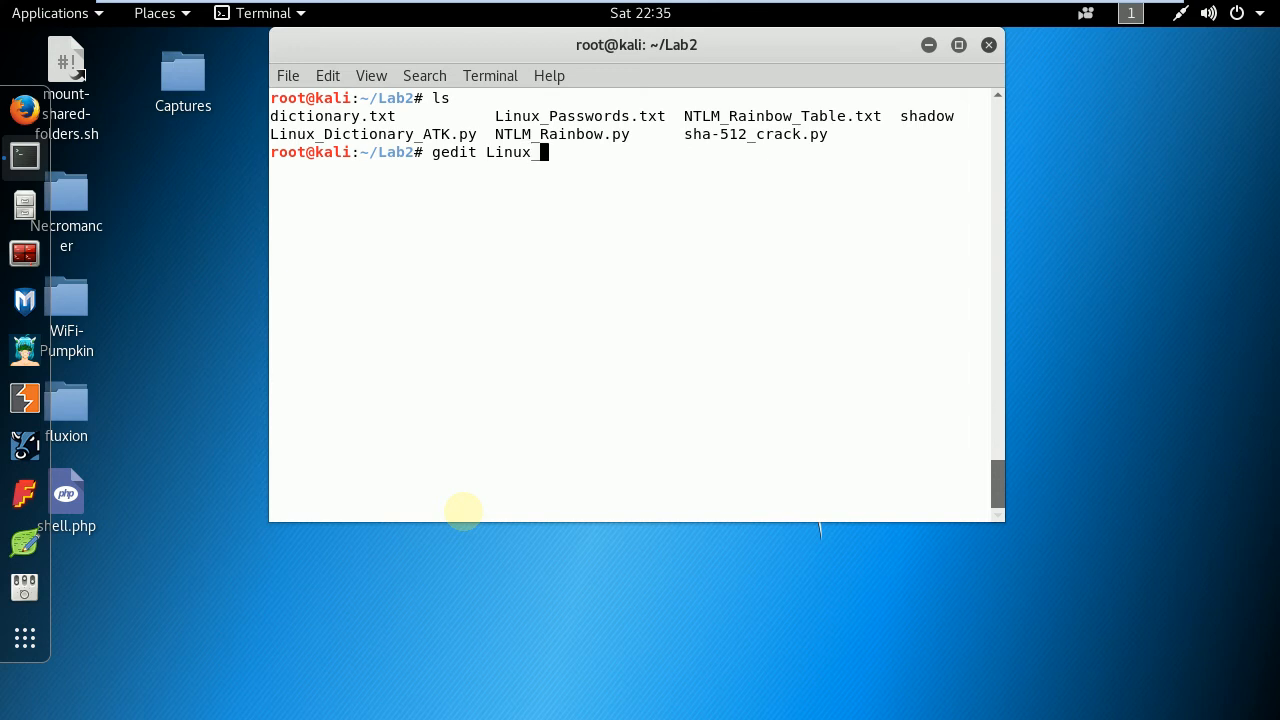
text(Dit)
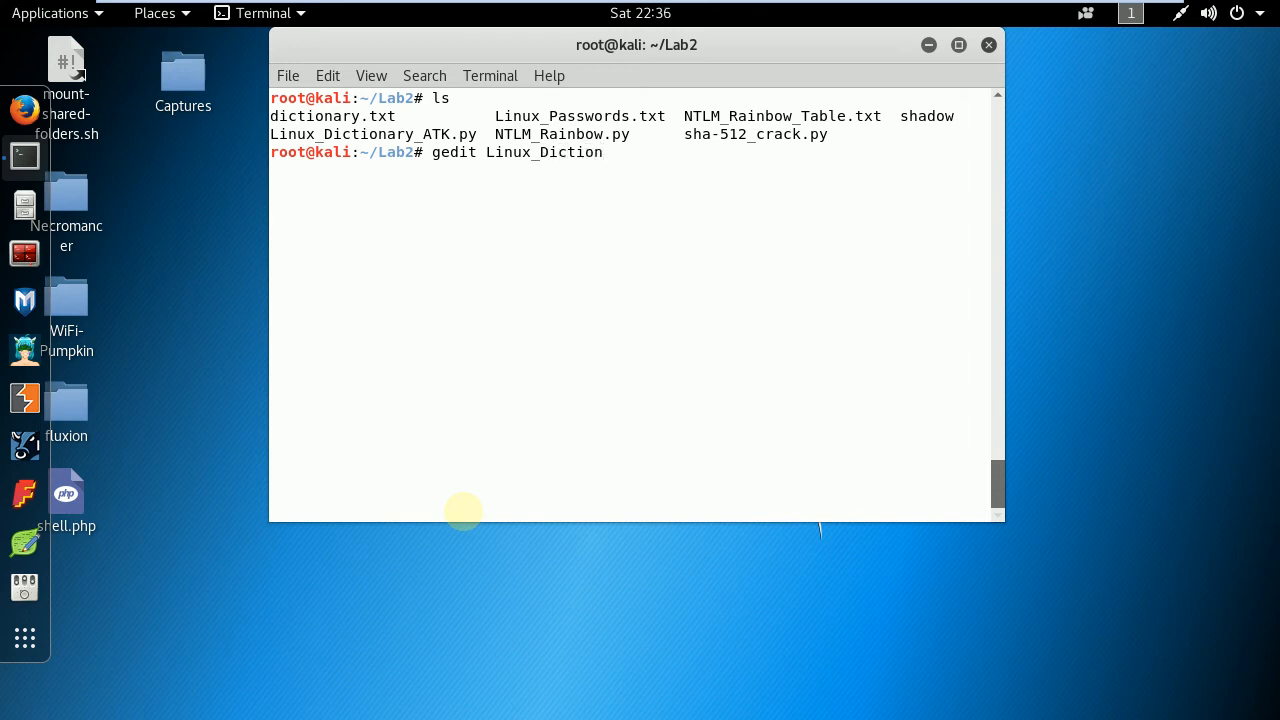
key(Return)
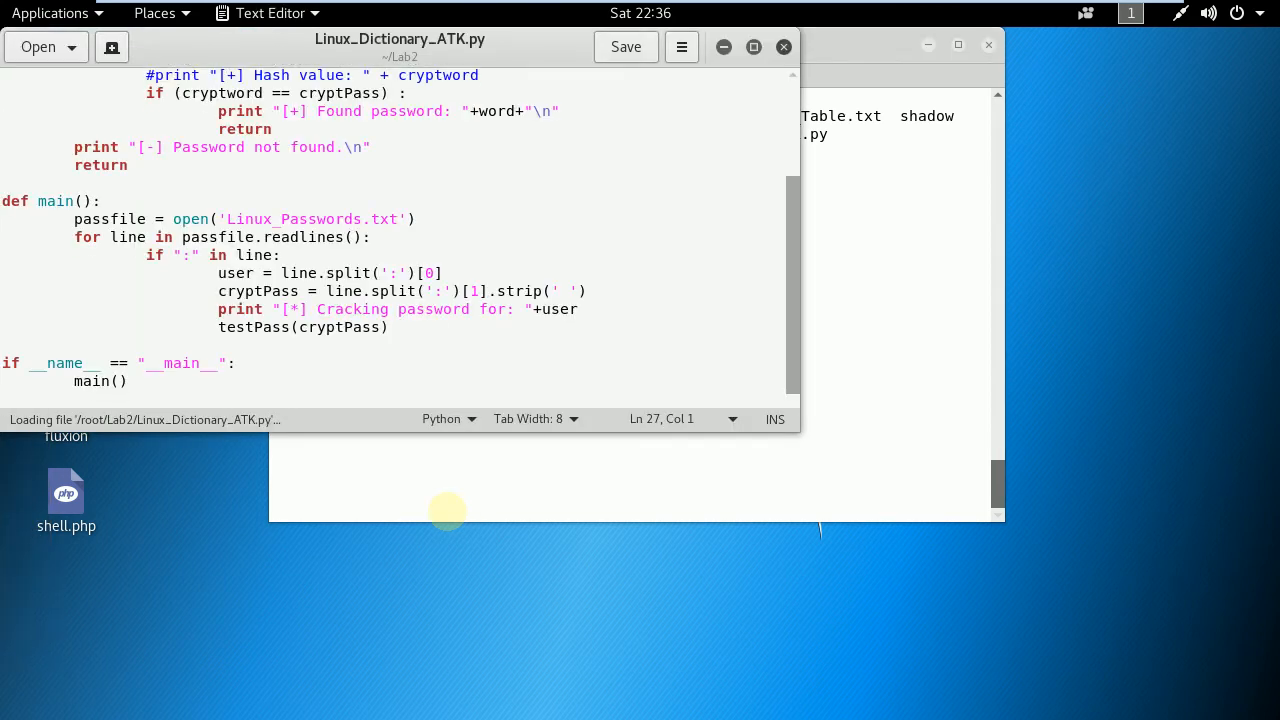
scroll(up, 3)
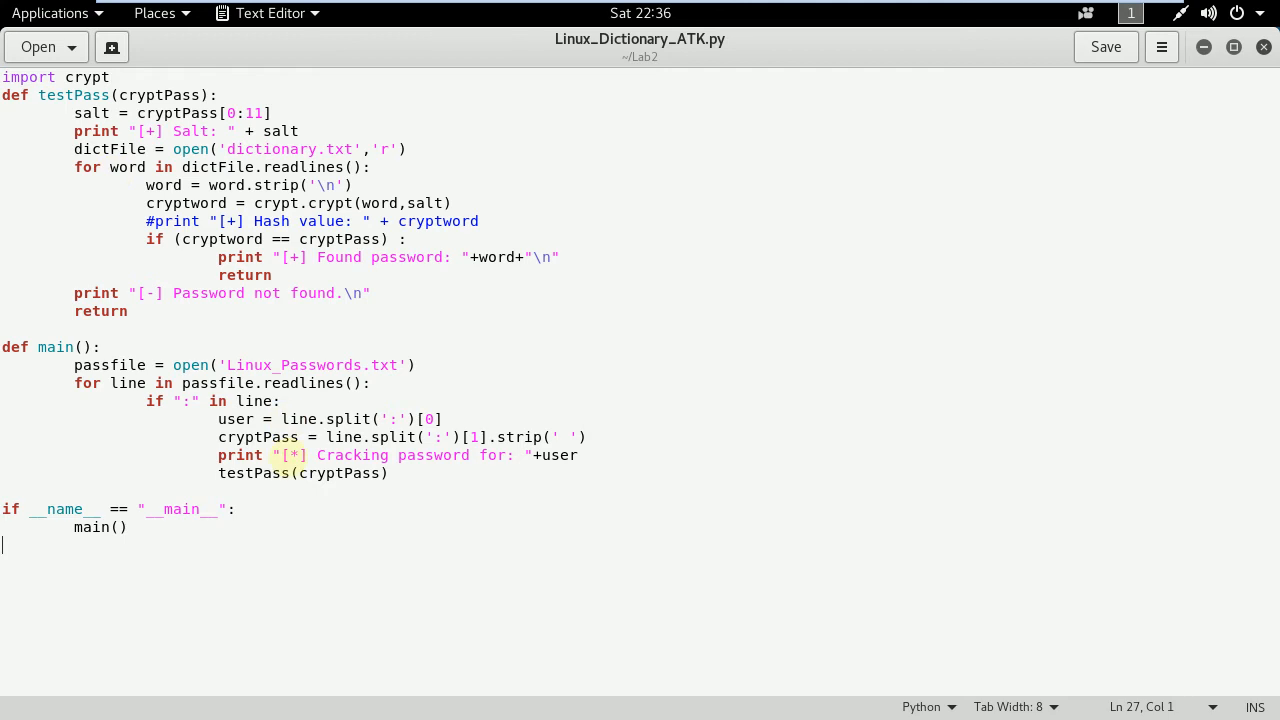
mouse_move(160, 488)
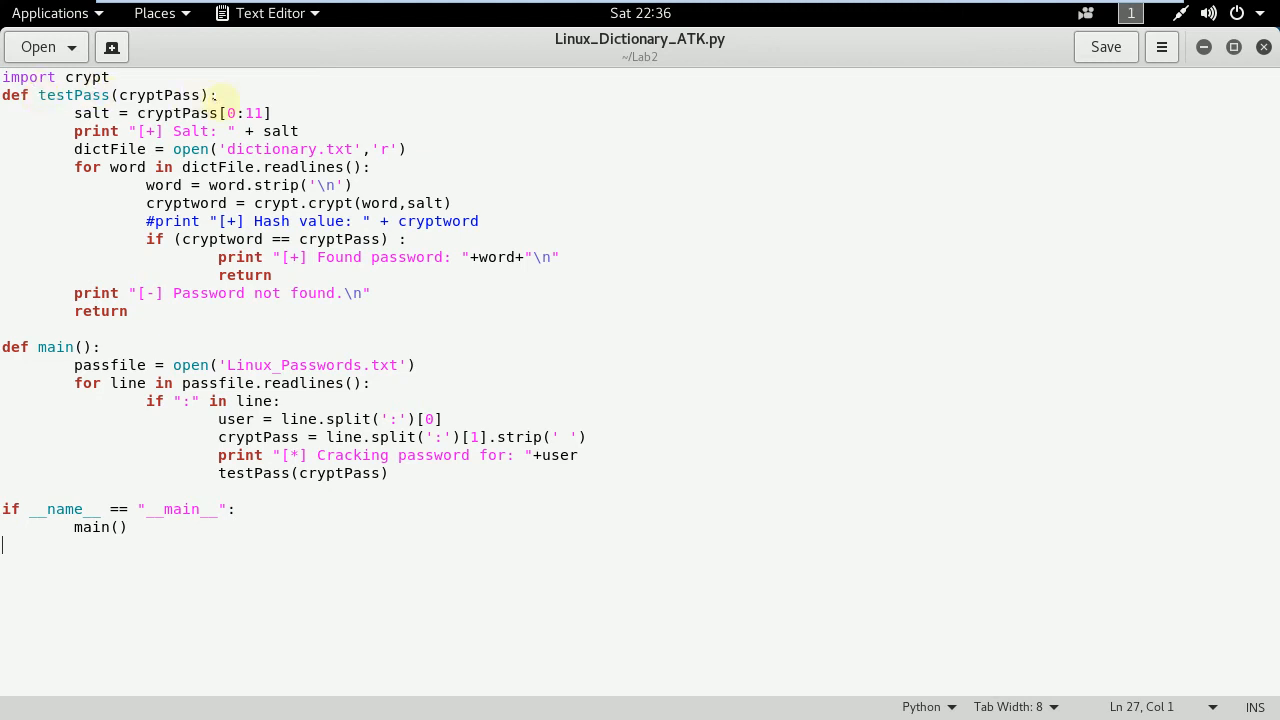
mouse_move(413, 122)
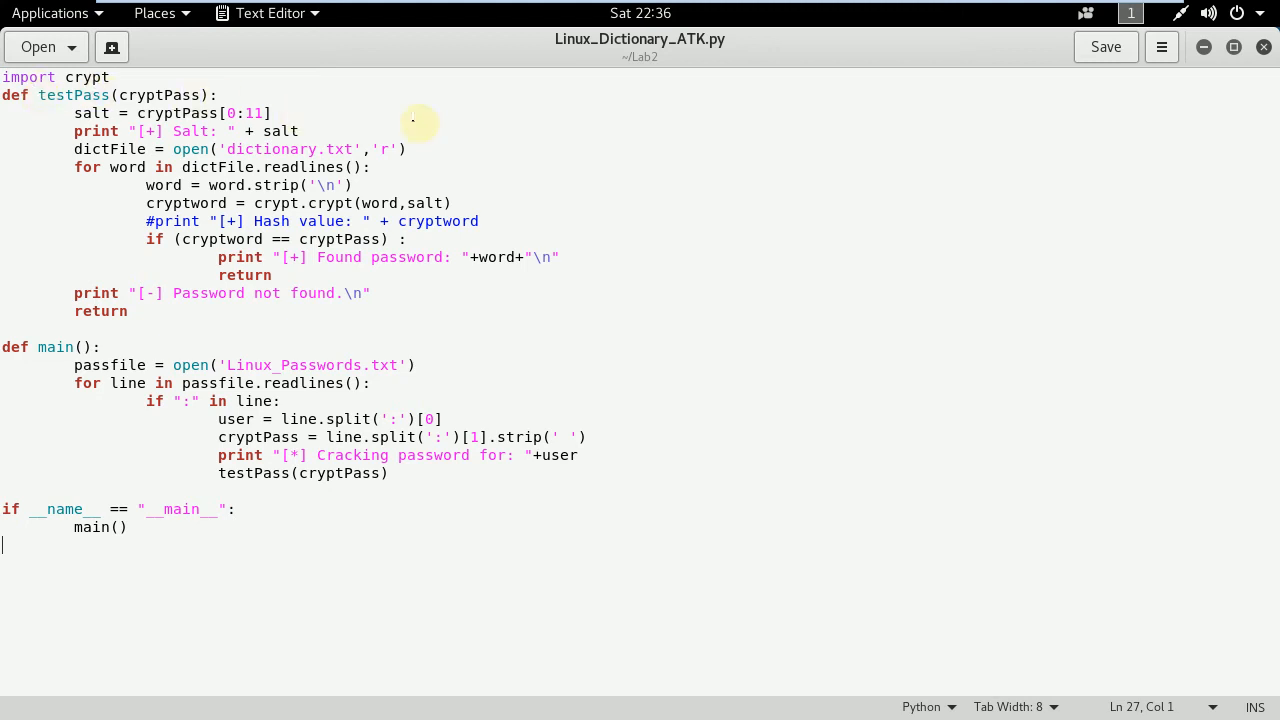
mouse_move(420, 123)
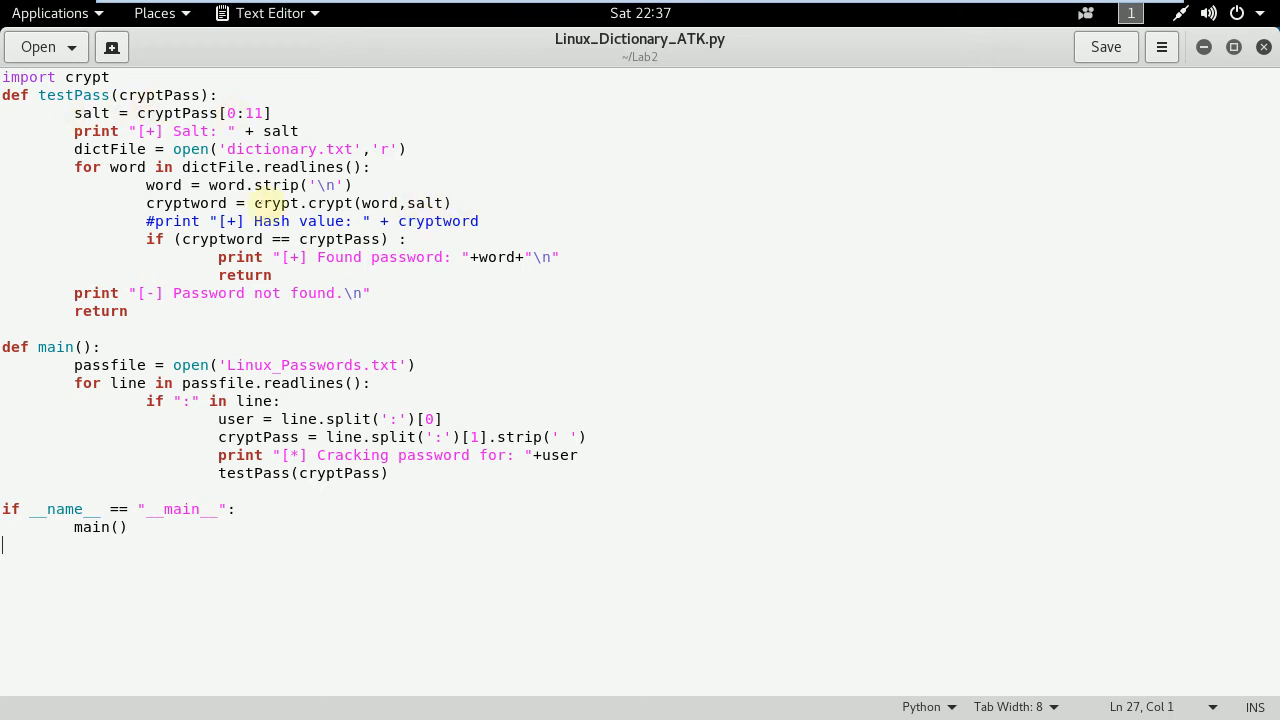
double_click(423, 203)
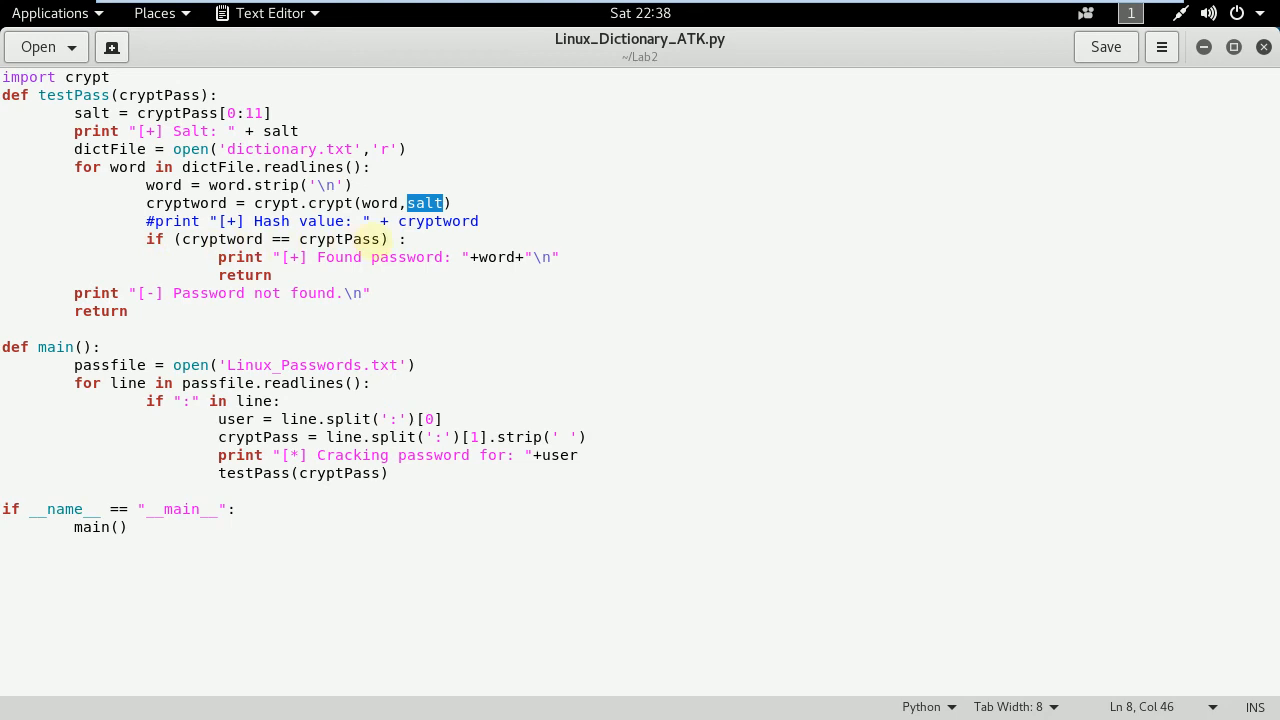
mouse_move(480, 277)
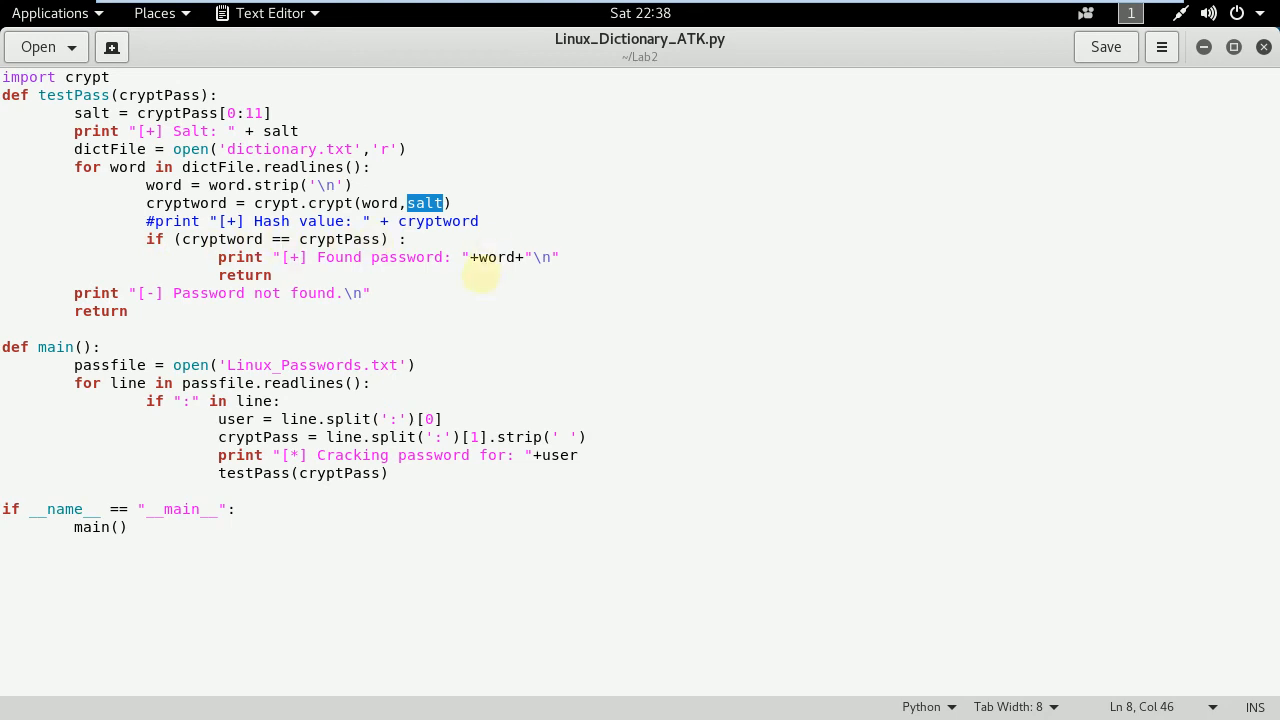
mouse_move(300, 280)
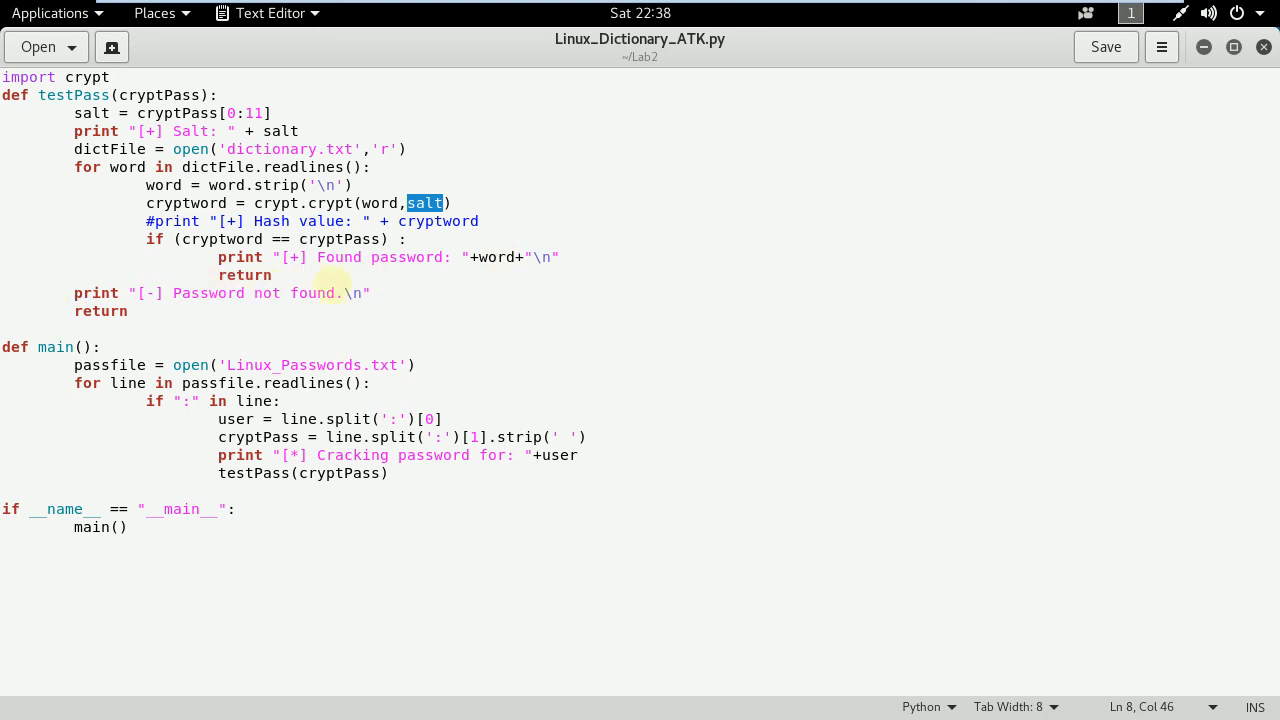
mouse_move(250, 390)
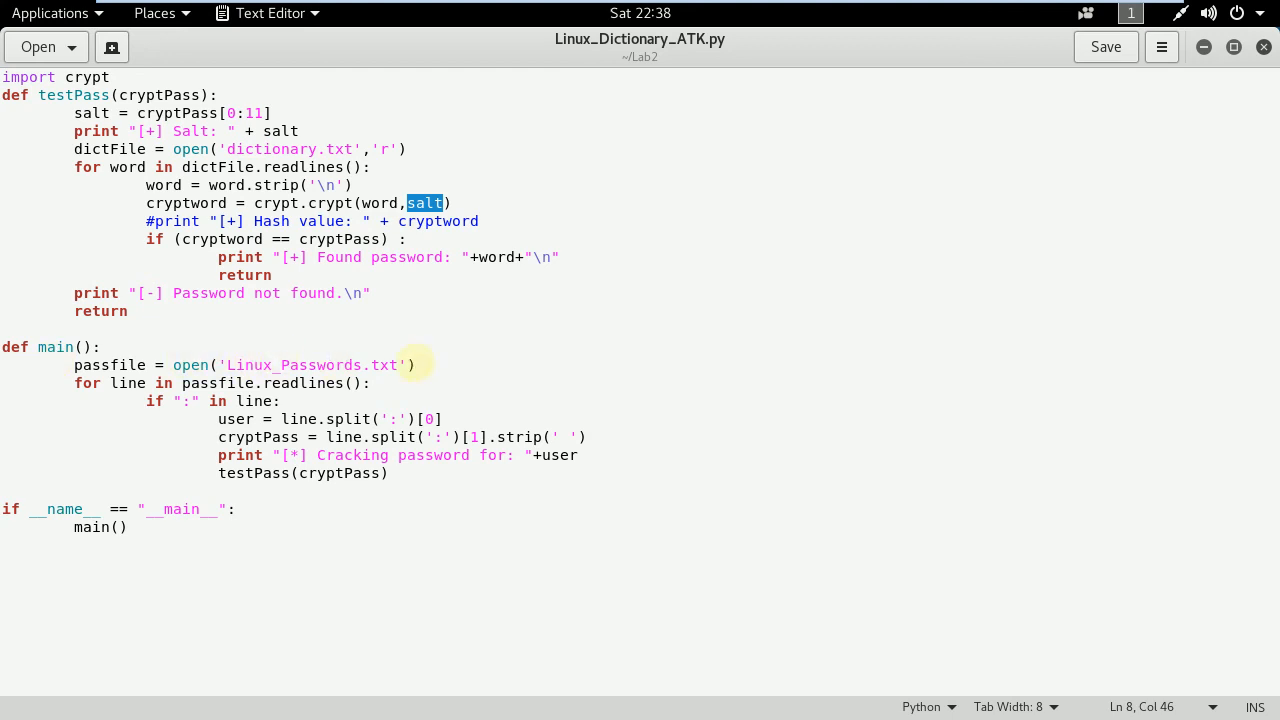
mouse_move(230, 363)
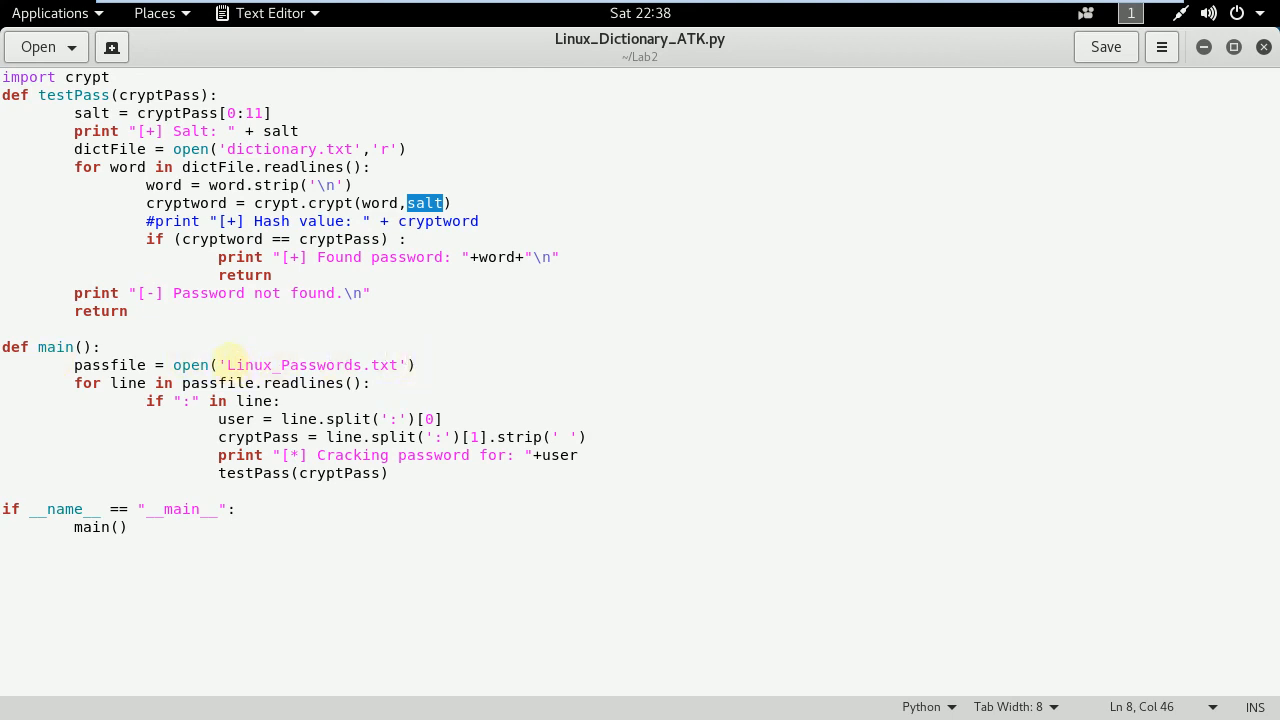
mouse_move(84, 387)
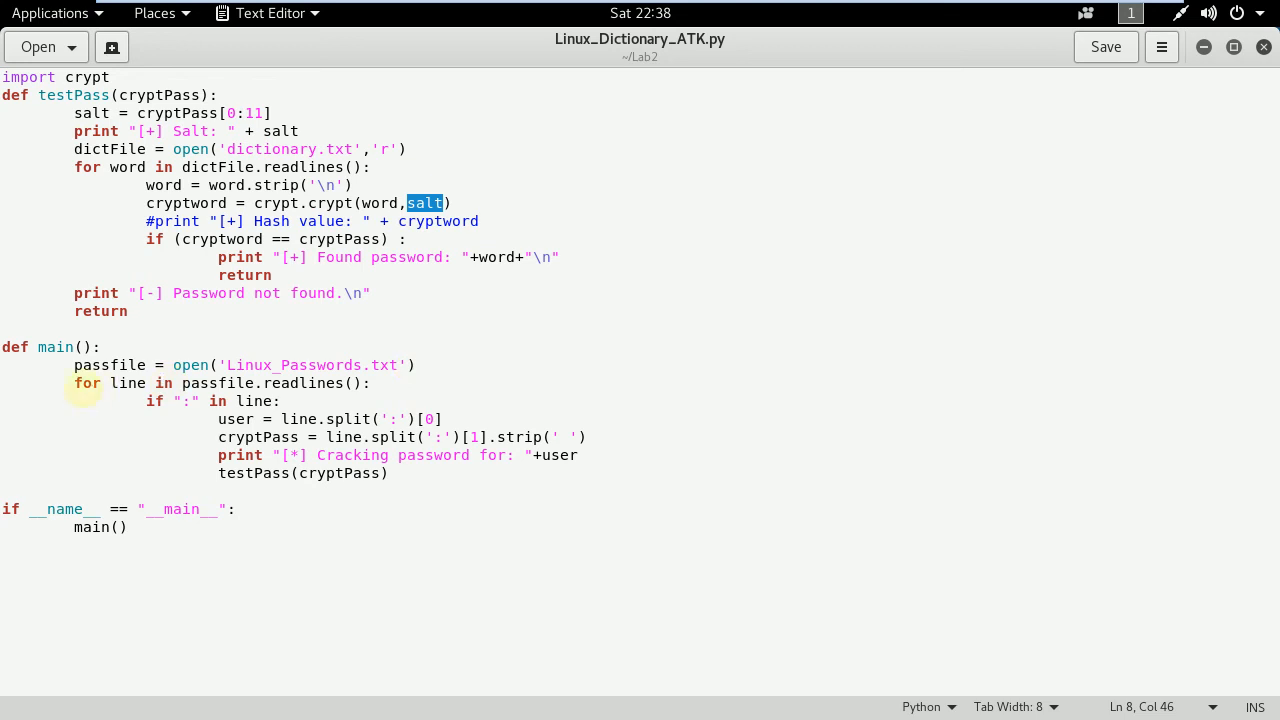
mouse_move(152, 415)
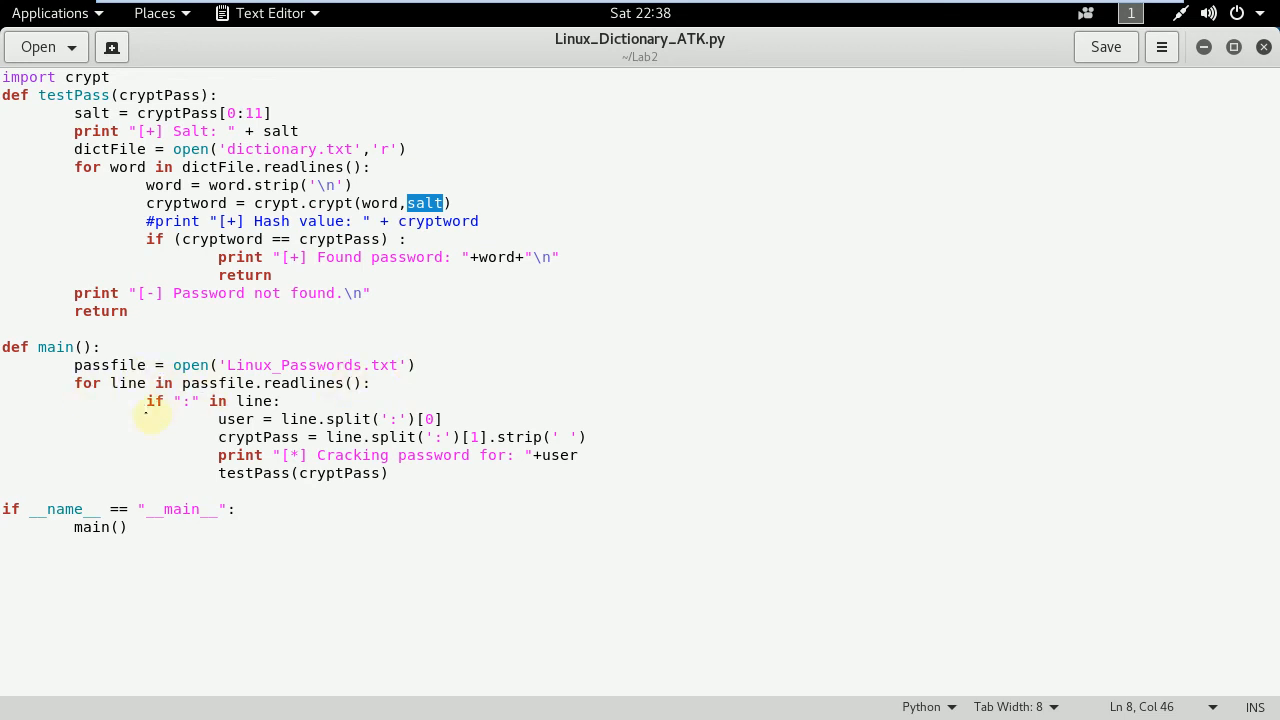
click(187, 401)
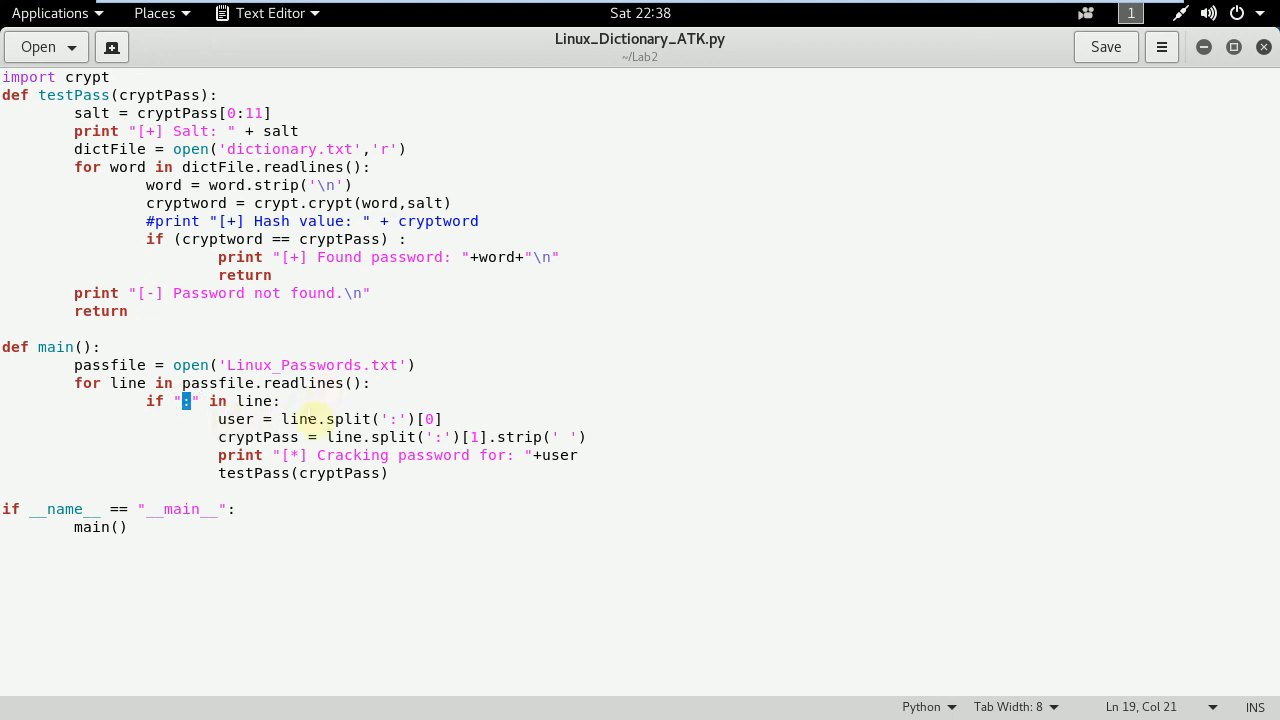
Step: Select the colon separator in the script's check before closing gedit
double_click(231, 419)
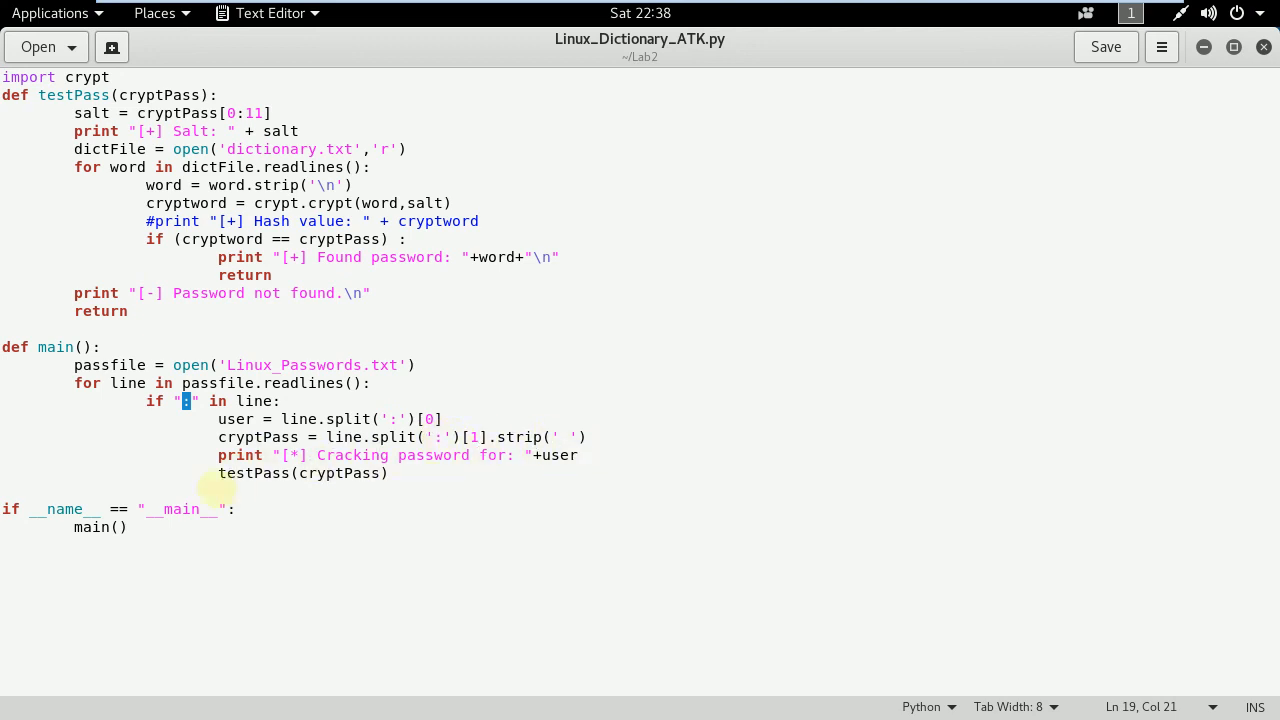
mouse_move(343, 487)
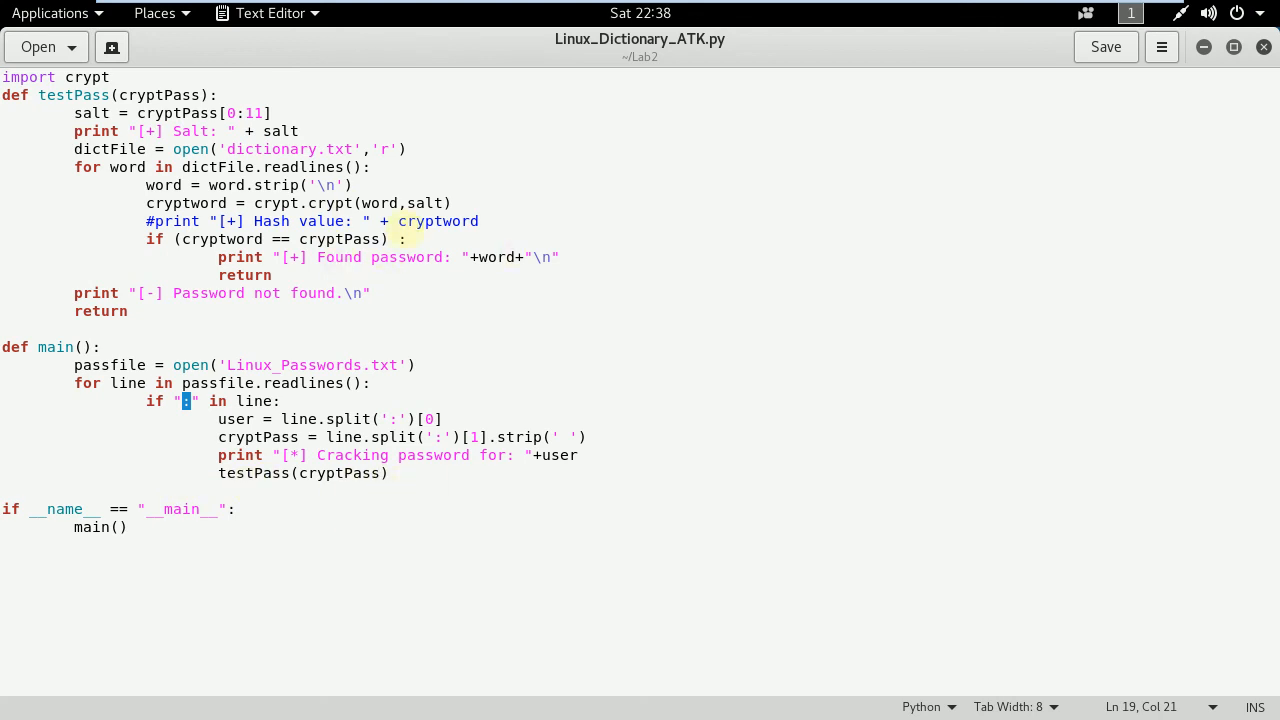
mouse_move(1106, 47)
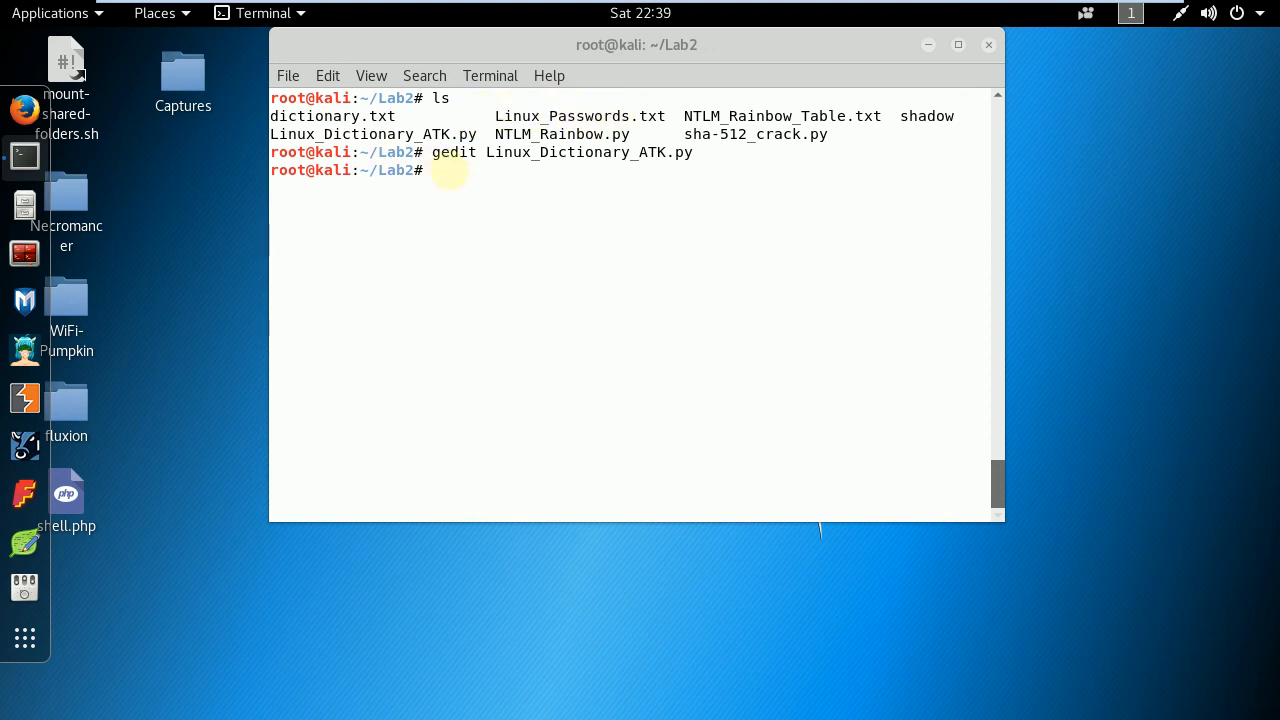
text(pyth)
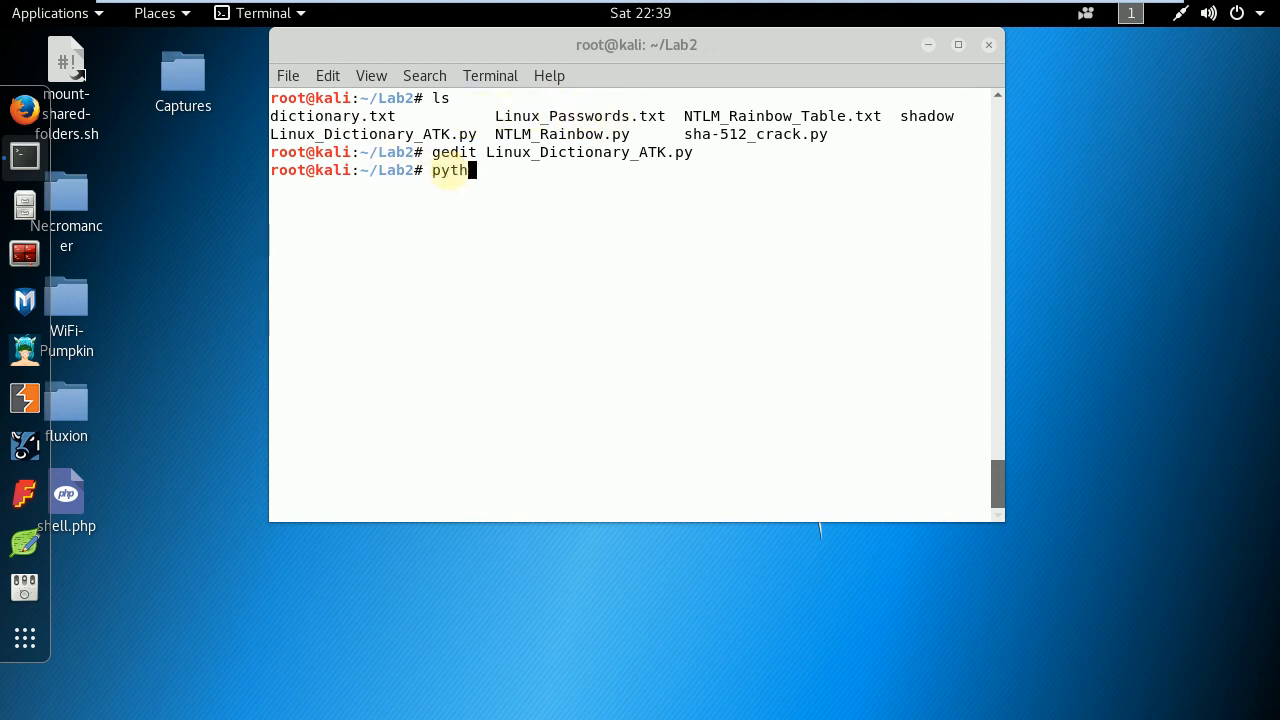
text(on)
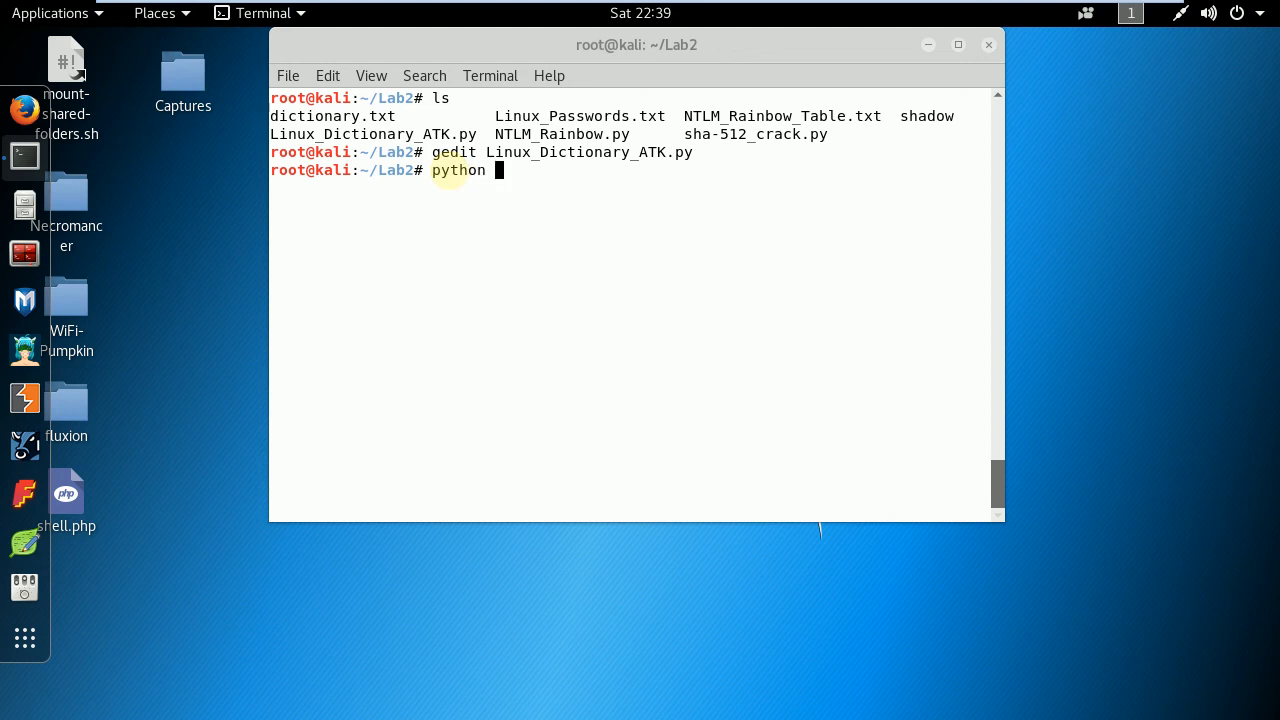
text(Linux_D)
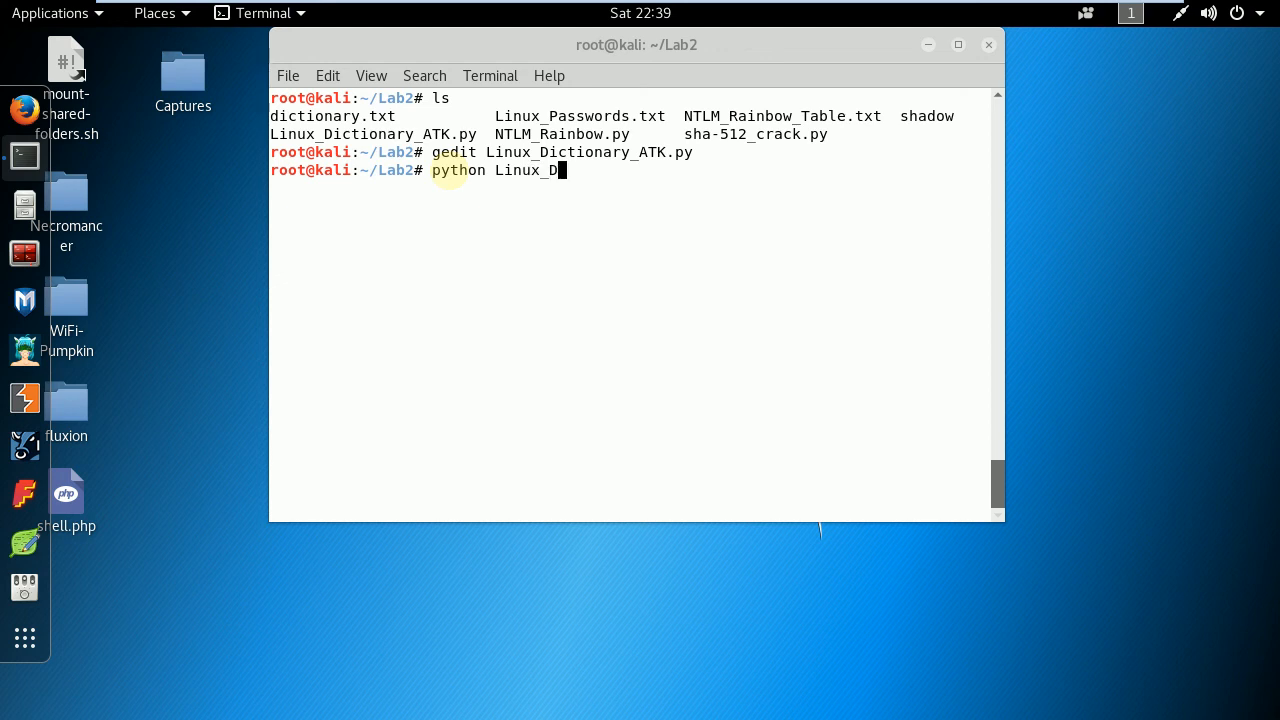
key(Return)
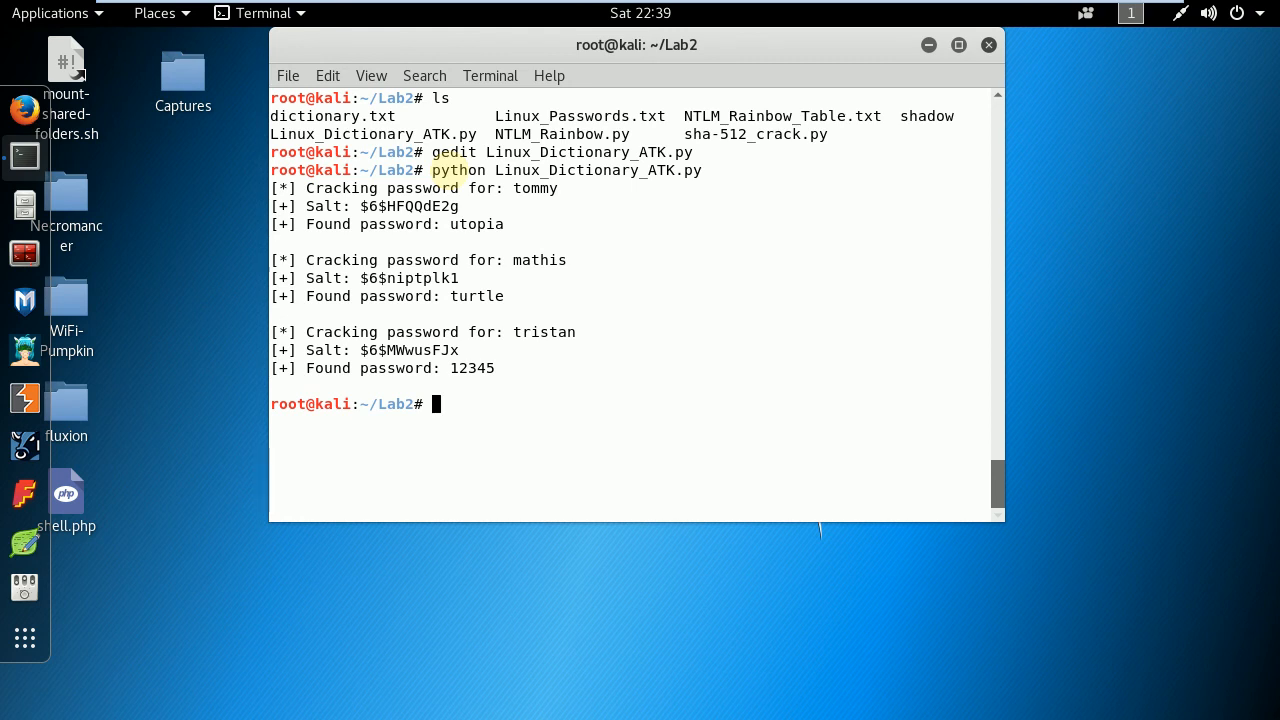
text(g)
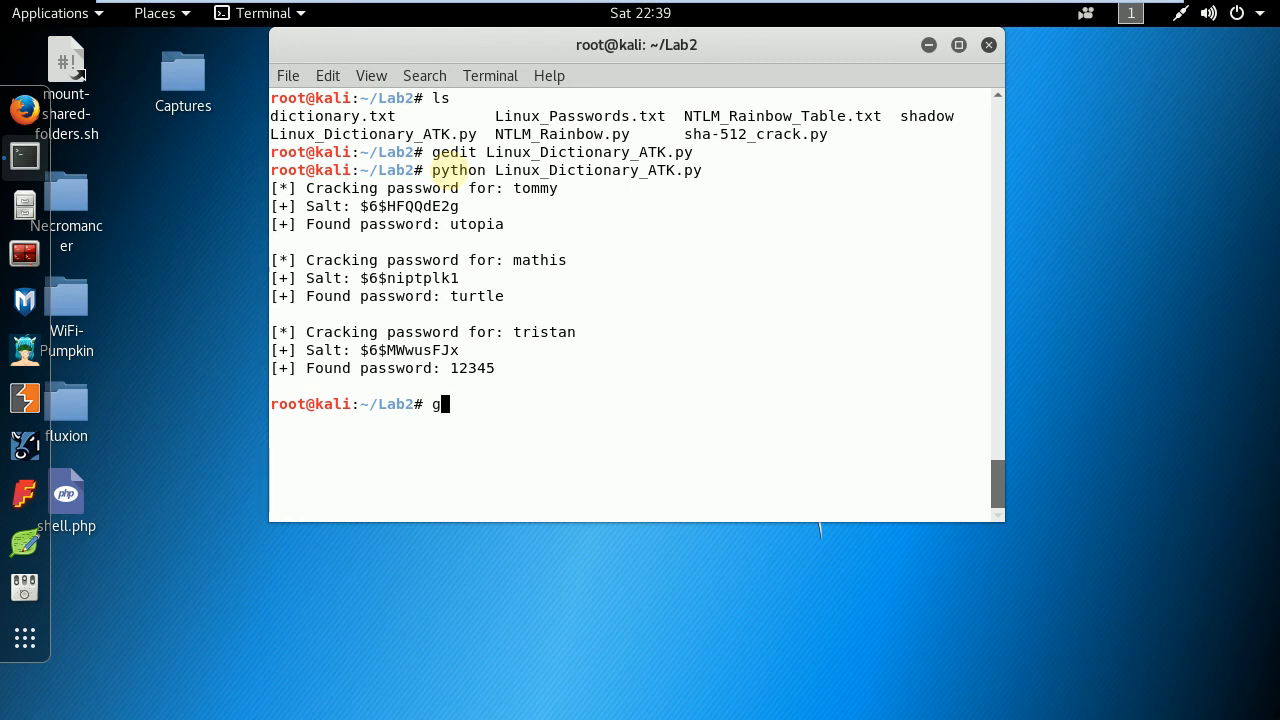
text(edit sha)
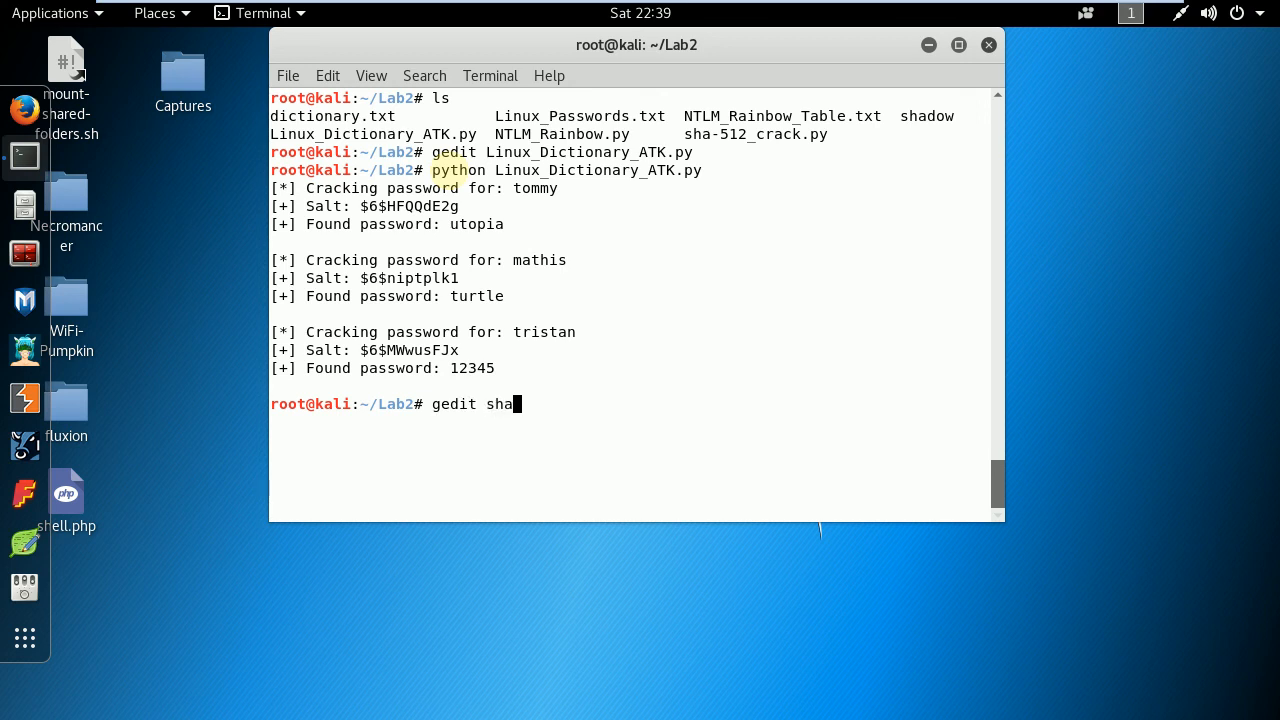
text(-512)
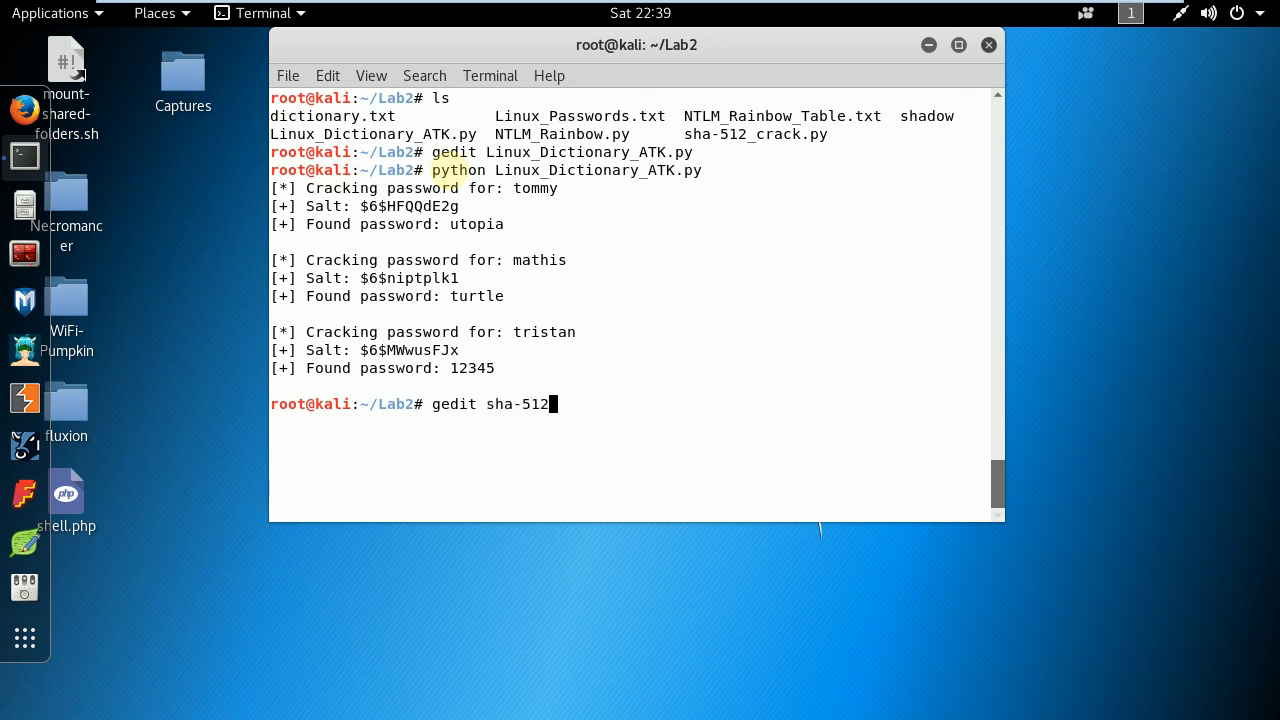
text(_)
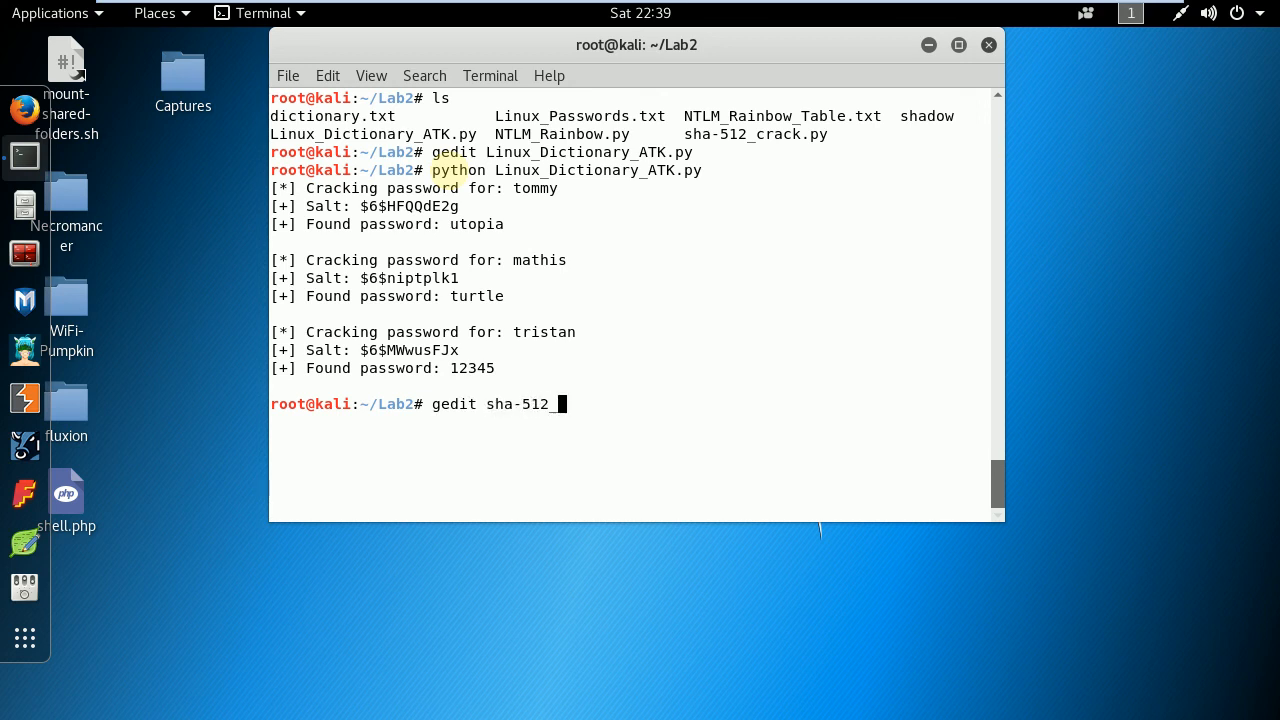
text(crack)
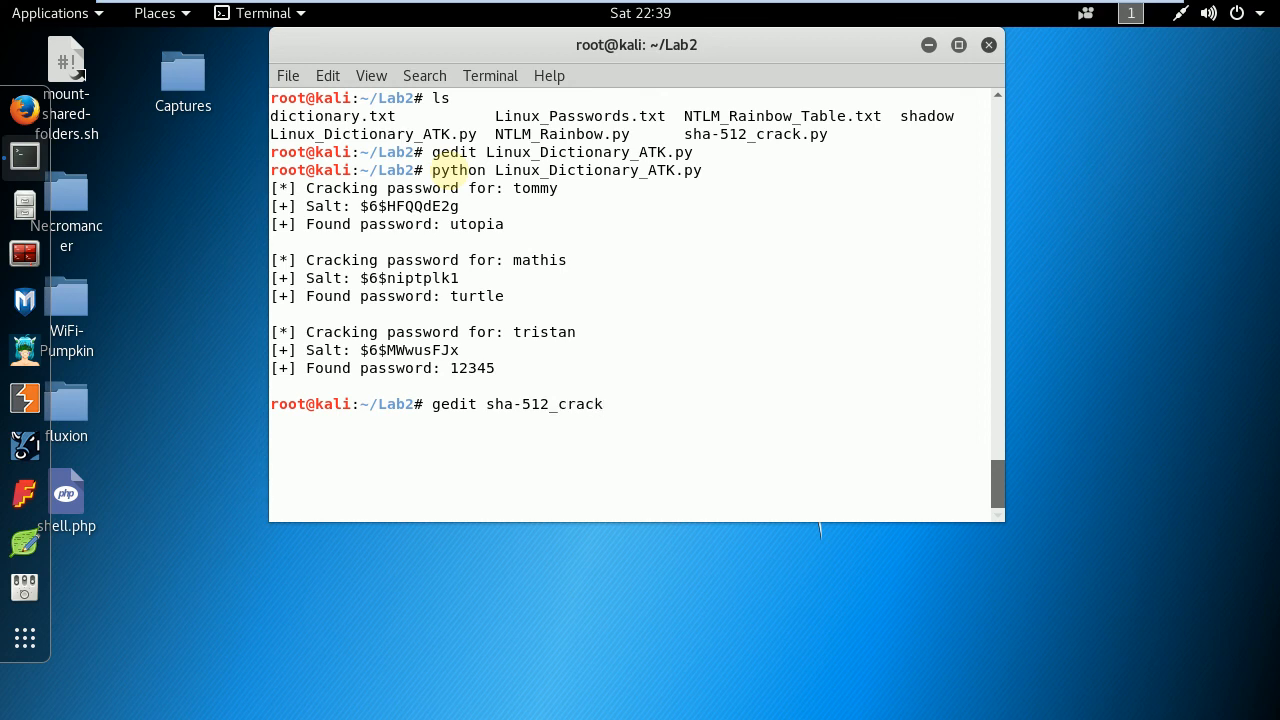
text(.py)
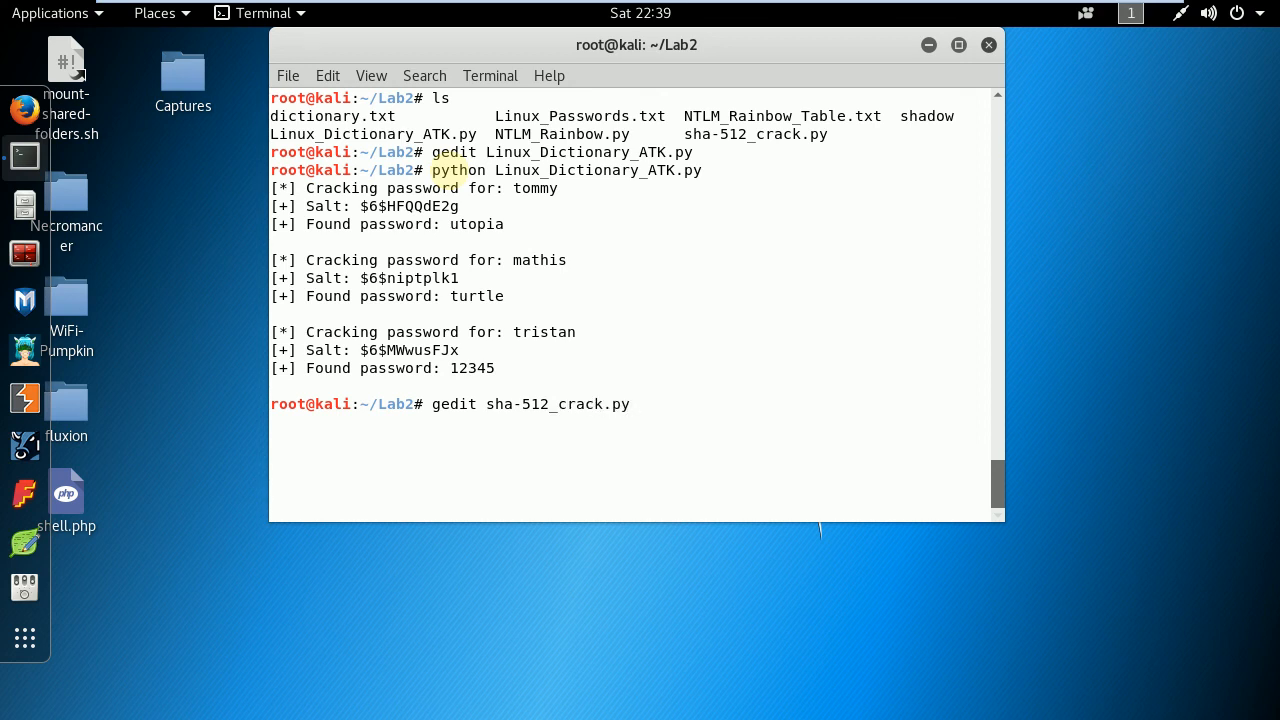
key(Return)
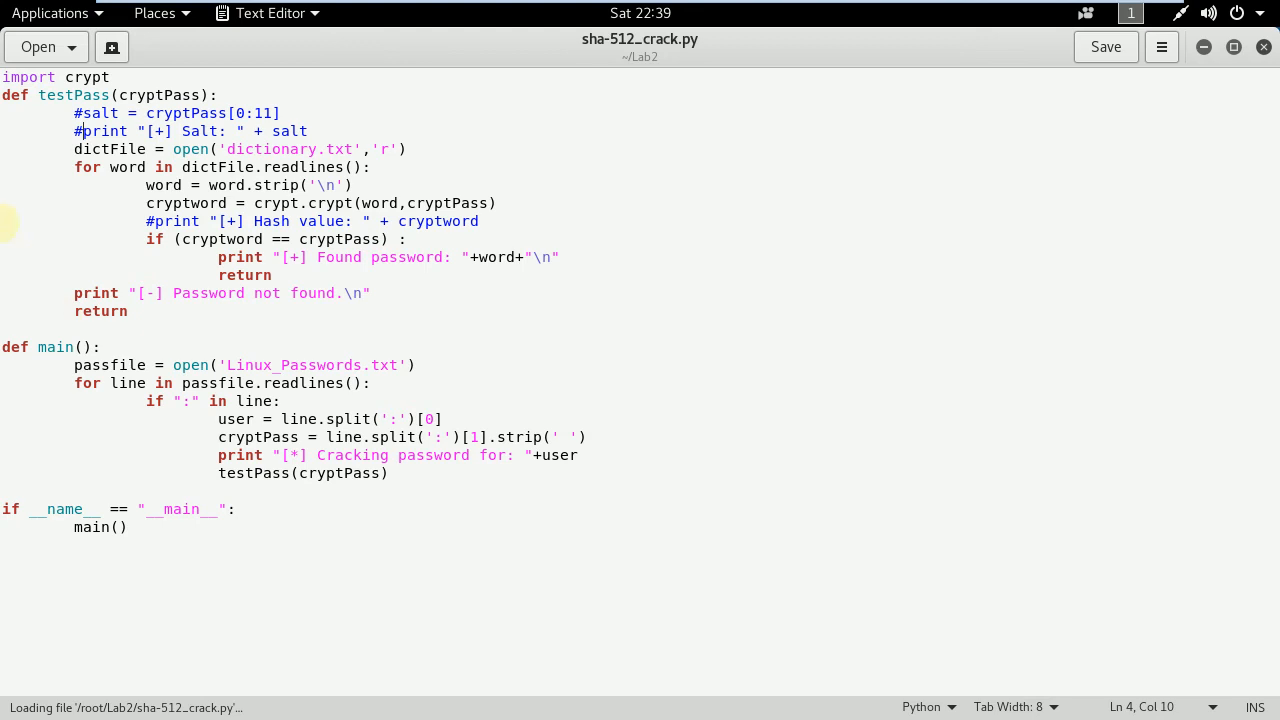
mouse_move(667, 210)
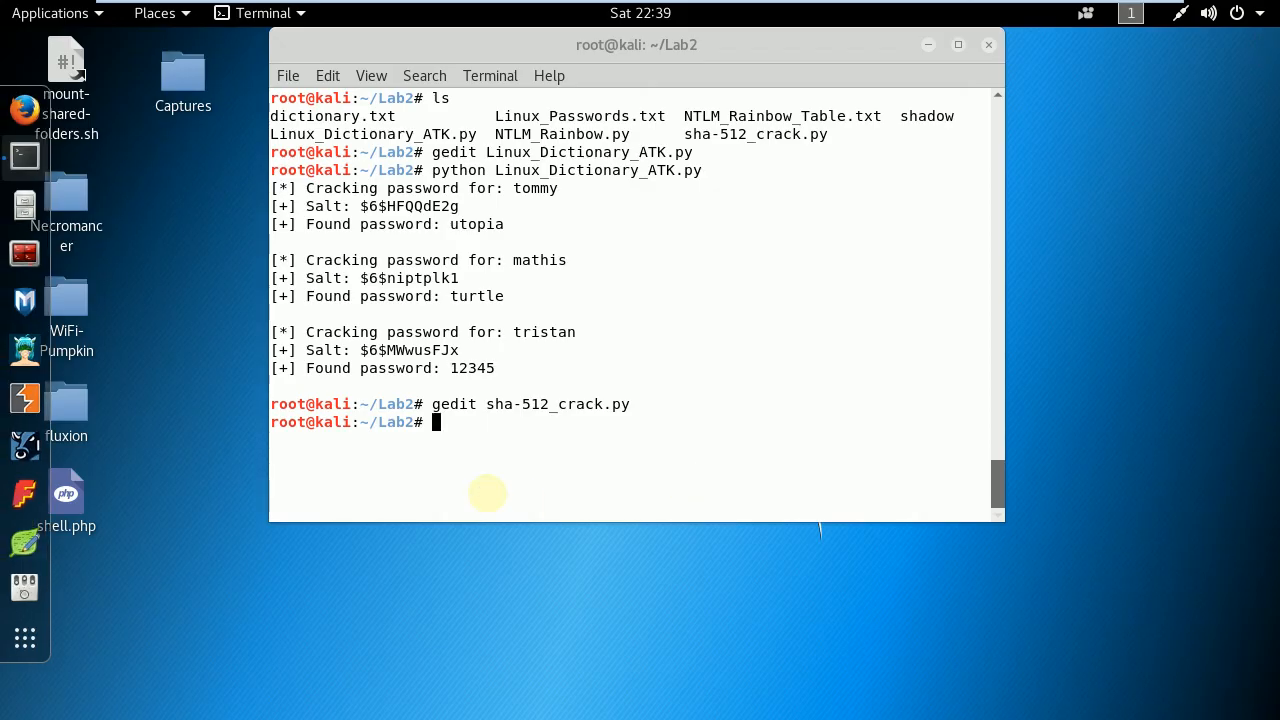
text(python)
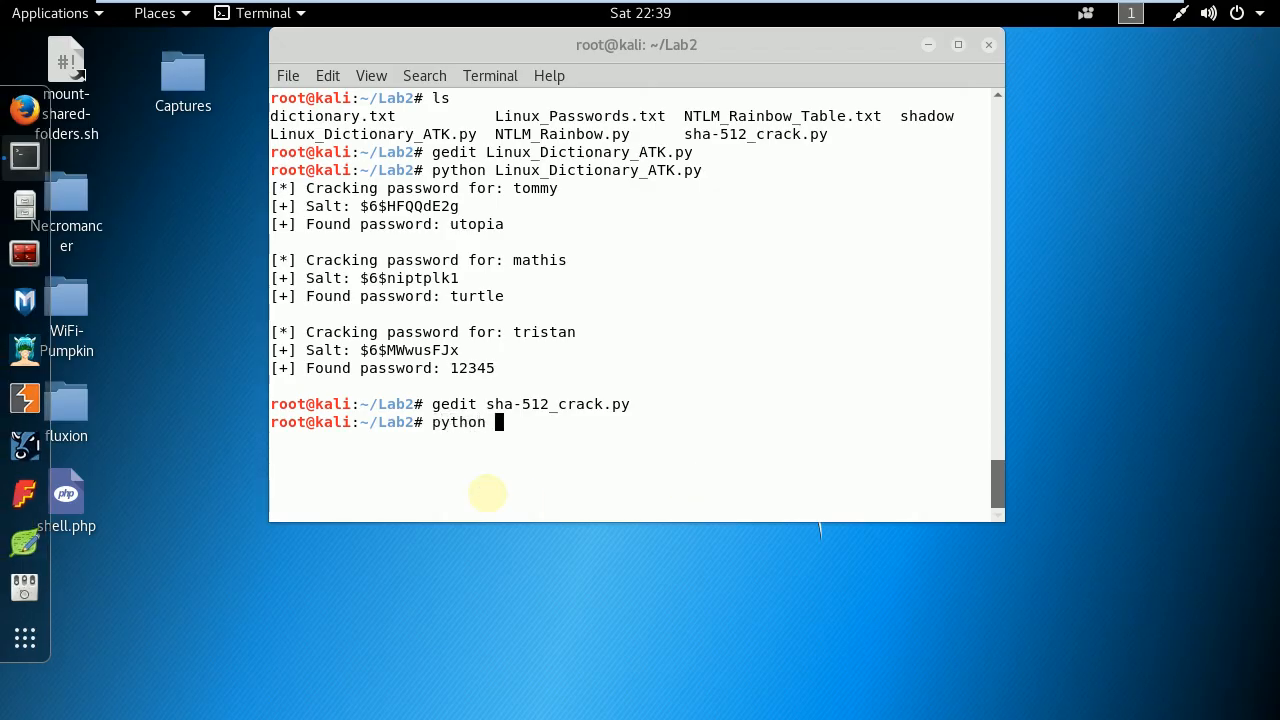
text(sha)
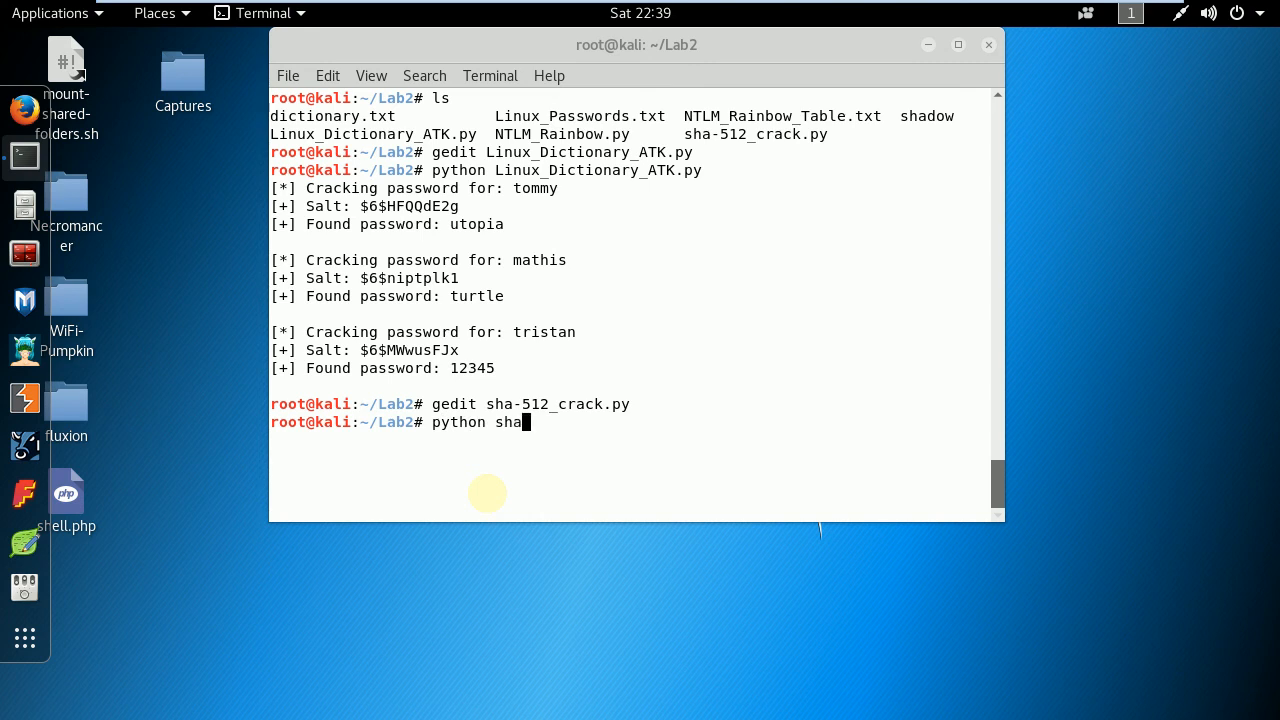
text(-512_)
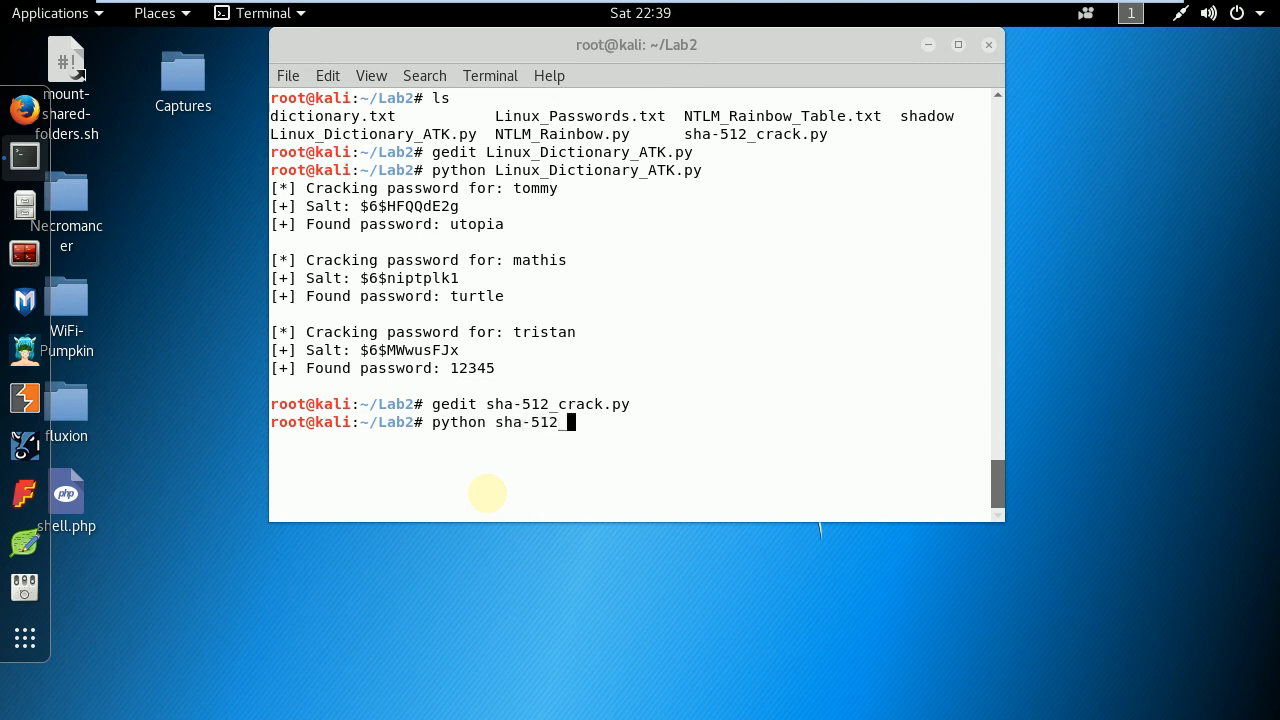
key(Return)
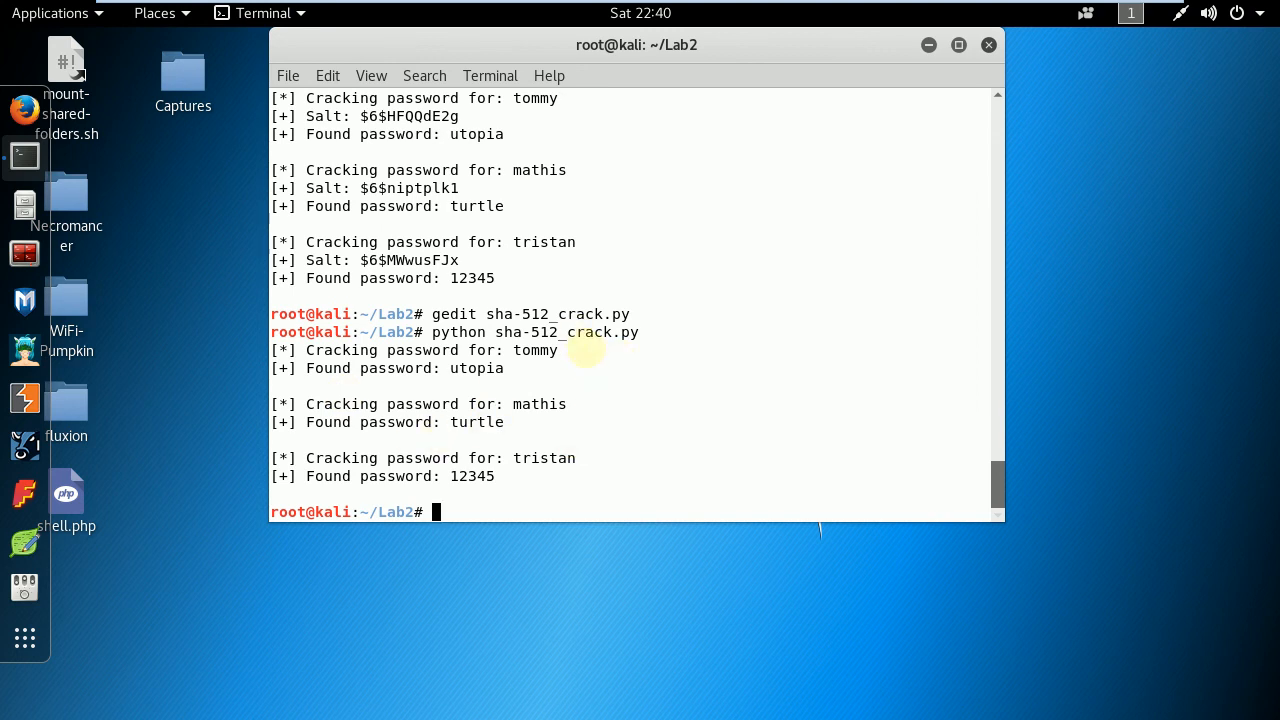
mouse_move(775, 460)
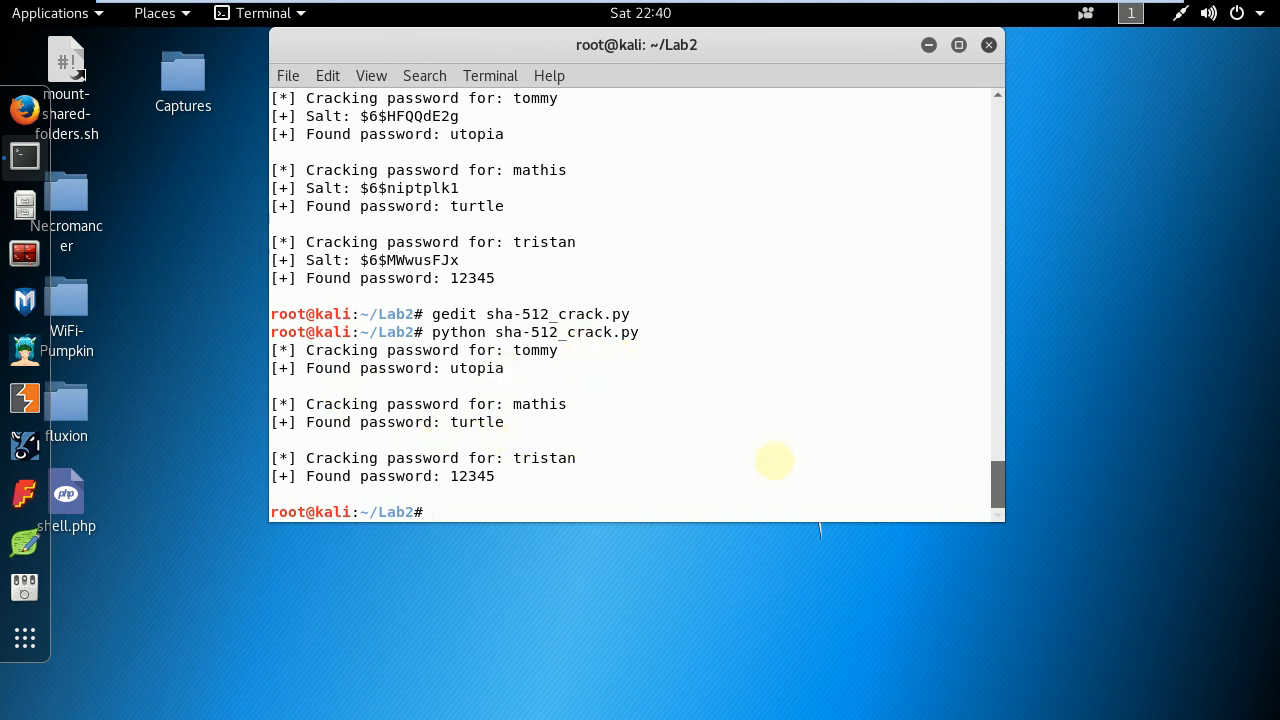
Step: Scroll back through the output, then open Linux_Passwords.txt with gedit
scroll(up, 3)
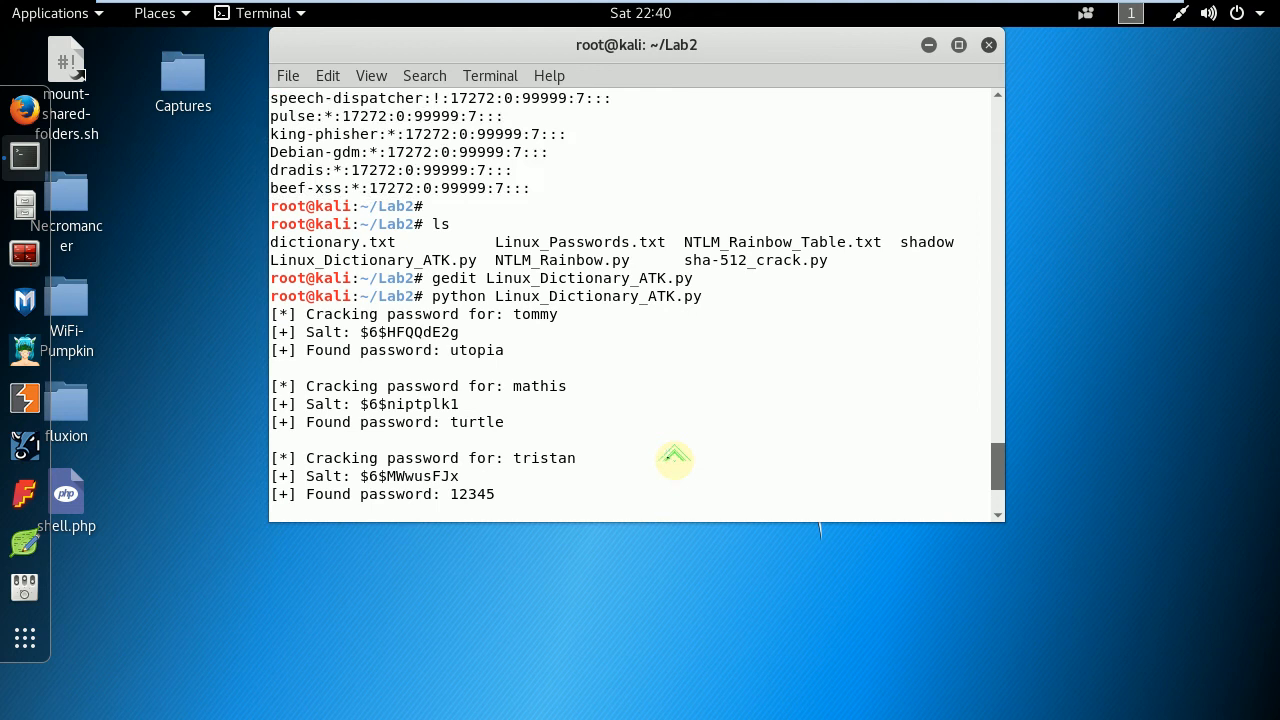
scroll(up, 3)
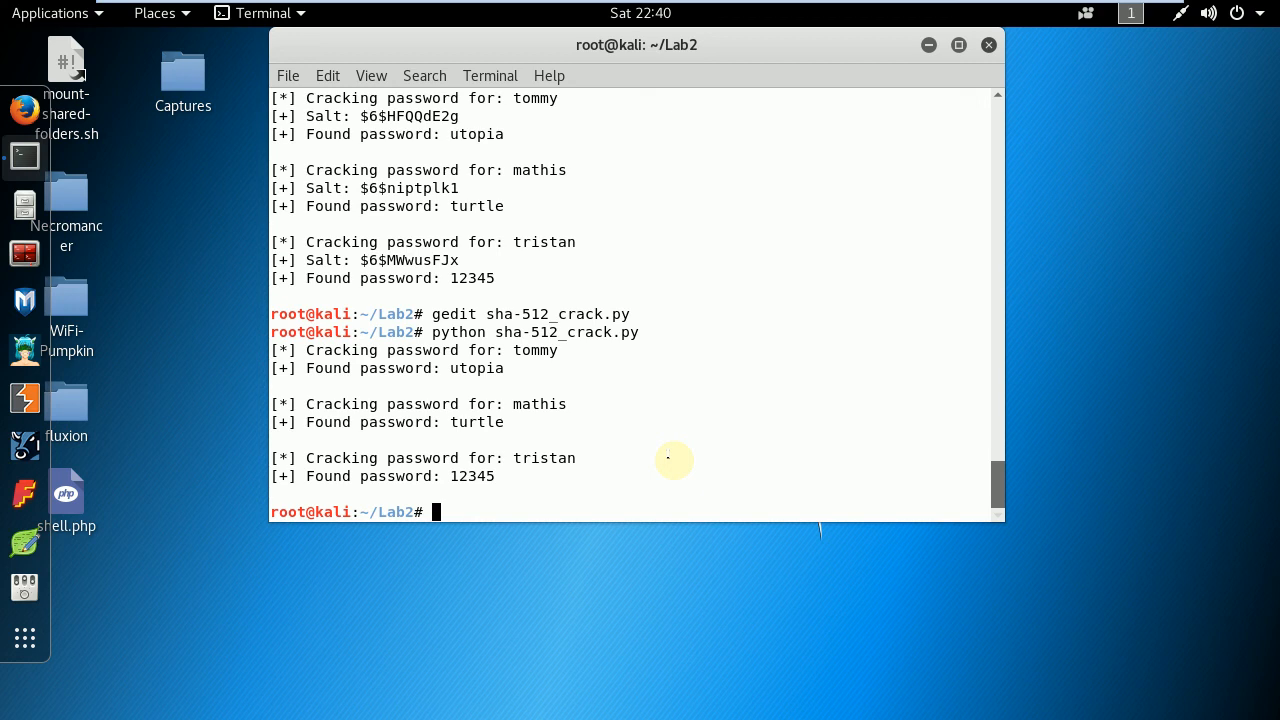
text(gedit)
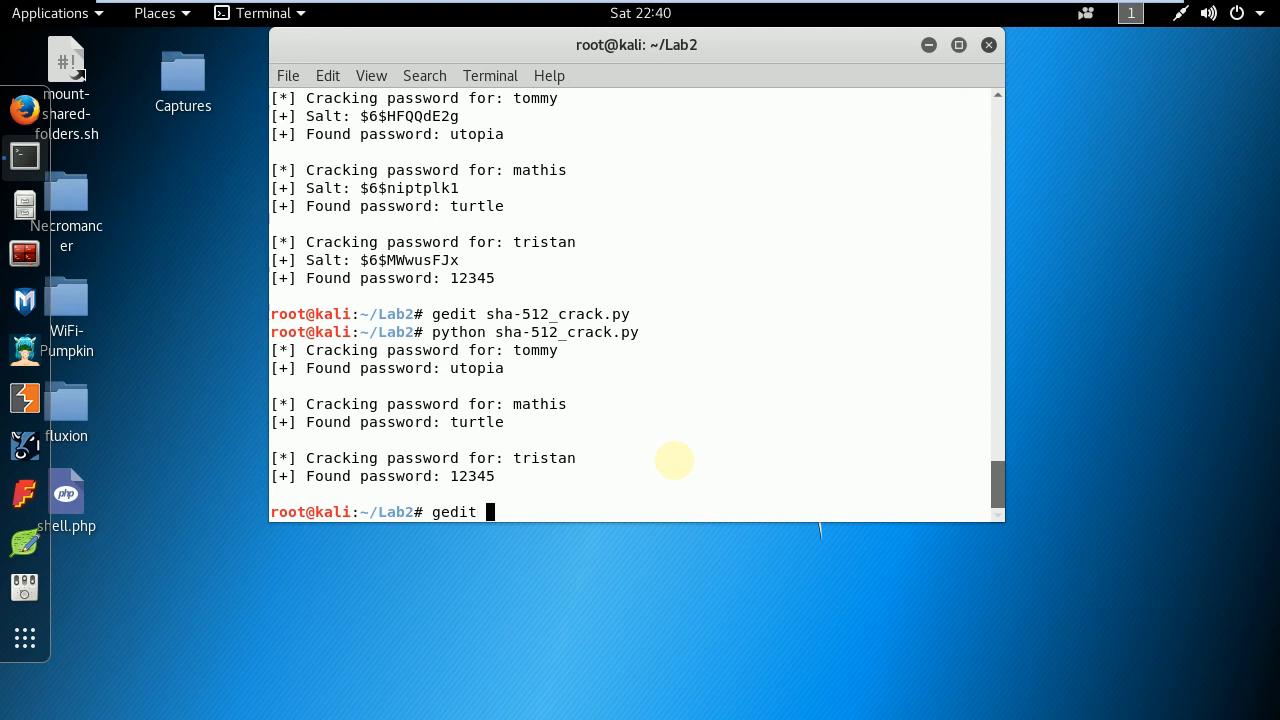
text(Linu)
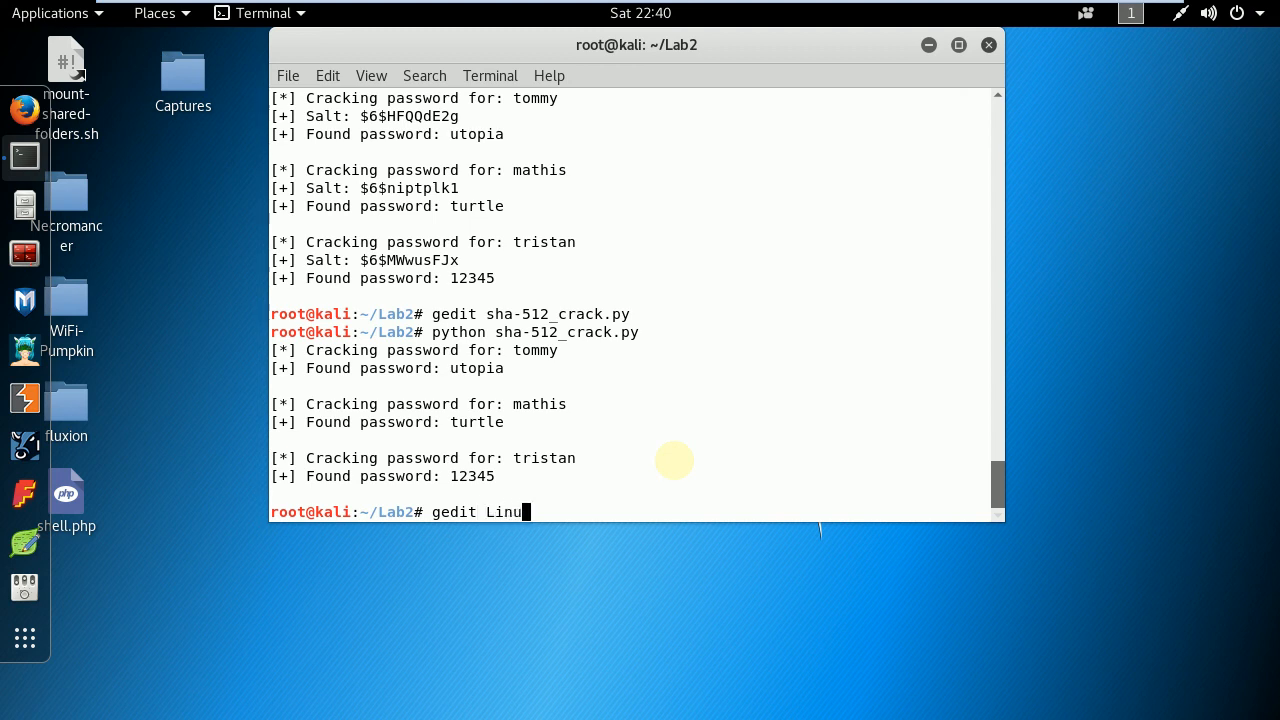
text(x_Passwords.txt)
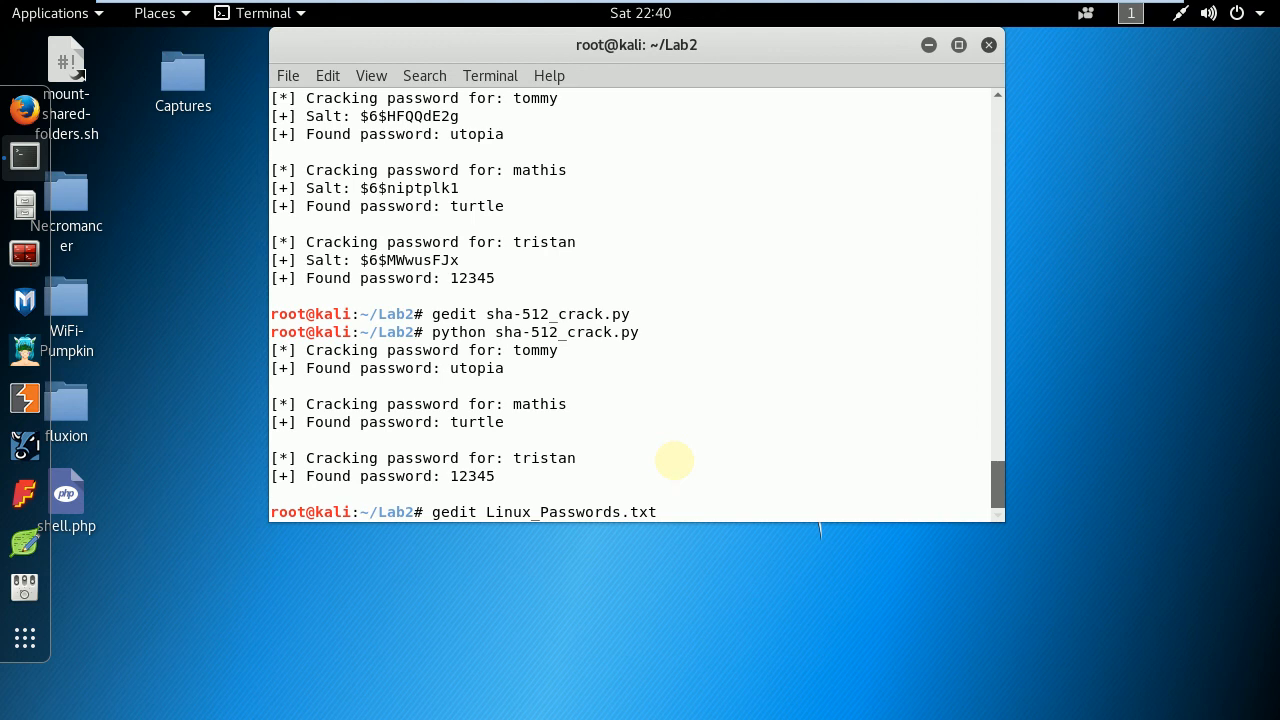
key(Return)
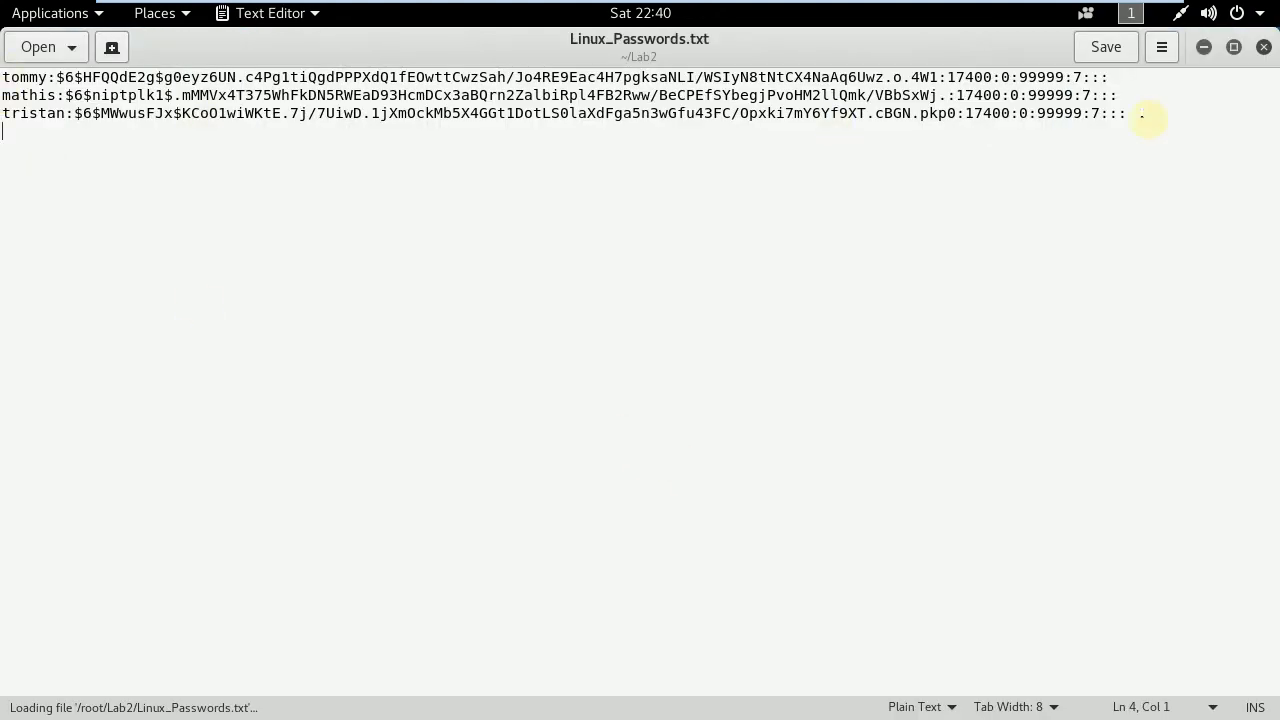